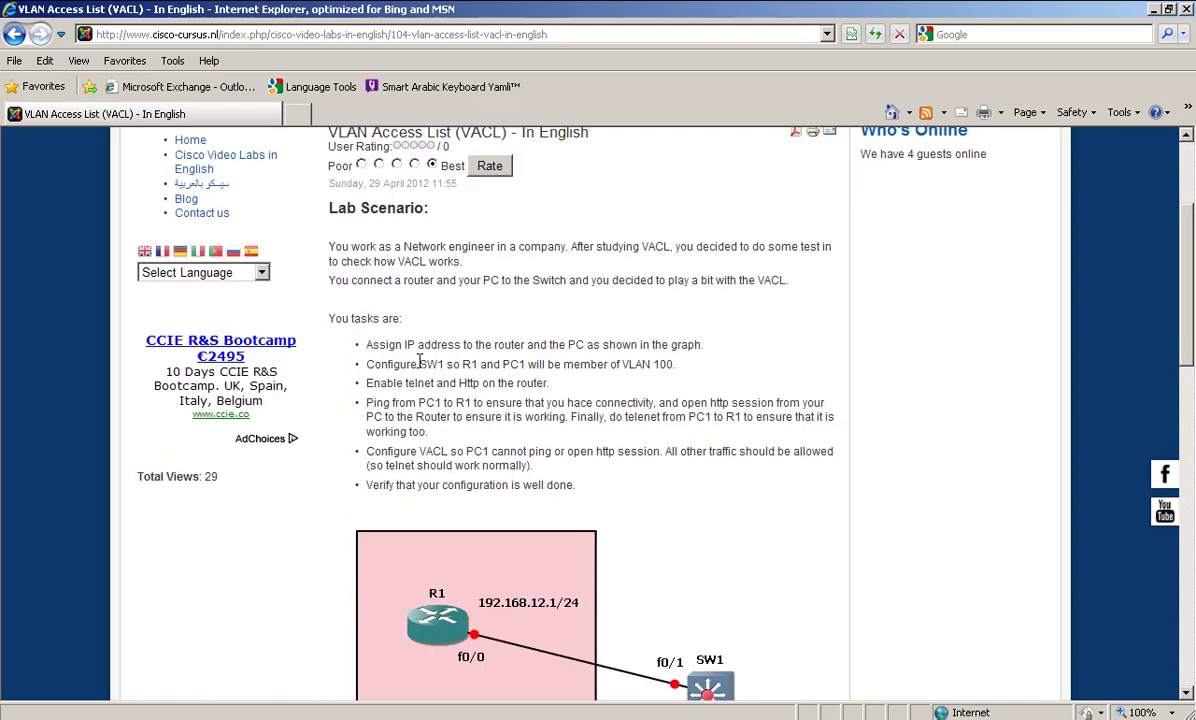
- Highlight the lab task about assigning IP addresses before moving to the SW1 console
{"action": "scroll", "scroll_direction": "down", "scroll_amount": 3}
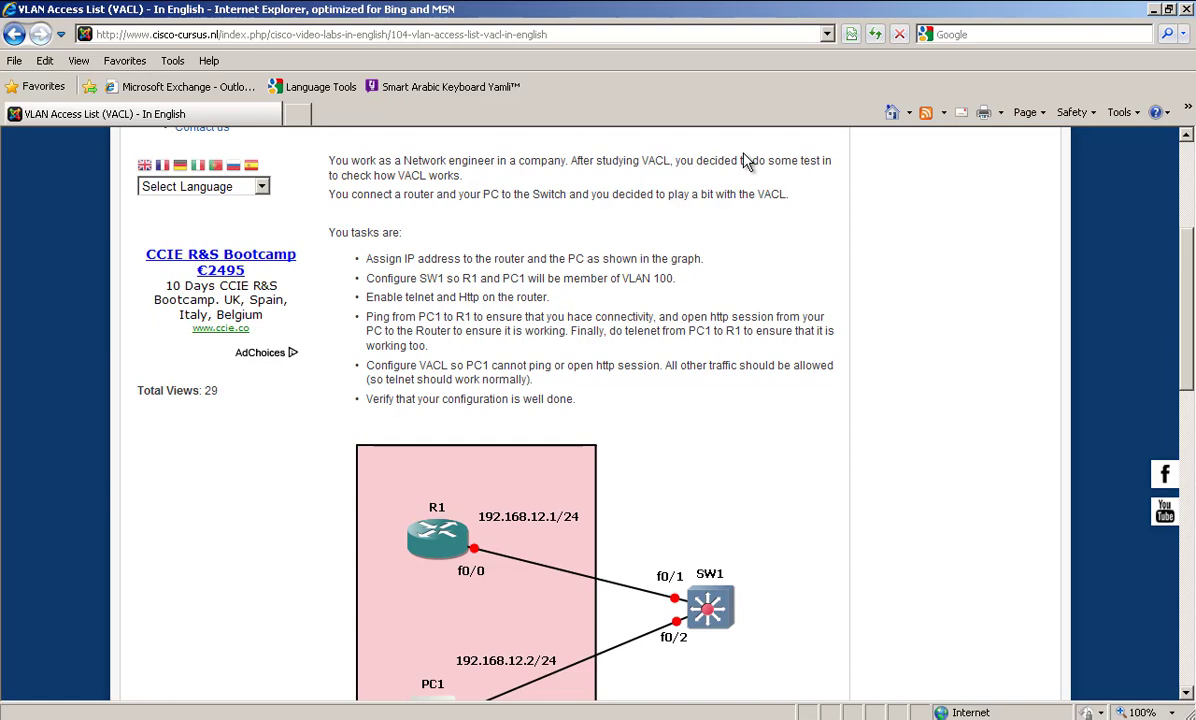
{"action": "mouse_move", "coordinate": [636, 250]}
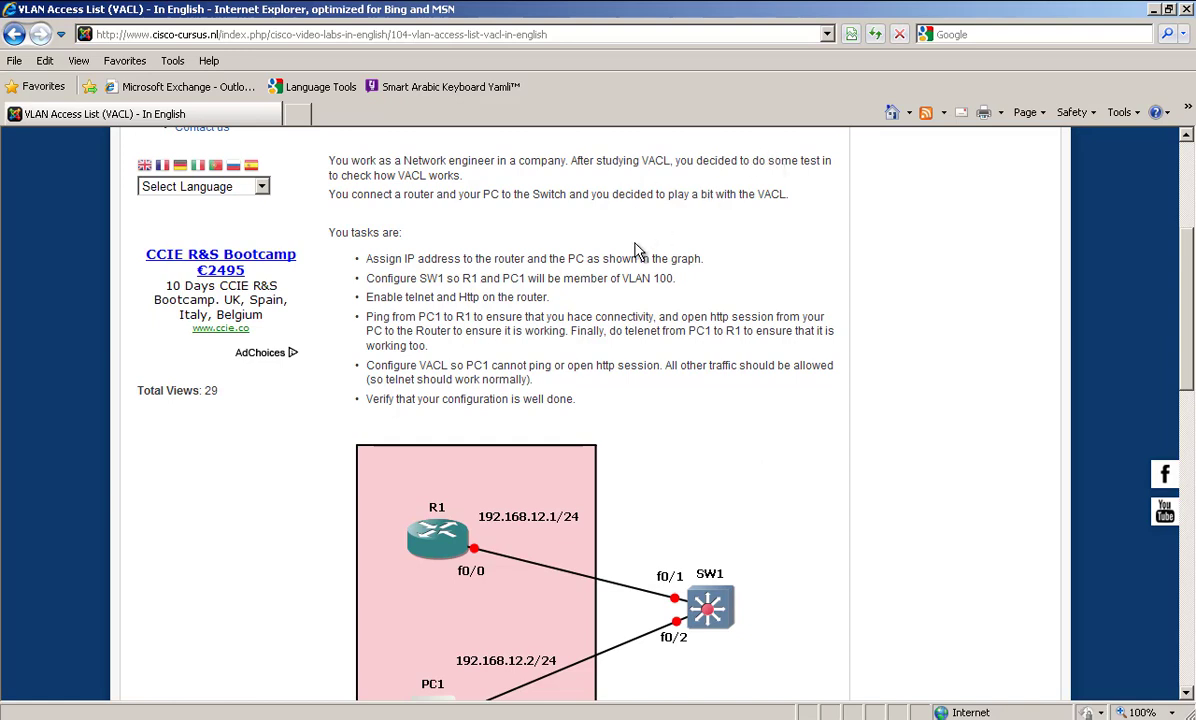
{"action": "mouse_move", "coordinate": [326, 216]}
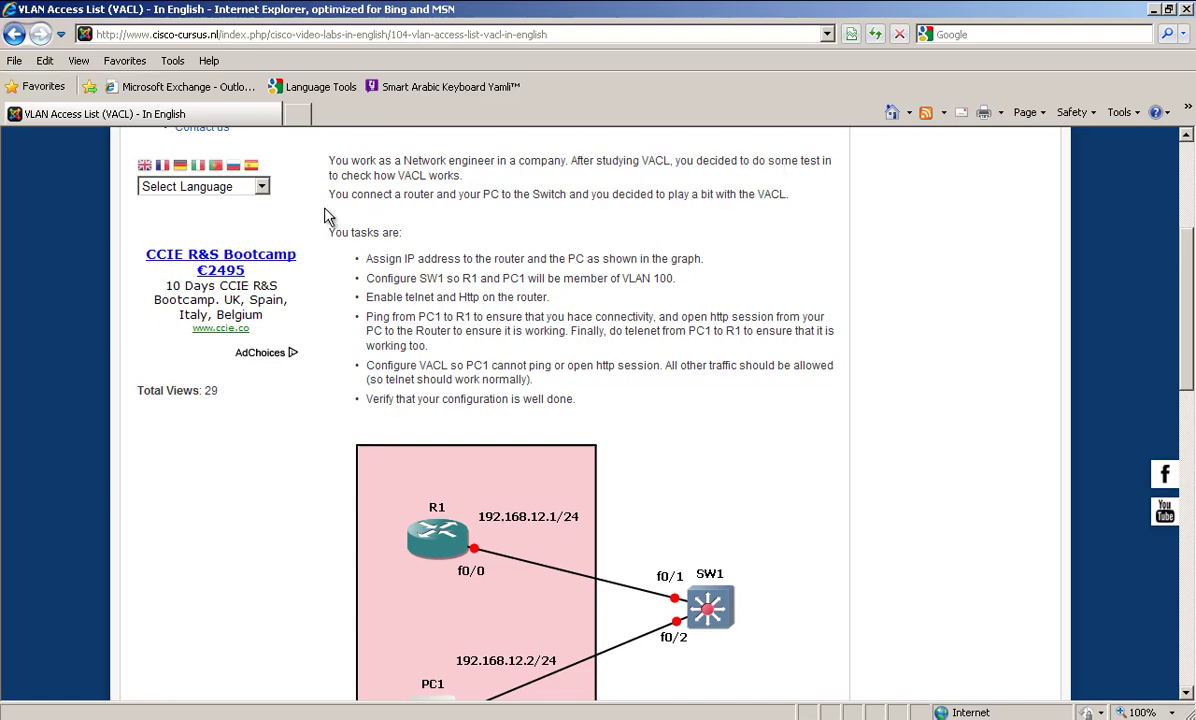
{"action": "mouse_move", "coordinate": [400, 192]}
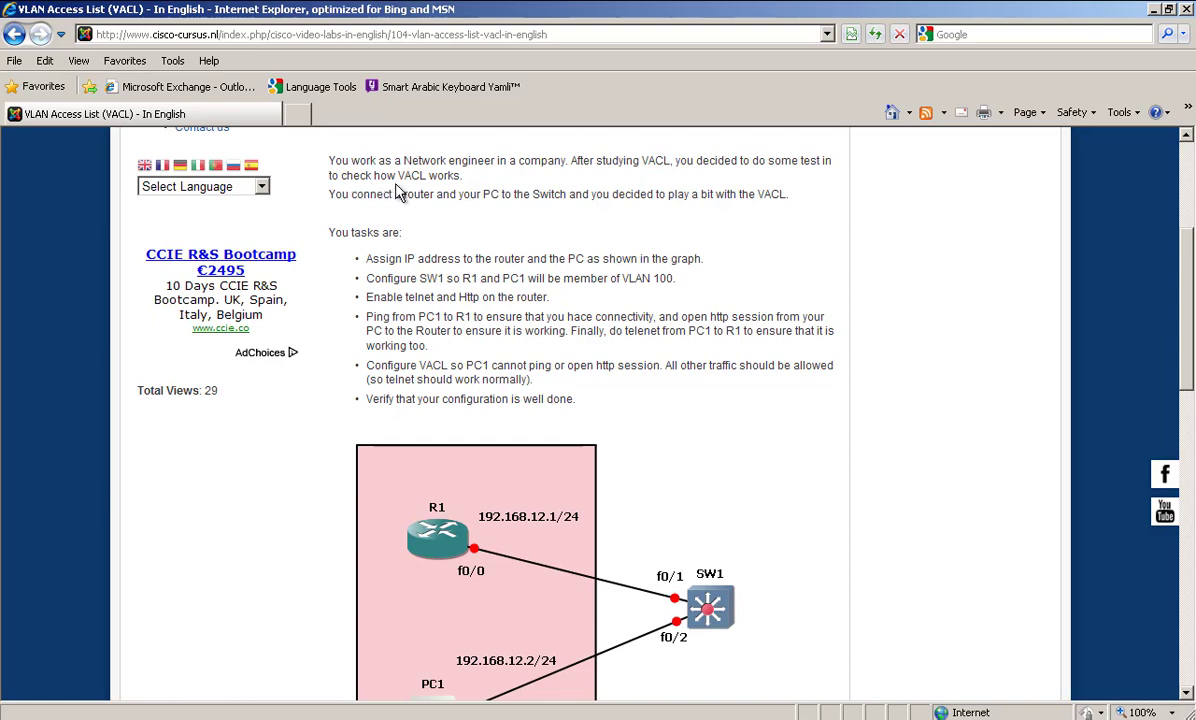
{"action": "mouse_move", "coordinate": [376, 216]}
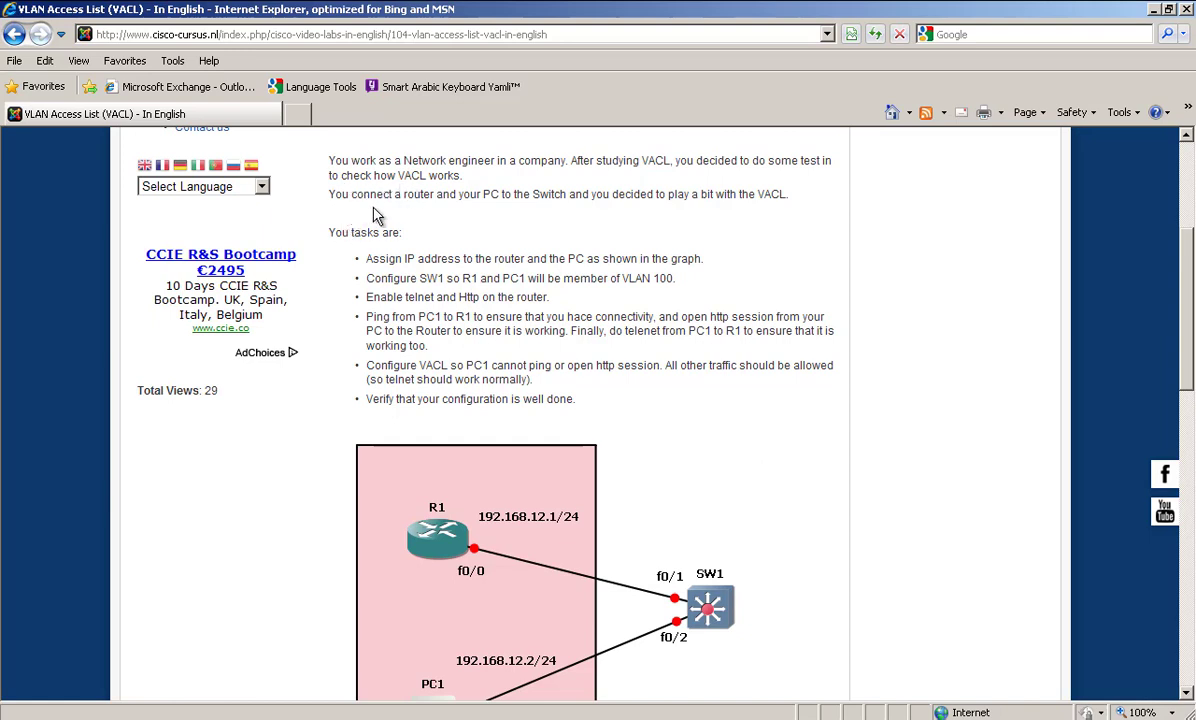
{"action": "mouse_move", "coordinate": [532, 218]}
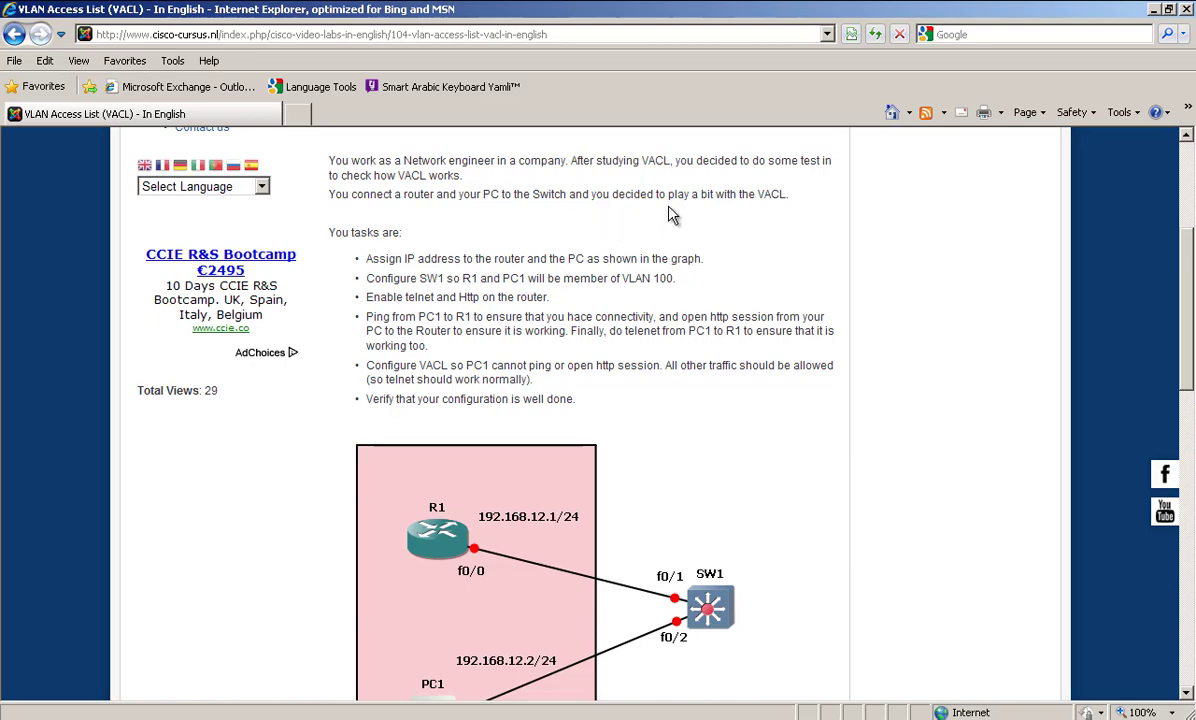
{"action": "scroll", "scroll_direction": "down", "scroll_amount": 3}
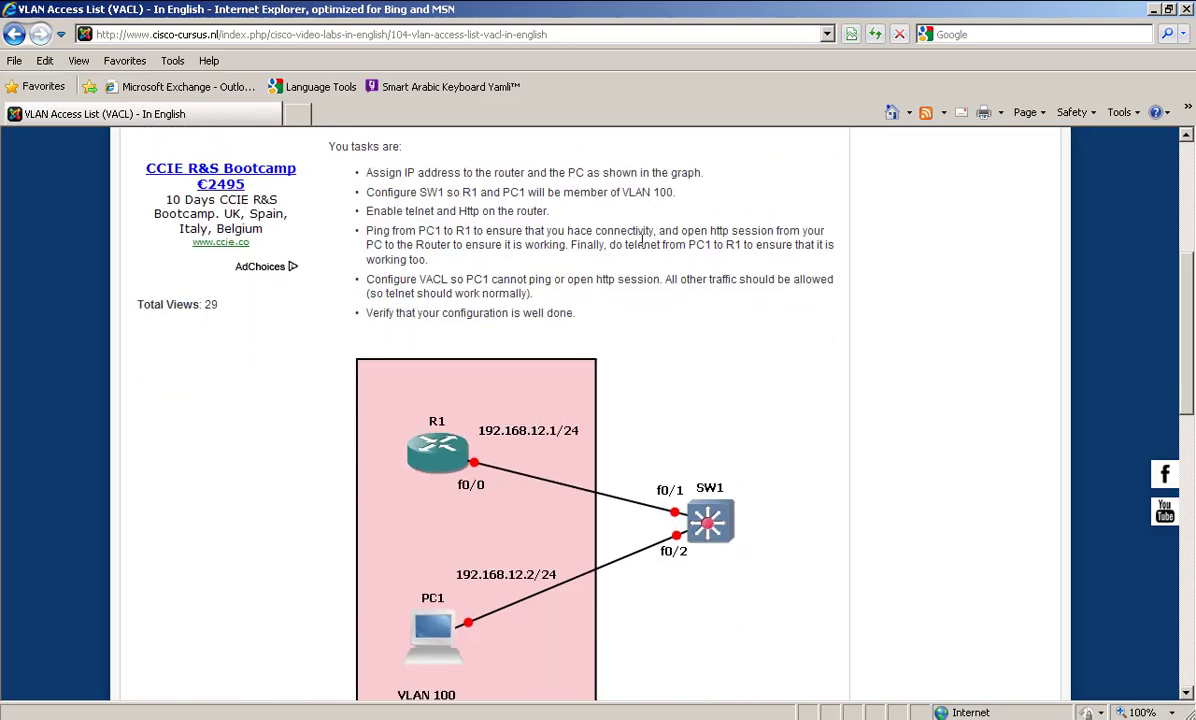
{"action": "scroll", "scroll_direction": "down", "scroll_amount": 3}
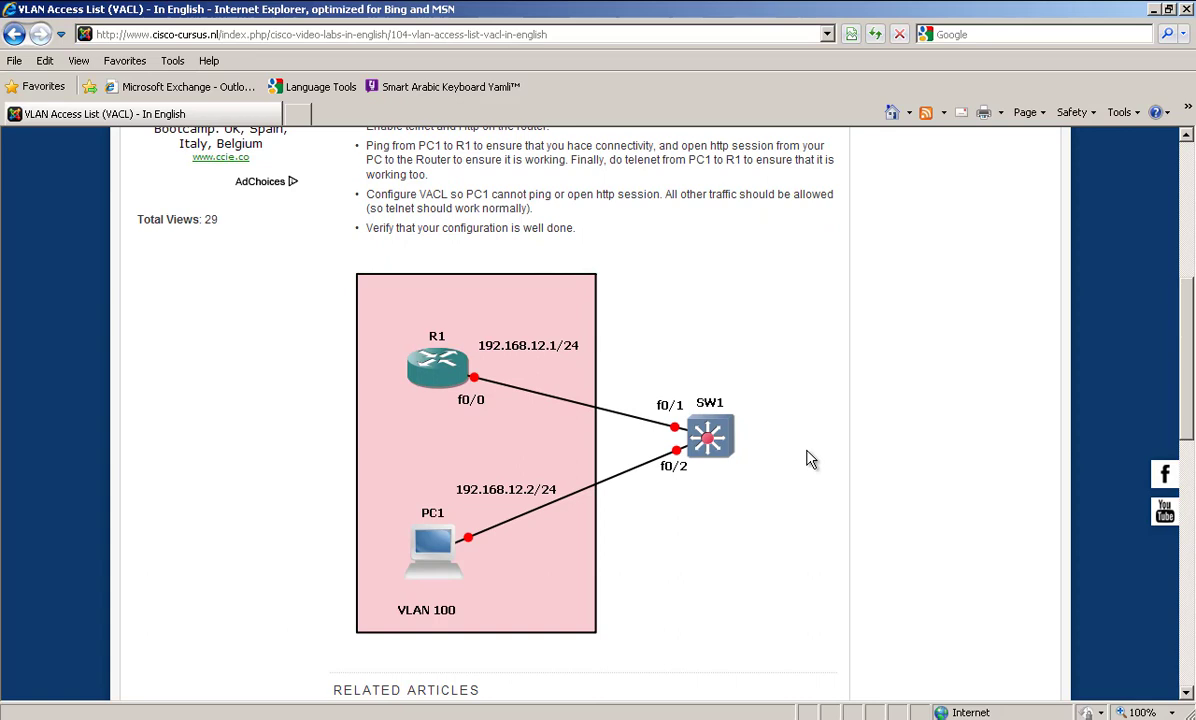
{"action": "mouse_move", "coordinate": [456, 544]}
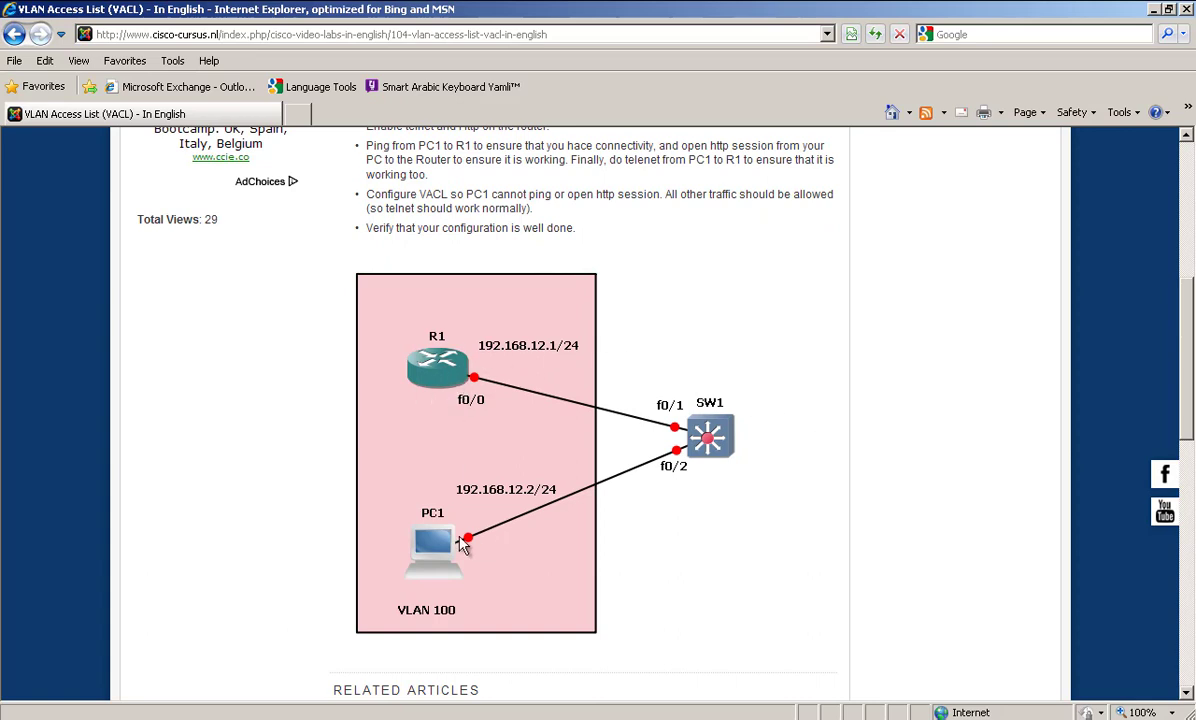
{"action": "mouse_move", "coordinate": [446, 612]}
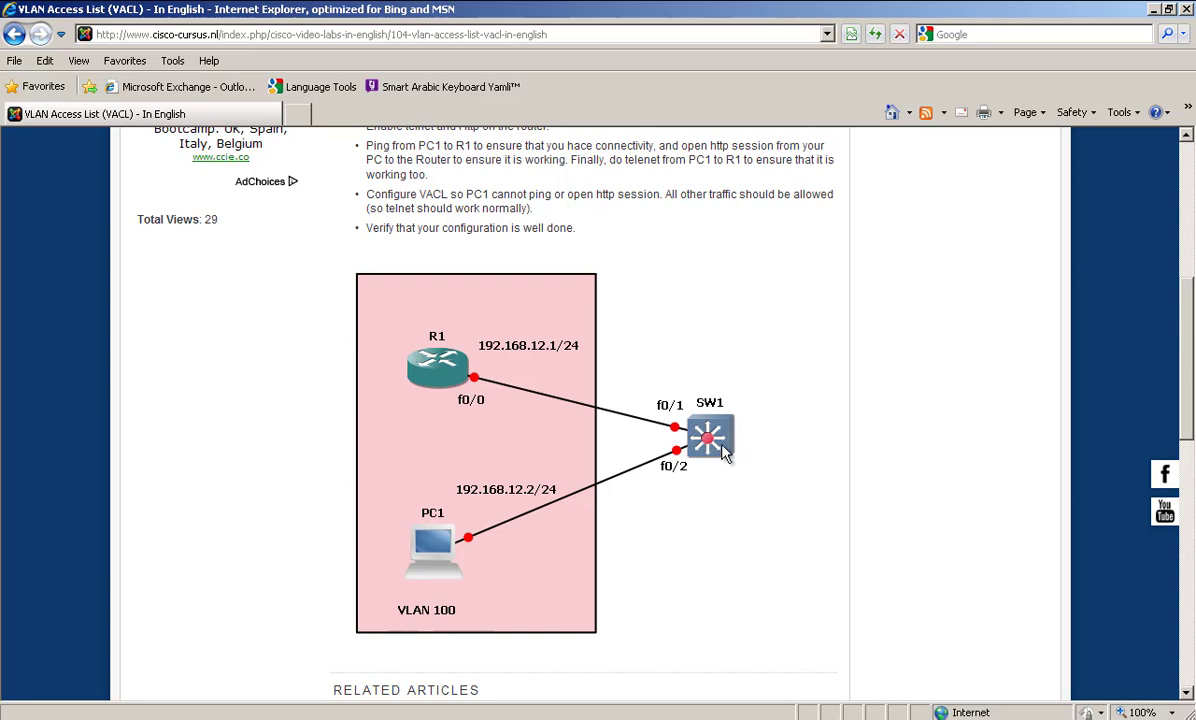
{"action": "mouse_move", "coordinate": [706, 418]}
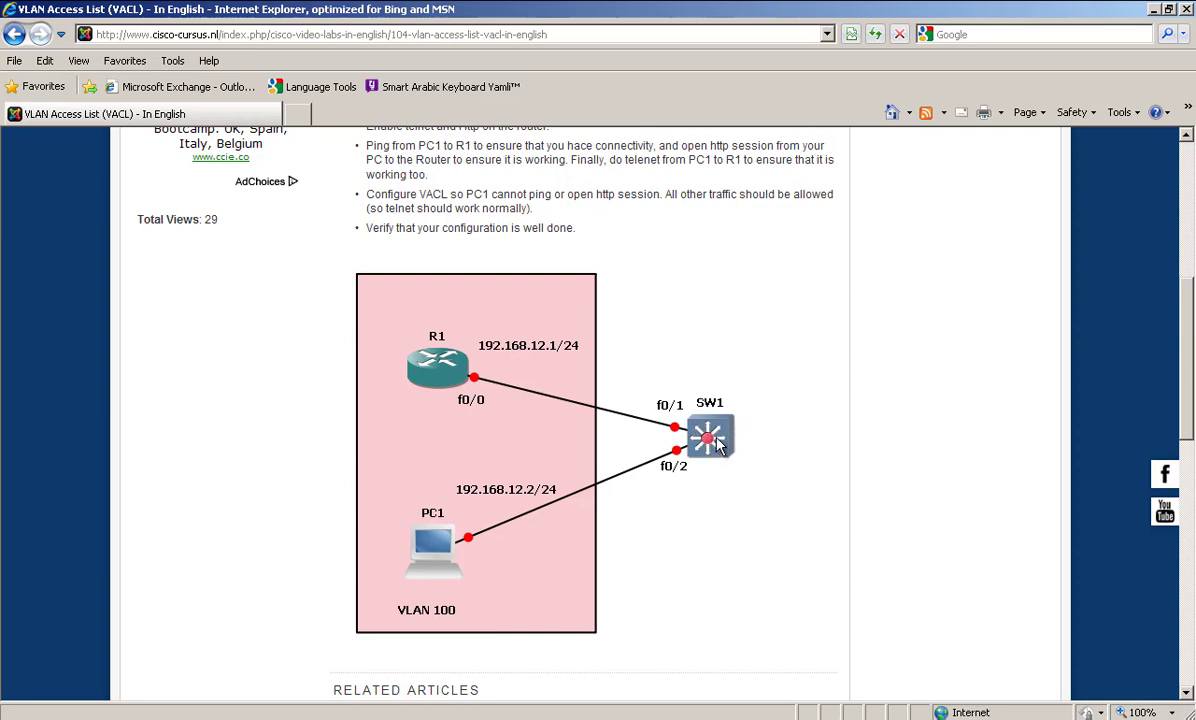
{"action": "mouse_move", "coordinate": [480, 382]}
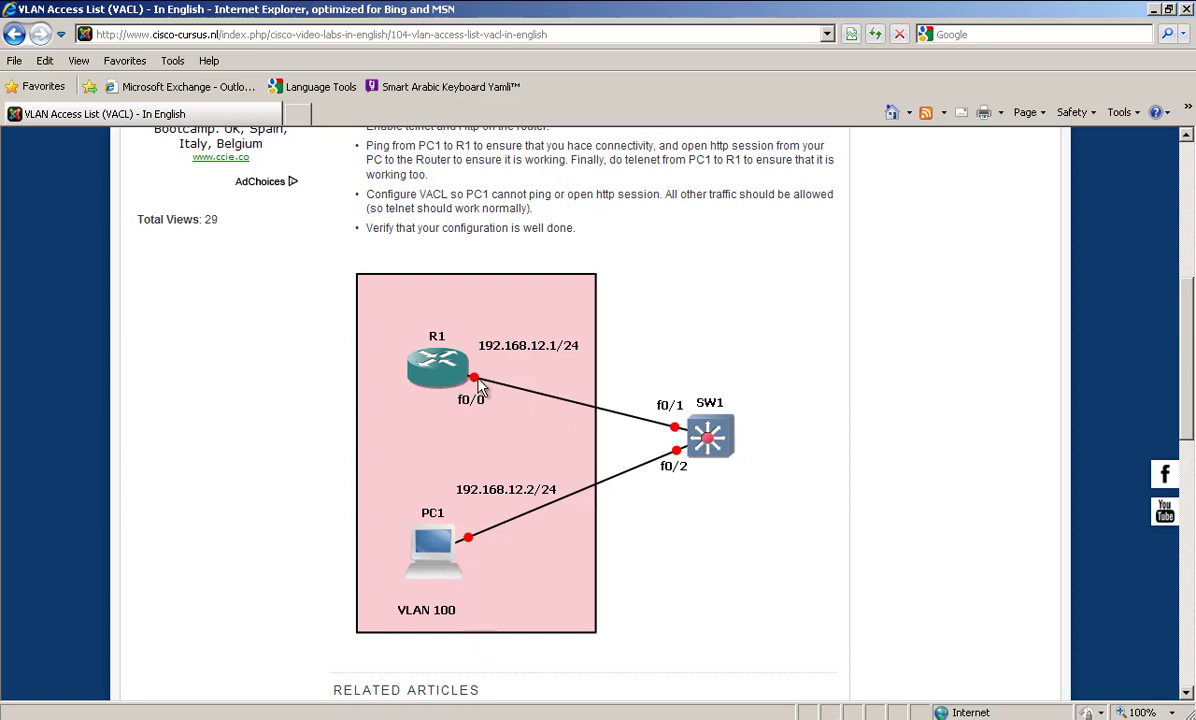
{"action": "mouse_move", "coordinate": [450, 556]}
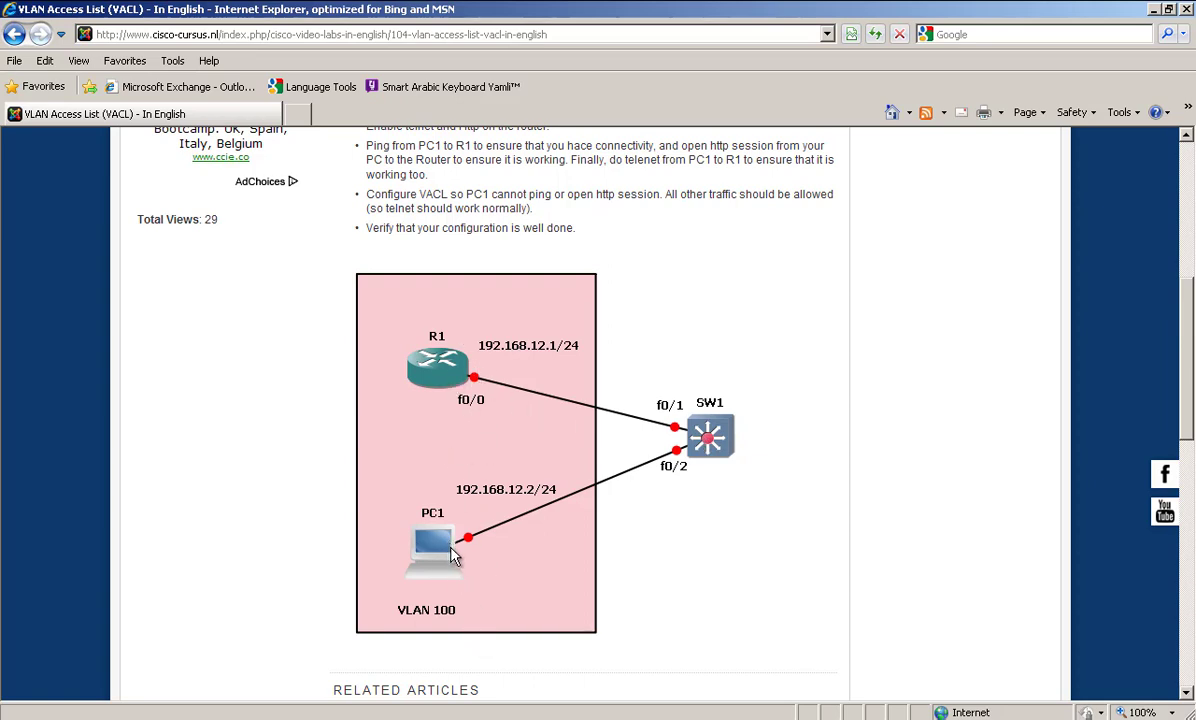
{"action": "mouse_move", "coordinate": [460, 624]}
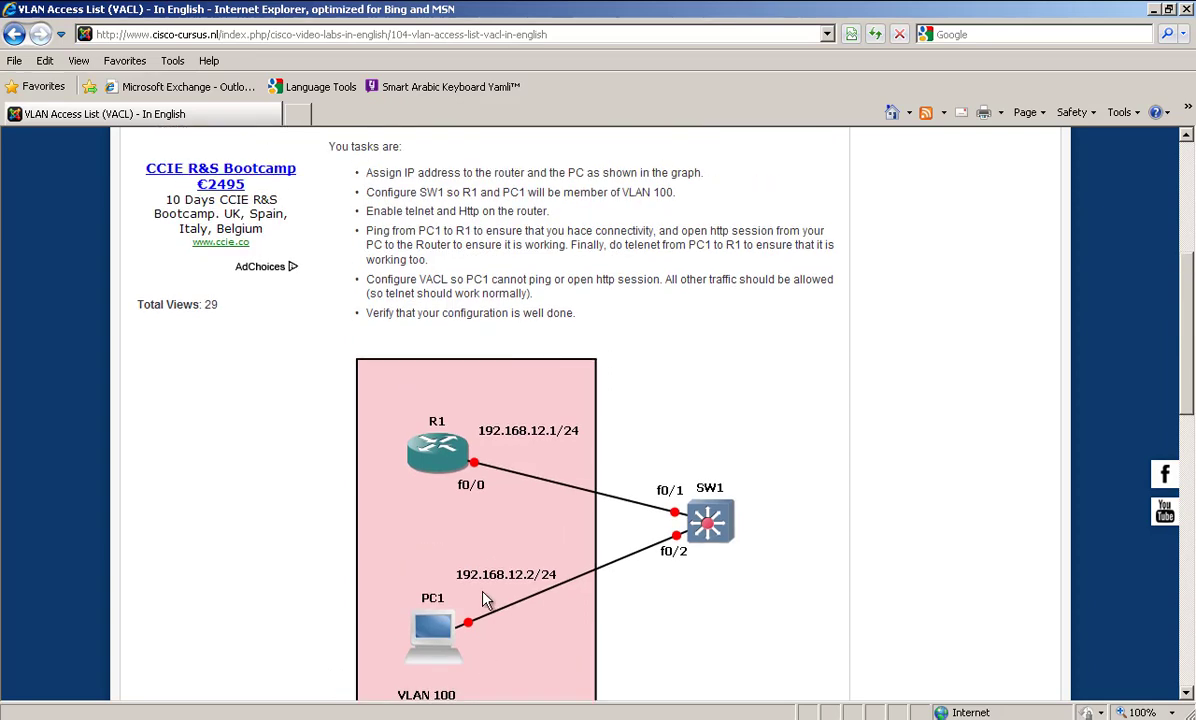
{"action": "mouse_move", "coordinate": [450, 640]}
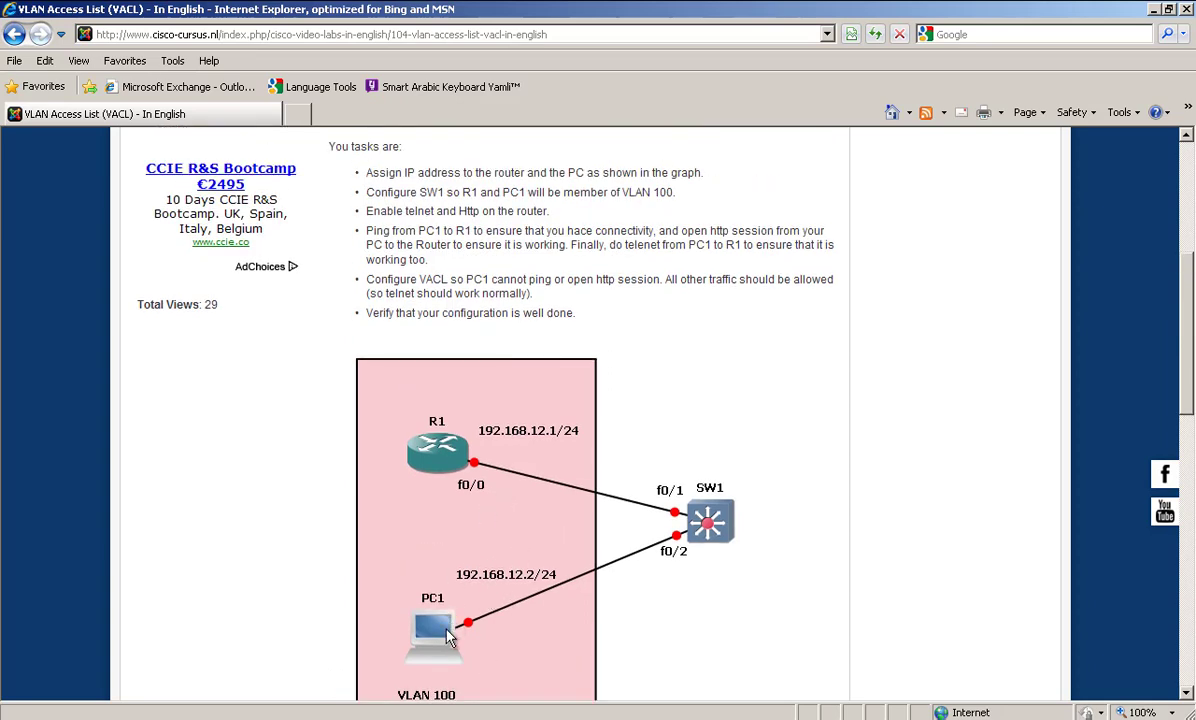
{"action": "mouse_move", "coordinate": [498, 684]}
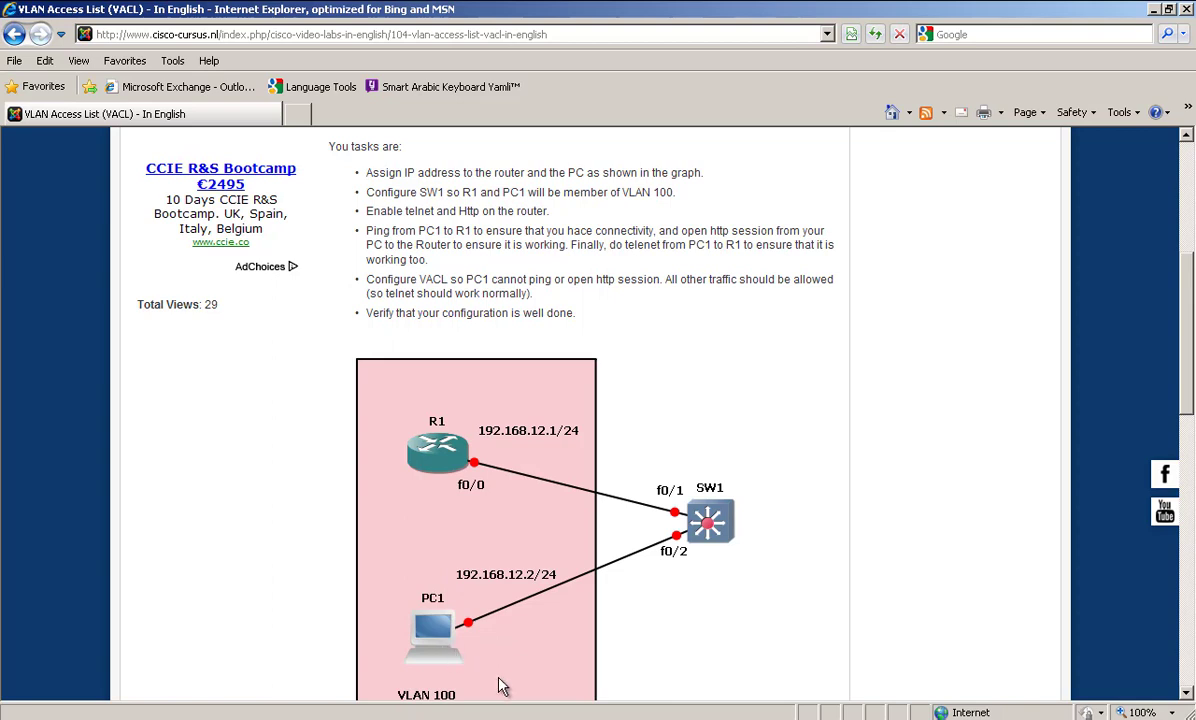
{"action": "mouse_move", "coordinate": [432, 712]}
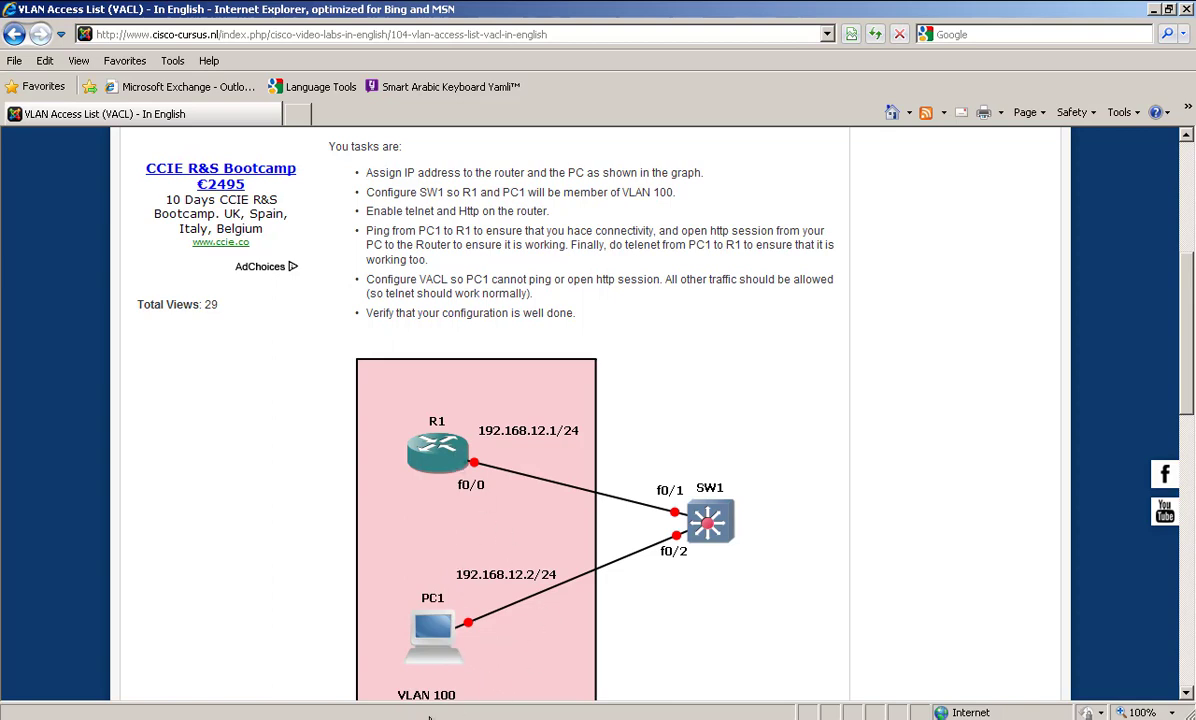
{"action": "mouse_move", "coordinate": [456, 656]}
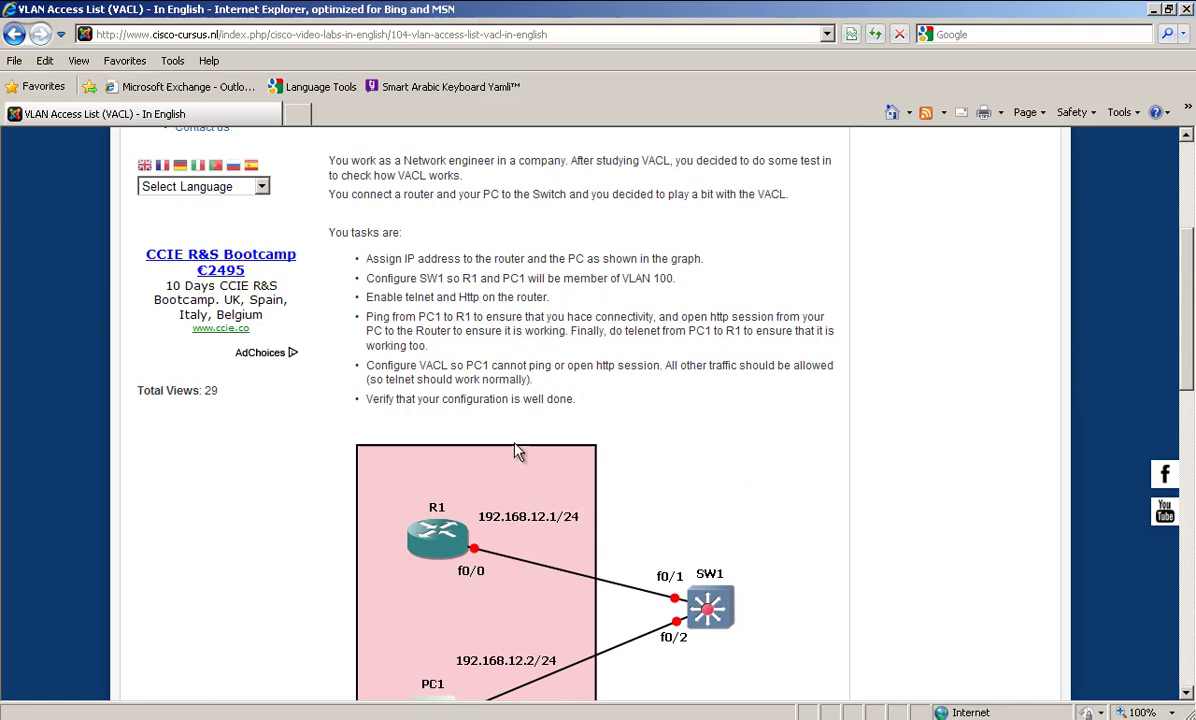
{"action": "left_click_drag", "start_coordinate": [366, 258], "coordinate": [496, 258]}
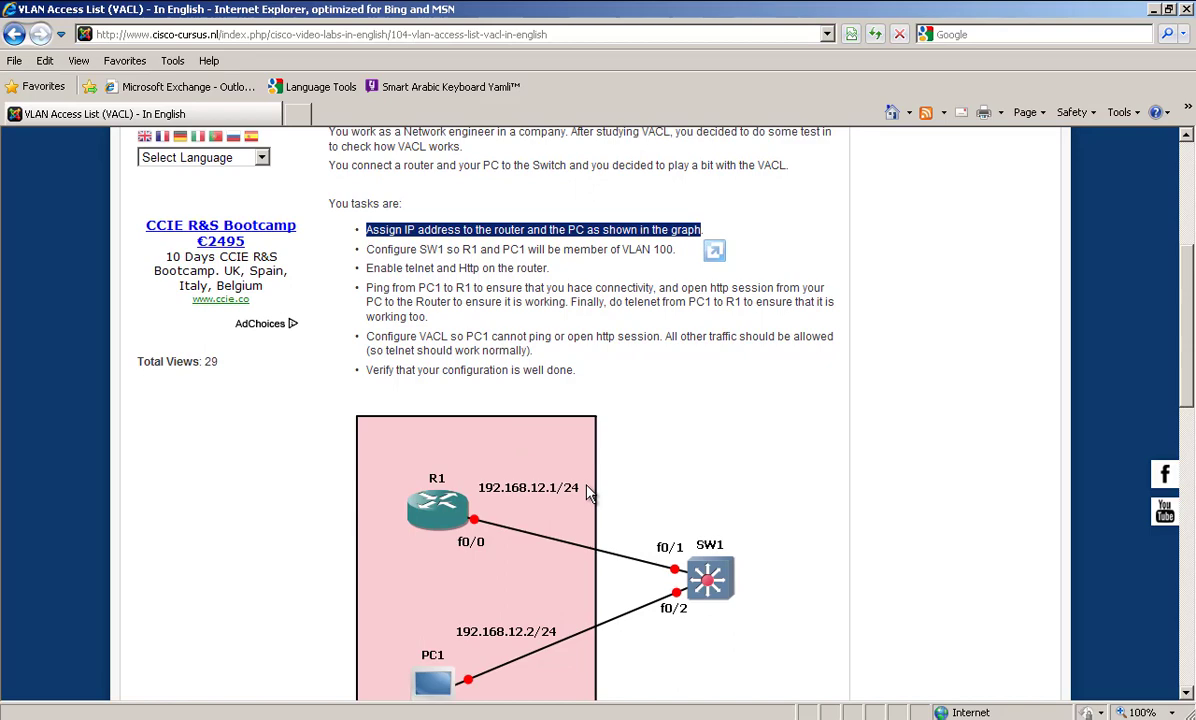
{"action": "scroll", "scroll_direction": "down", "scroll_amount": 3}
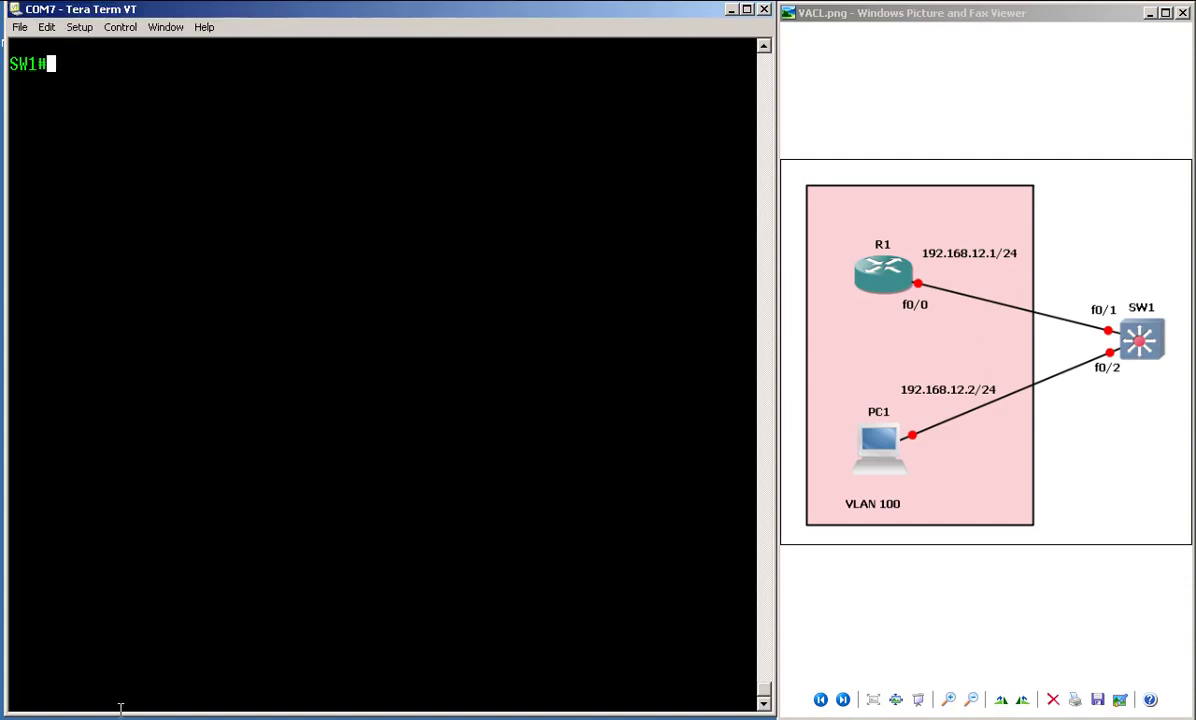
- Launch cmd from Start > Run and ping R1 at 192.168.12.1 from PC1
{"action": "left_click", "coordinate": [10, 719]}
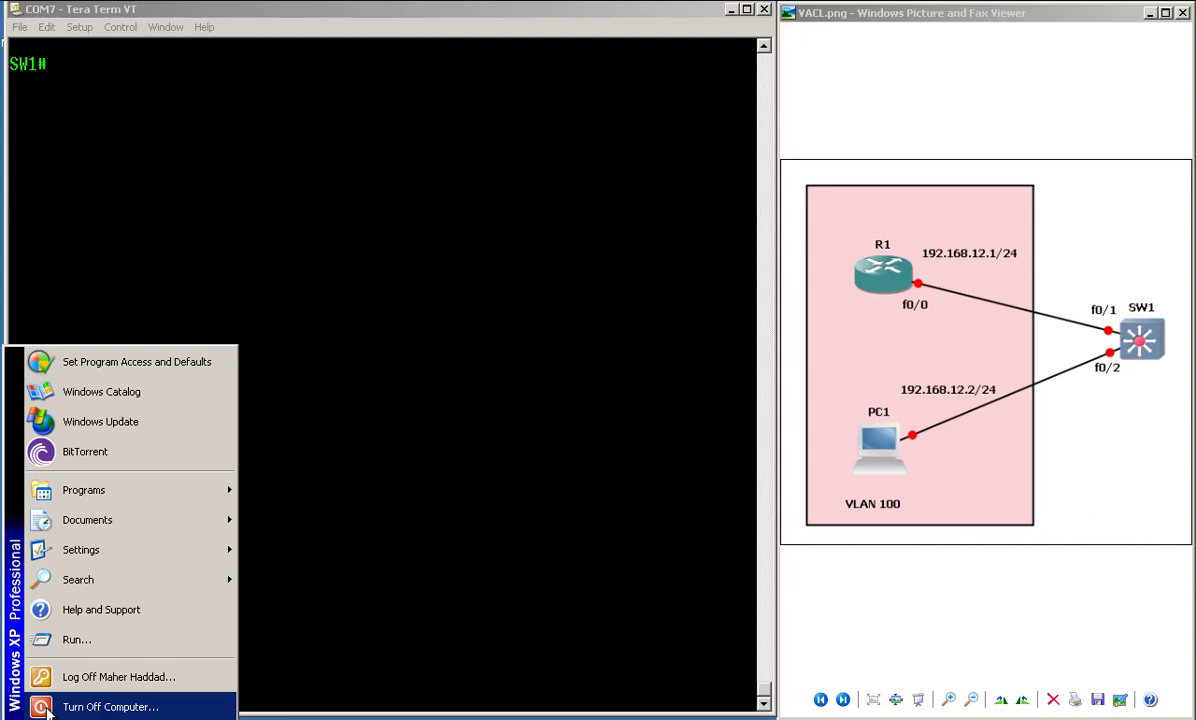
{"action": "left_click", "coordinate": [80, 640]}
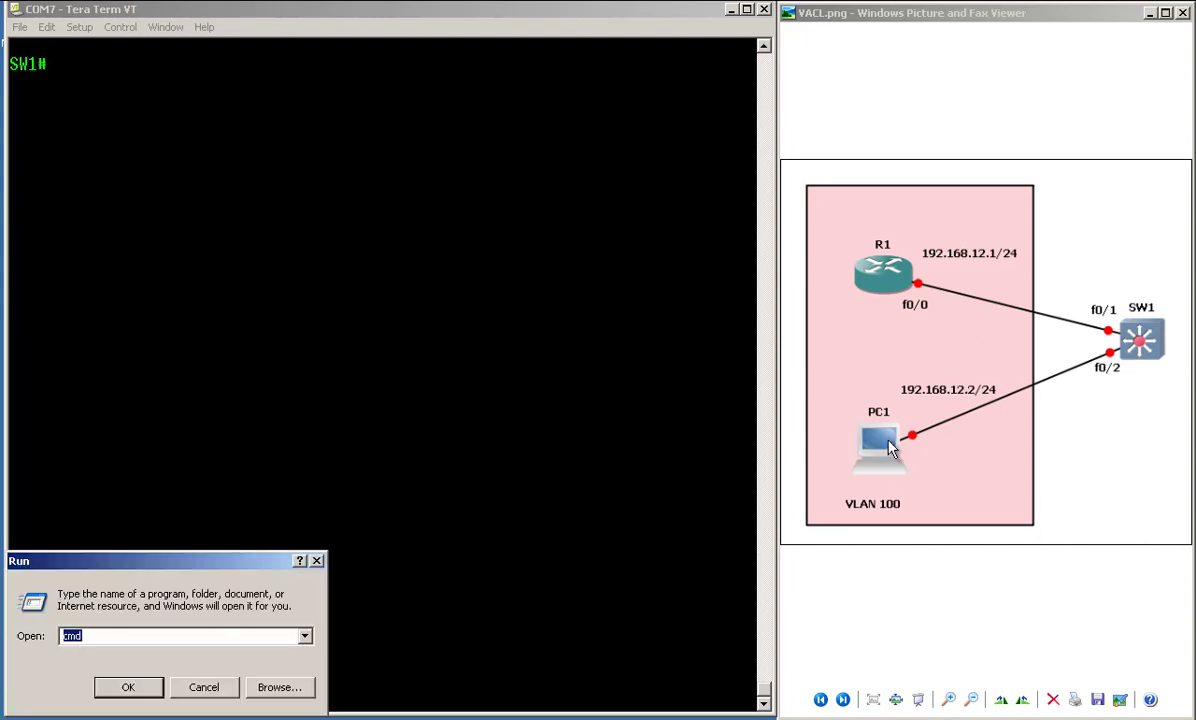
{"action": "left_click", "coordinate": [124, 688]}
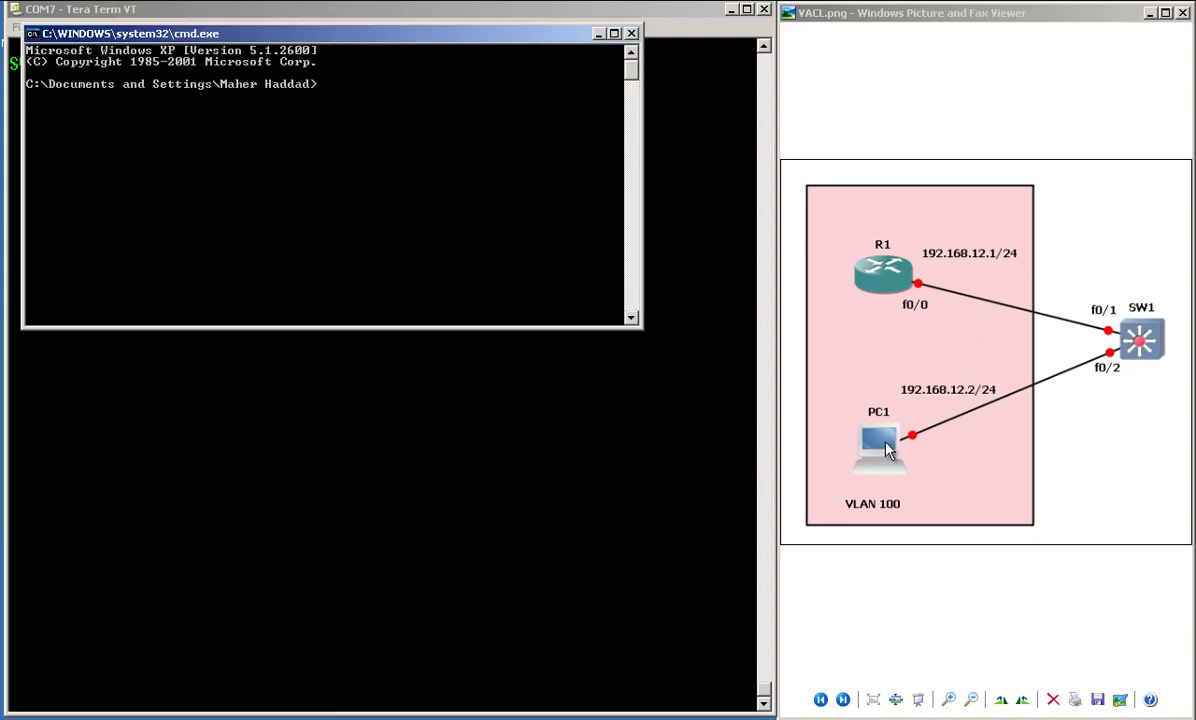
{"action": "type", "text": "pinh"}
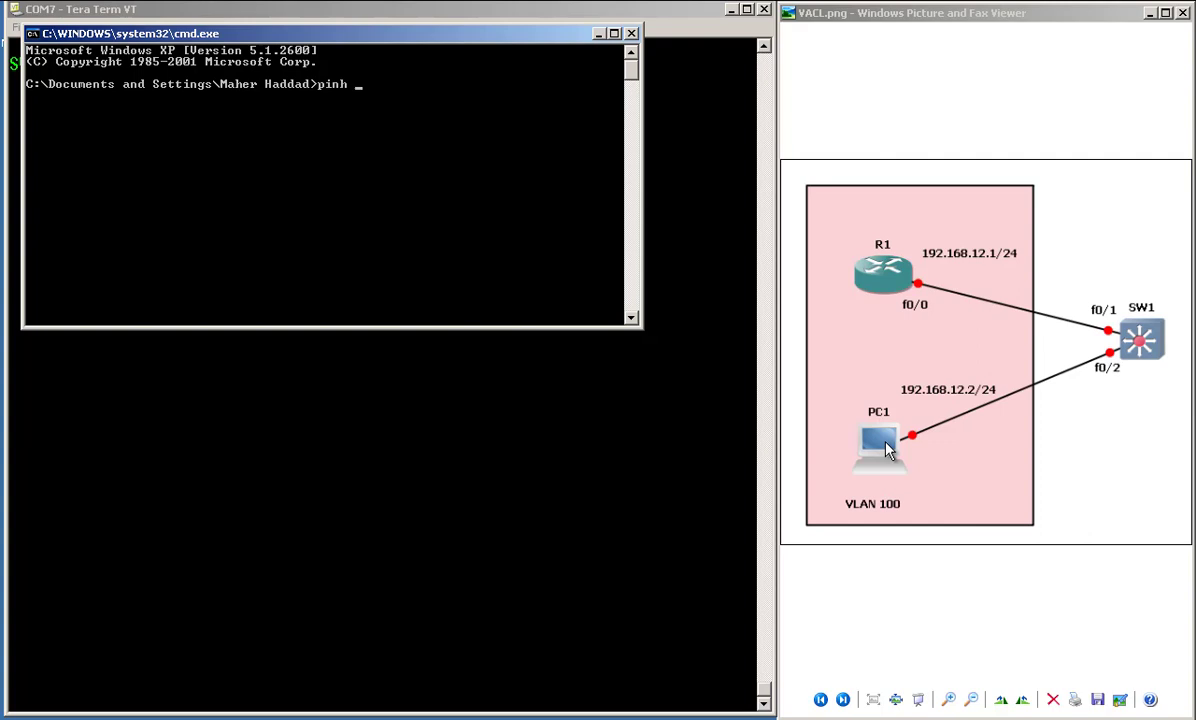
{"action": "type", "text": "ing 1"}
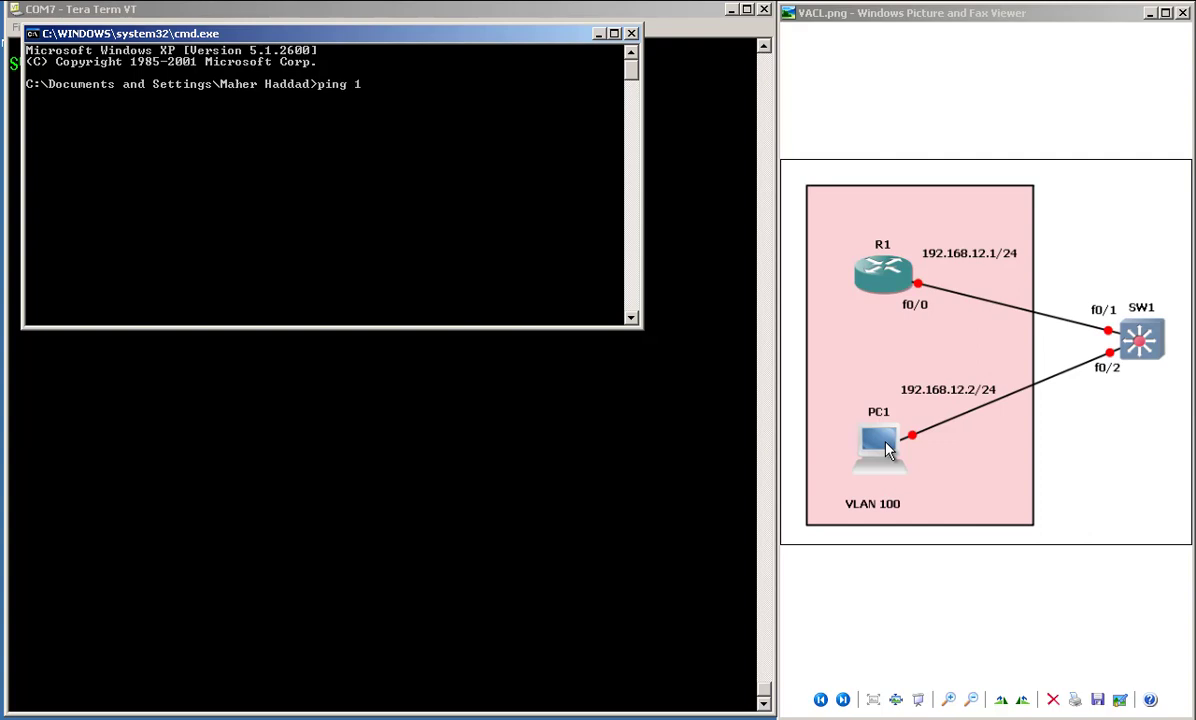
{"action": "type", "text": "92.168.12.1"}
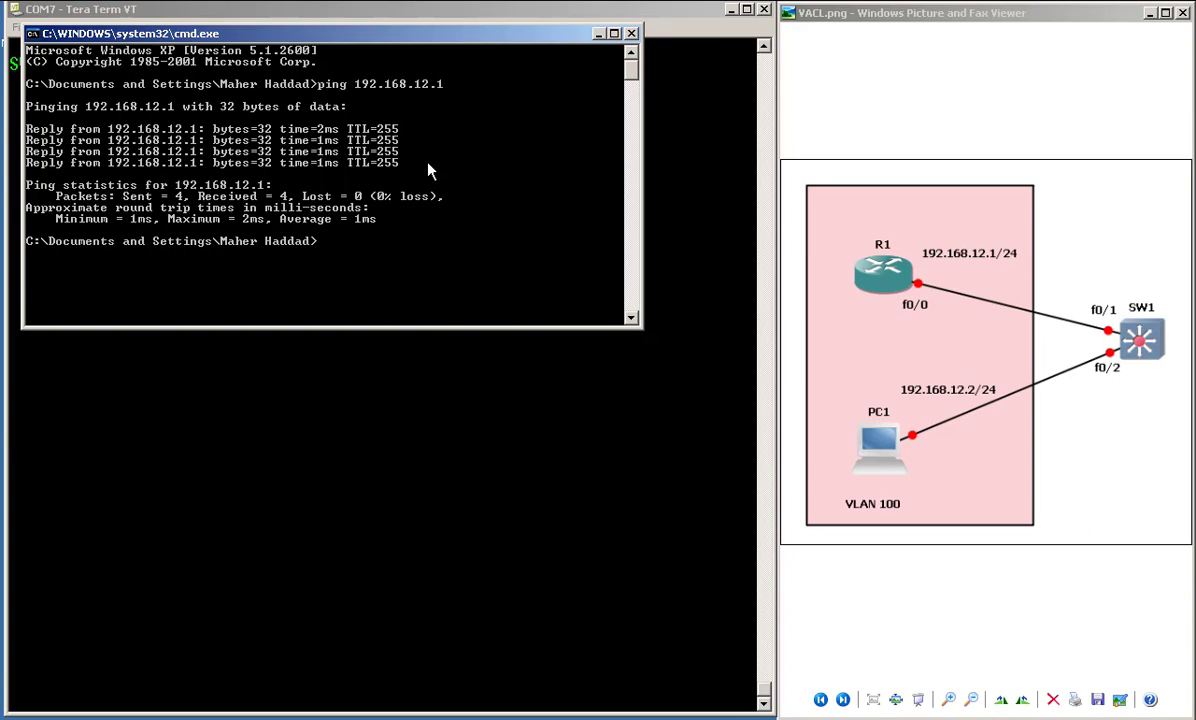
{"action": "mouse_move", "coordinate": [588, 60]}
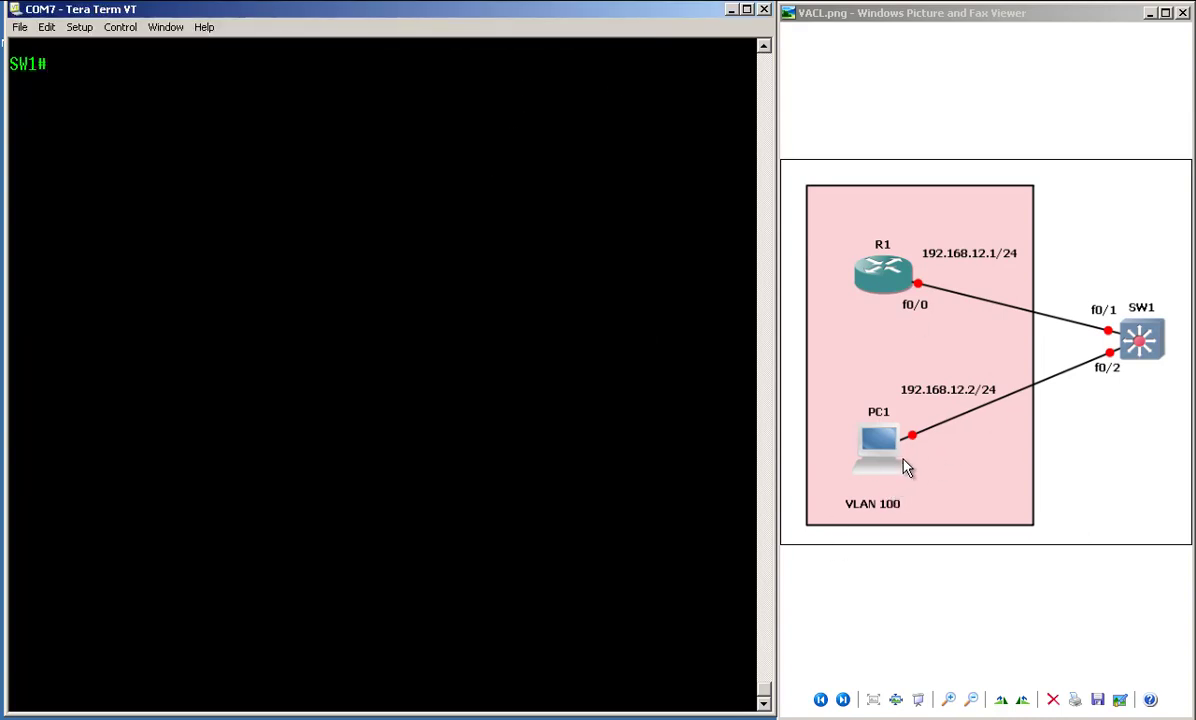
{"action": "mouse_move", "coordinate": [922, 298]}
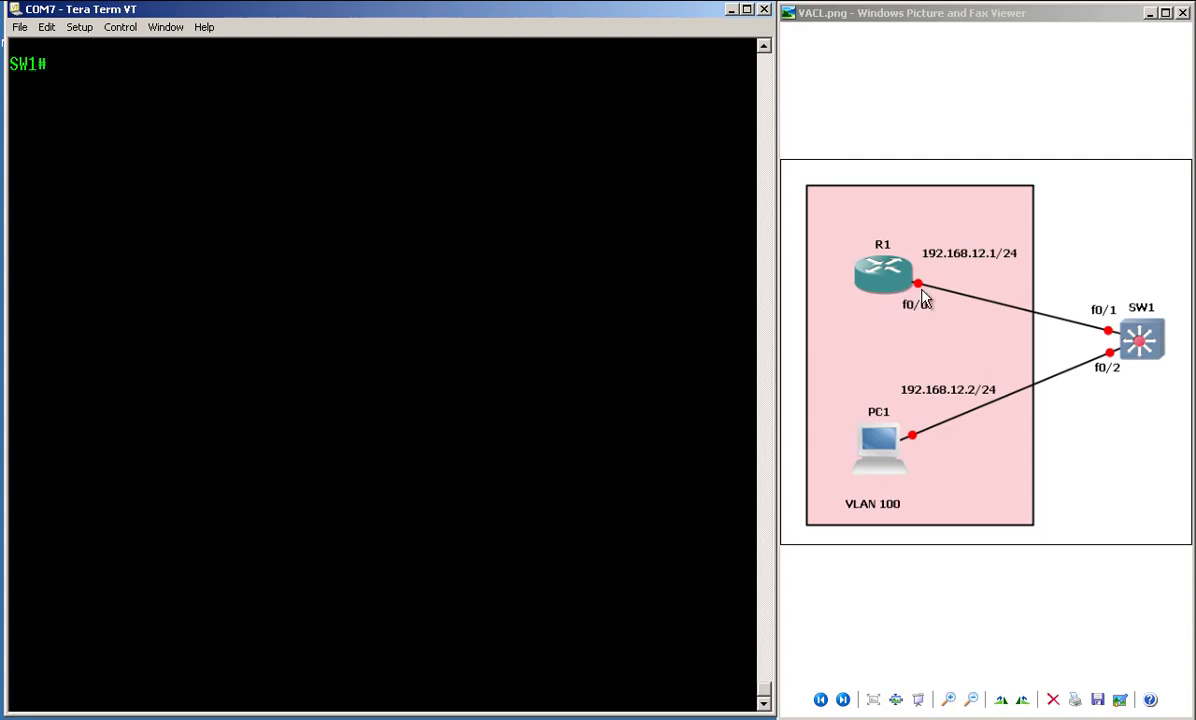
{"action": "mouse_move", "coordinate": [884, 392]}
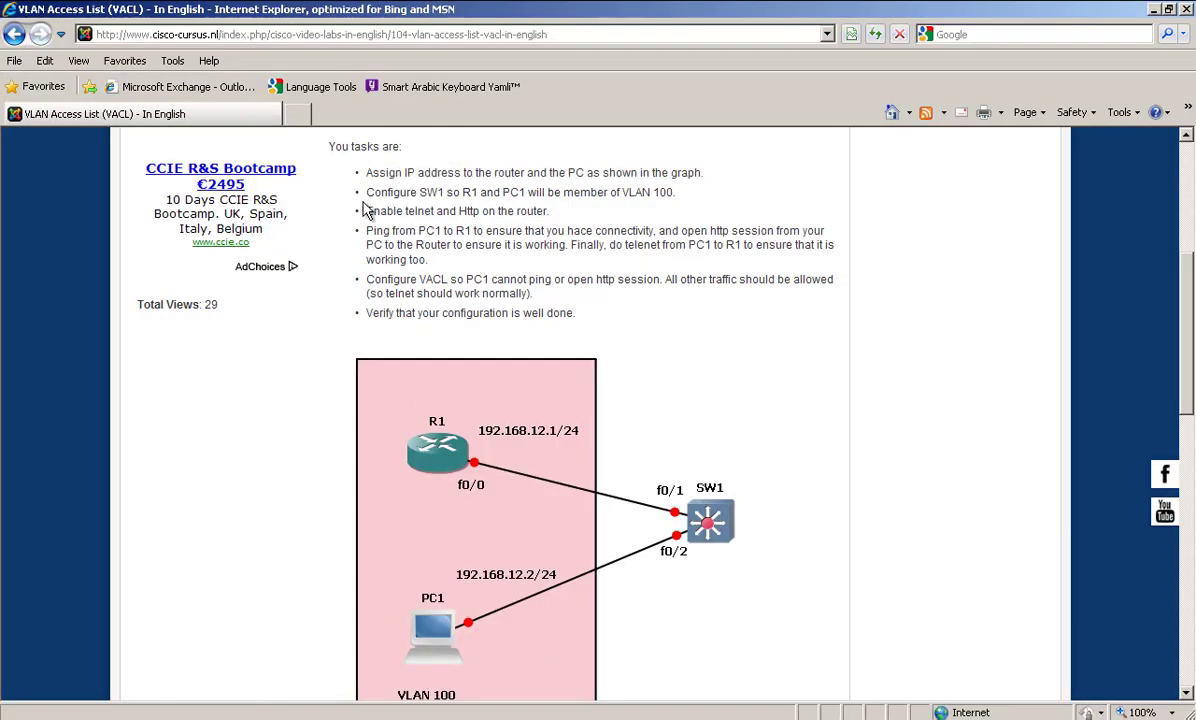
{"action": "mouse_move", "coordinate": [368, 200]}
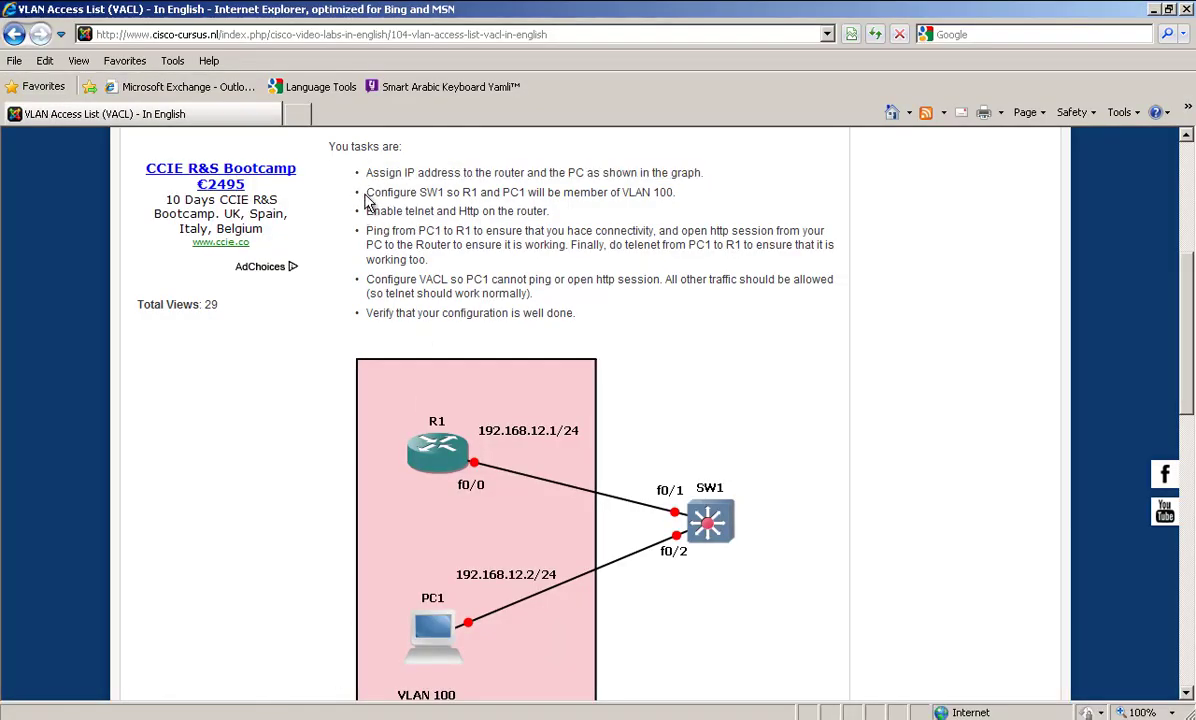
- Highlight a task line in the VACL lab list before returning to the SW1 console
{"action": "left_click_drag", "start_coordinate": [366, 192], "coordinate": [500, 192]}
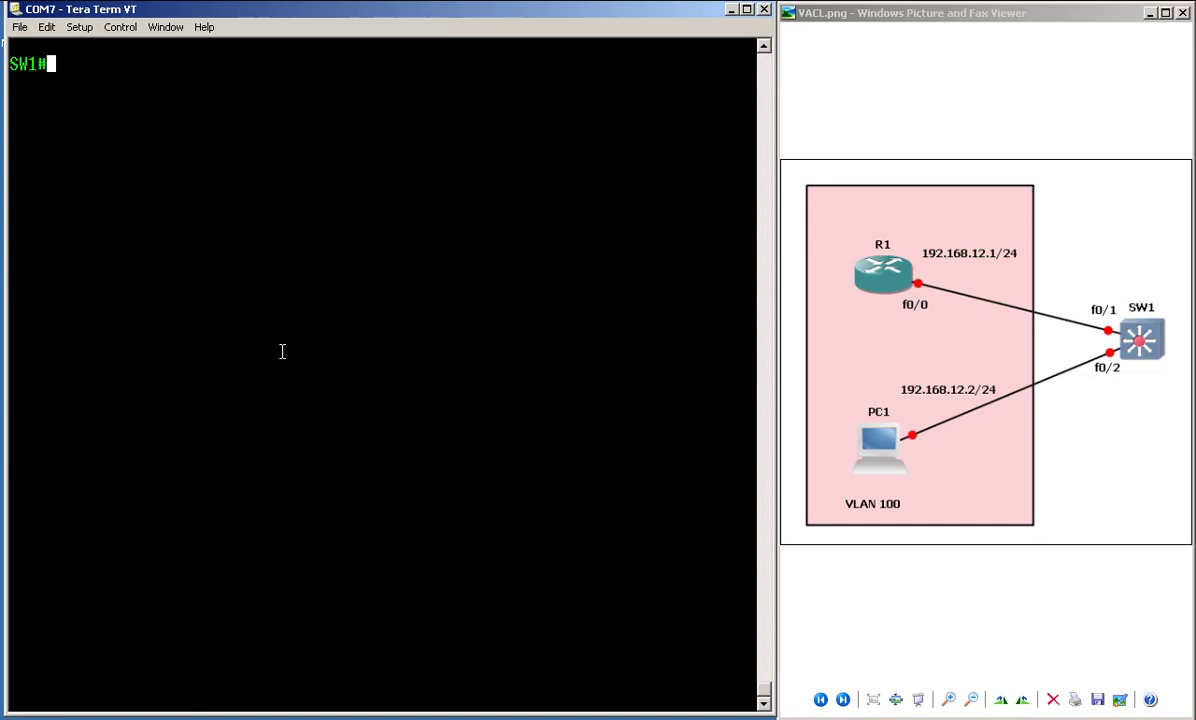
- Configure interface range fastEthernet 0/1 - 2 as access ports in VLAN 100
{"action": "type", "text": "conf t"}
{"action": "type", "text": "interface fastEthernet"}
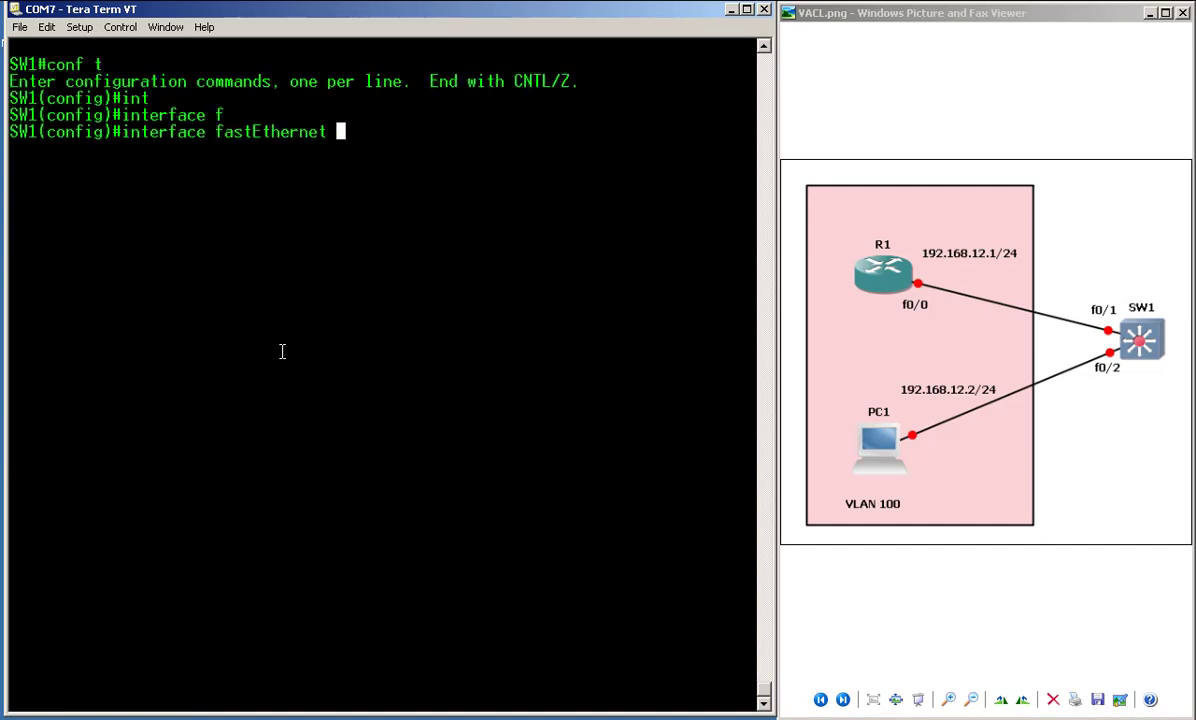
{"action": "type", "text": "0/1"}
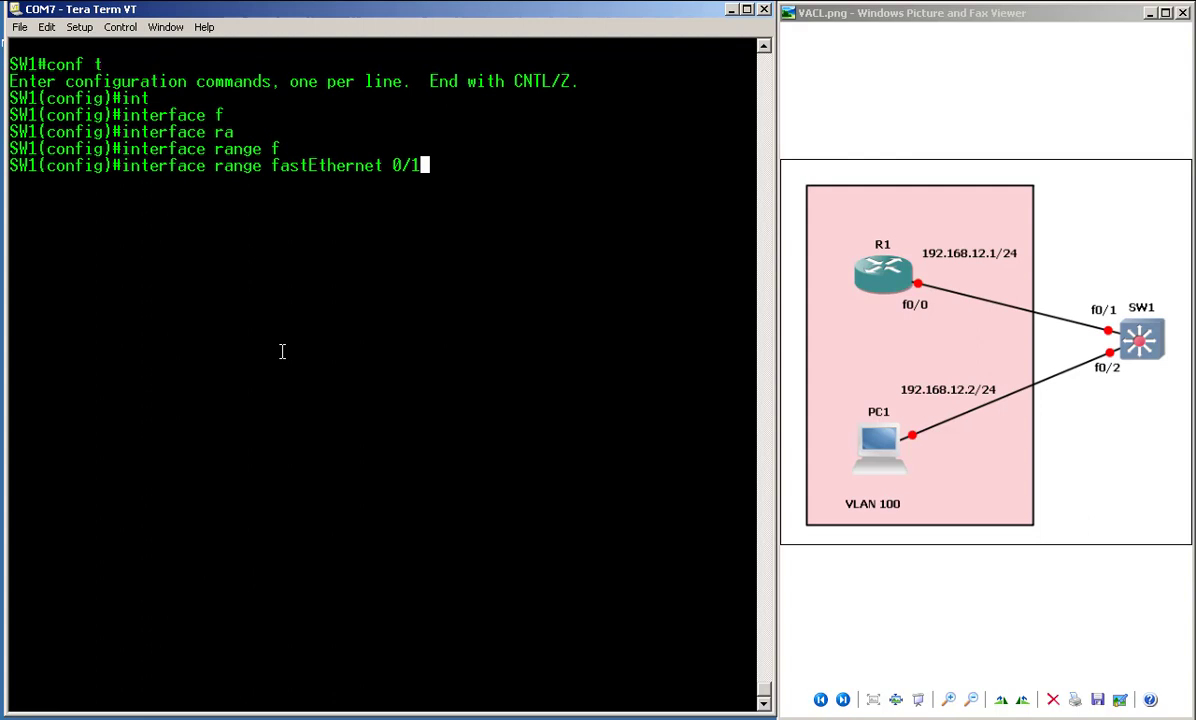
{"action": "type", "text": "- 2"}
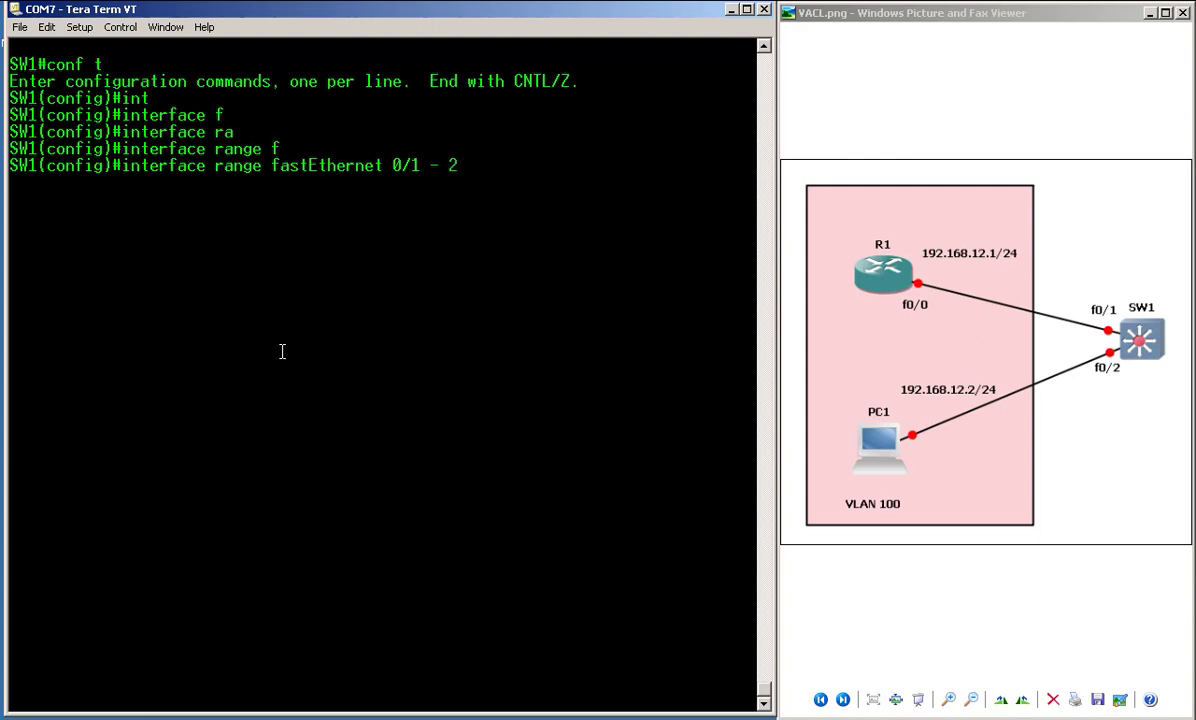
{"action": "type", "text": "switchport"}
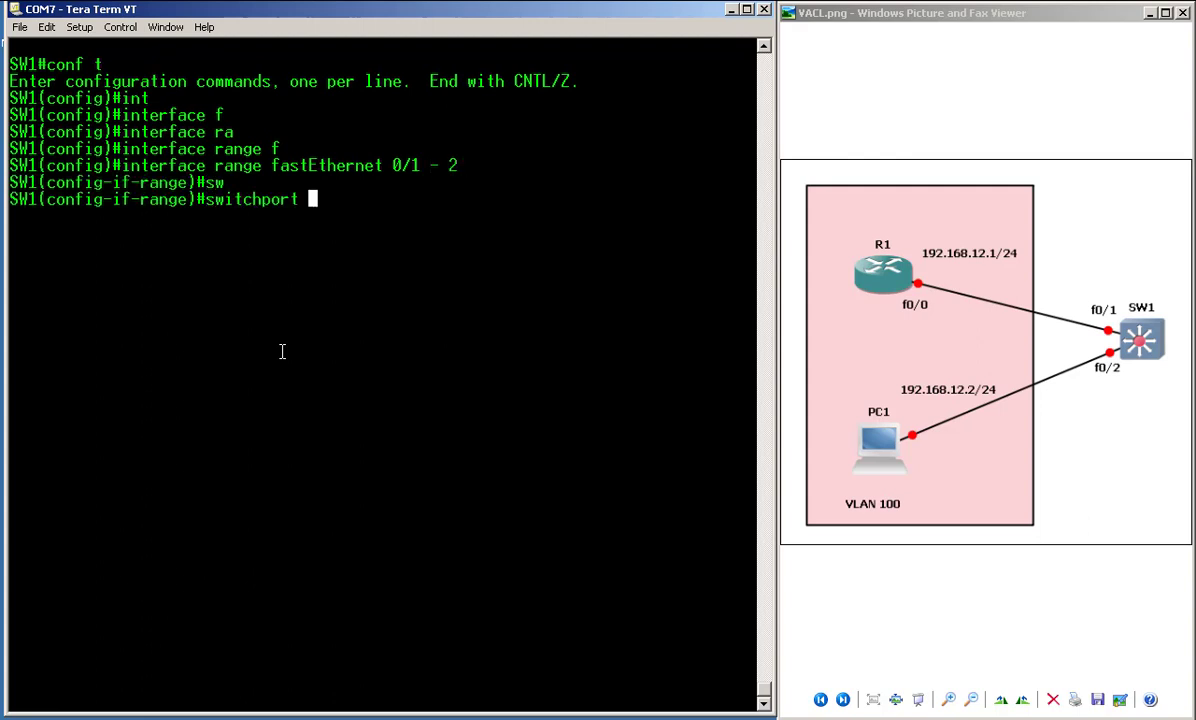
{"action": "type", "text": "mode access"}
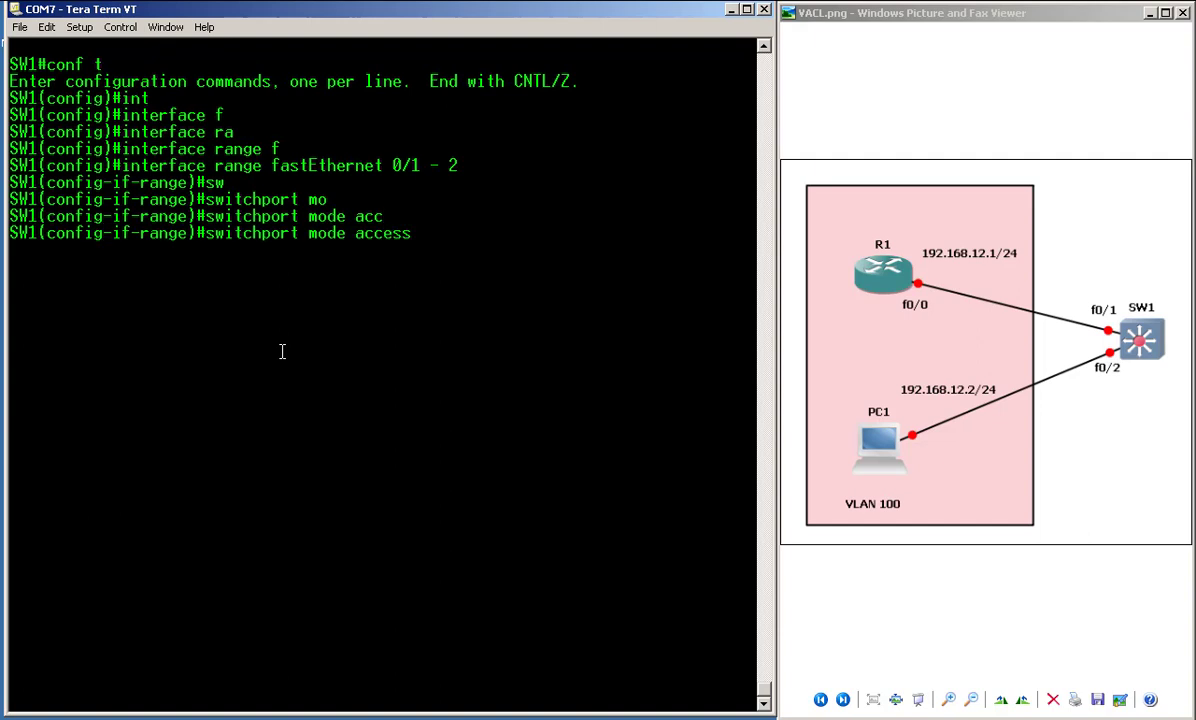
{"action": "type", "text": "switchport access"}
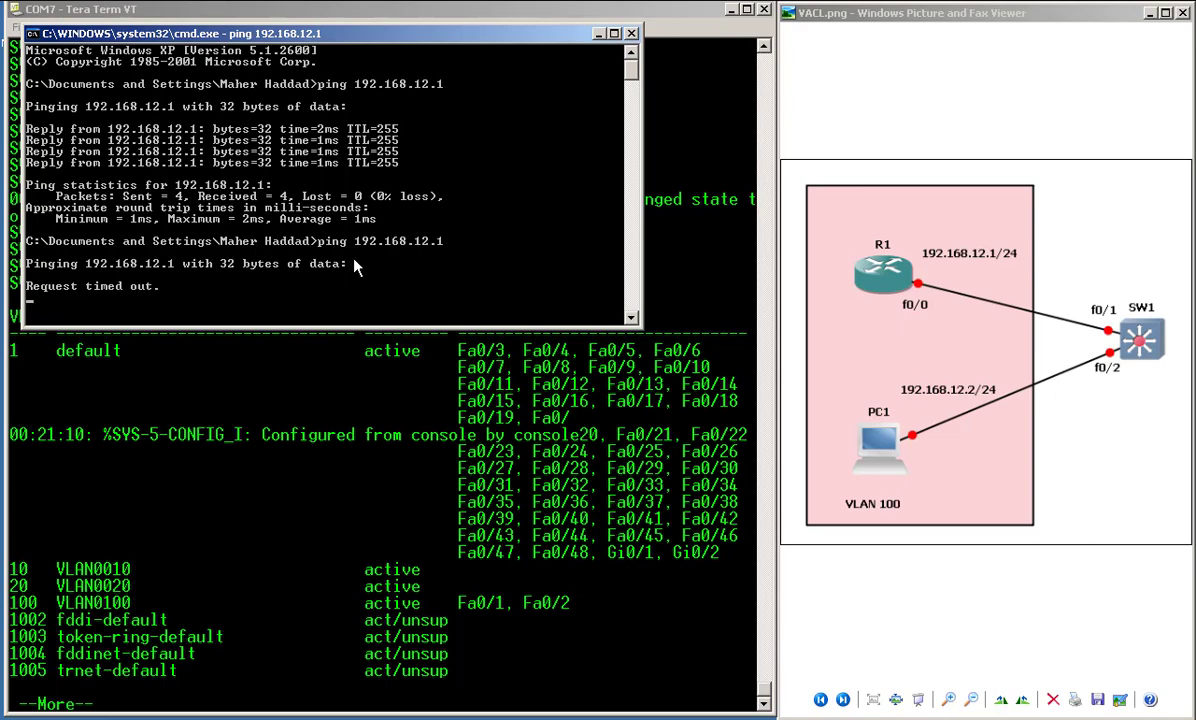
{"action": "mouse_move", "coordinate": [362, 262]}
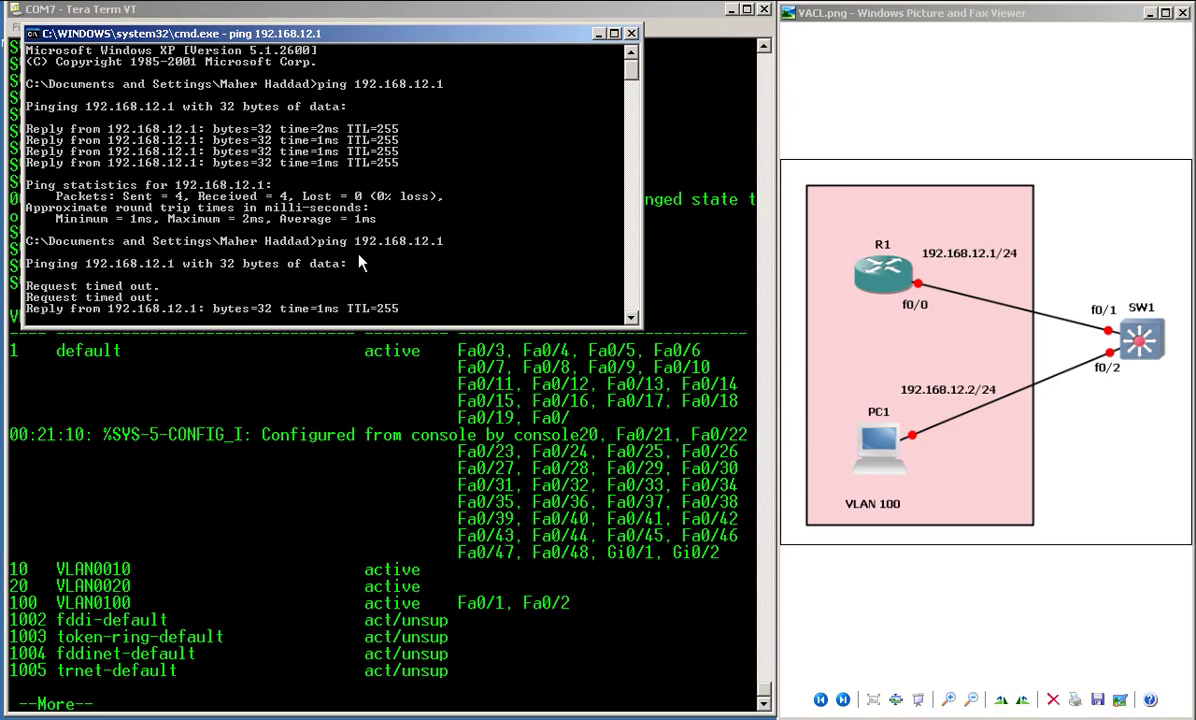
- Scroll through SW1's show vlan output to see VLAN 100 with Fa0/1 and Fa0/2
{"action": "scroll", "scroll_direction": "down", "scroll_amount": 3}
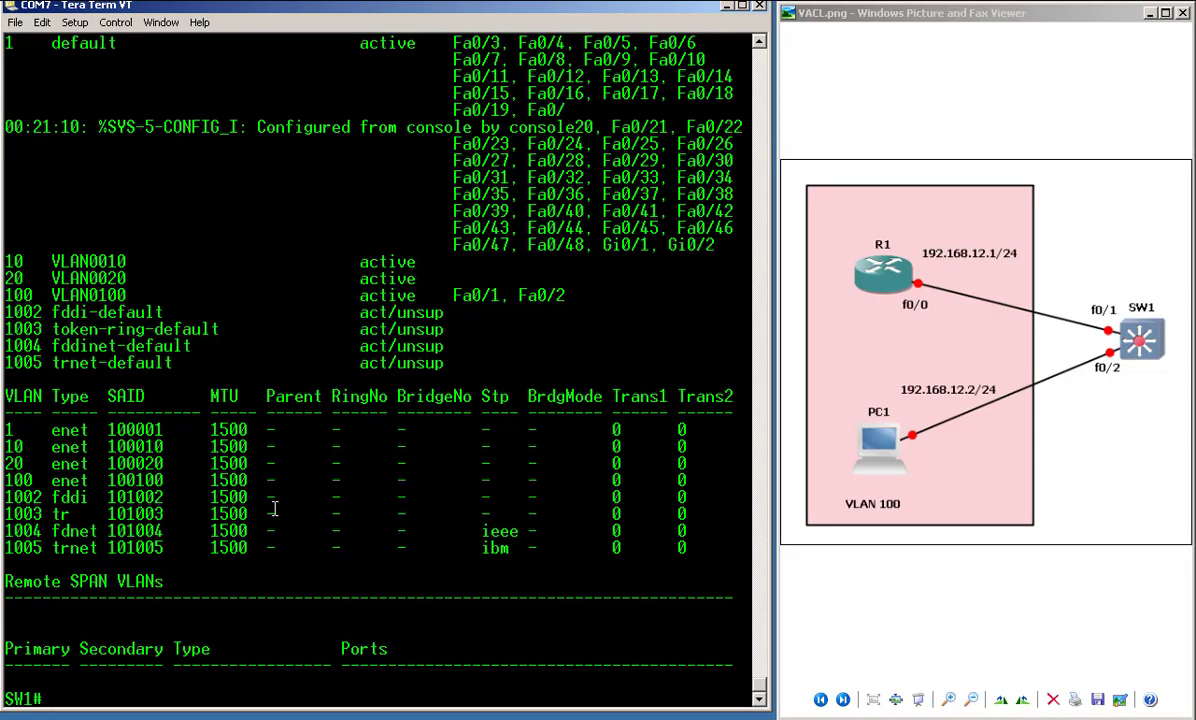
{"action": "mouse_move", "coordinate": [508, 518]}
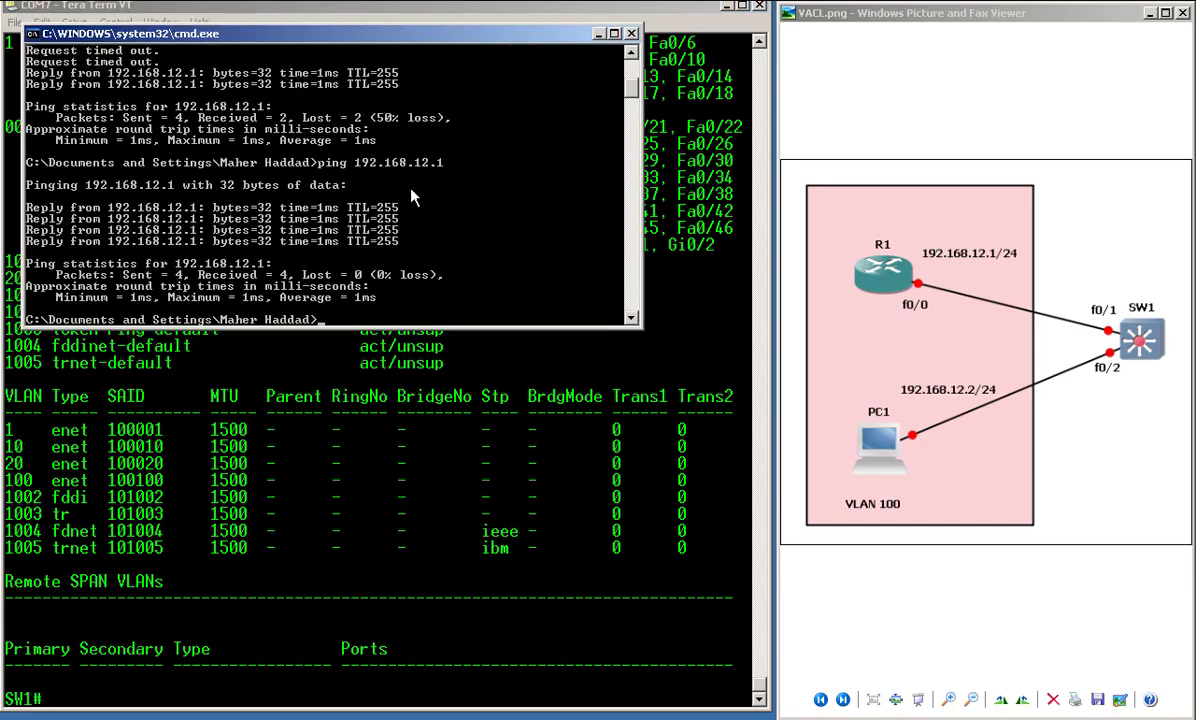
{"action": "mouse_move", "coordinate": [844, 480]}
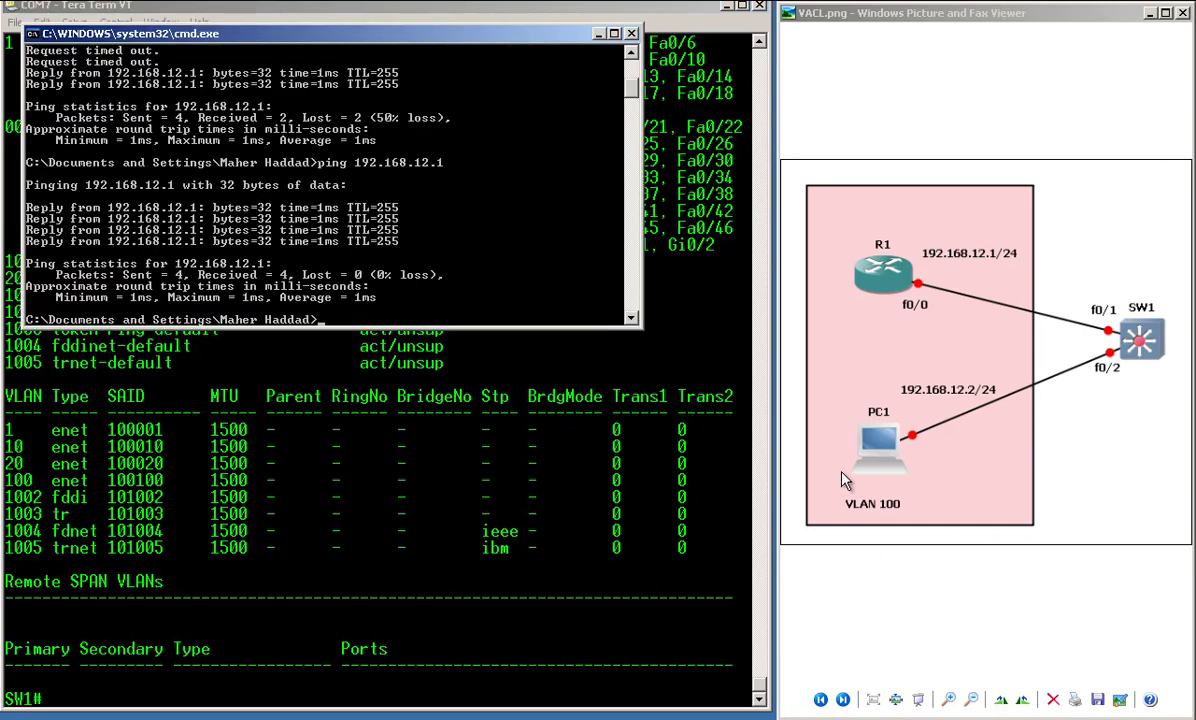
- Telnet from PC1 to 192.168.12.1, enter enable mode on R1, then exit the session
{"action": "type", "text": "telnet 192"}
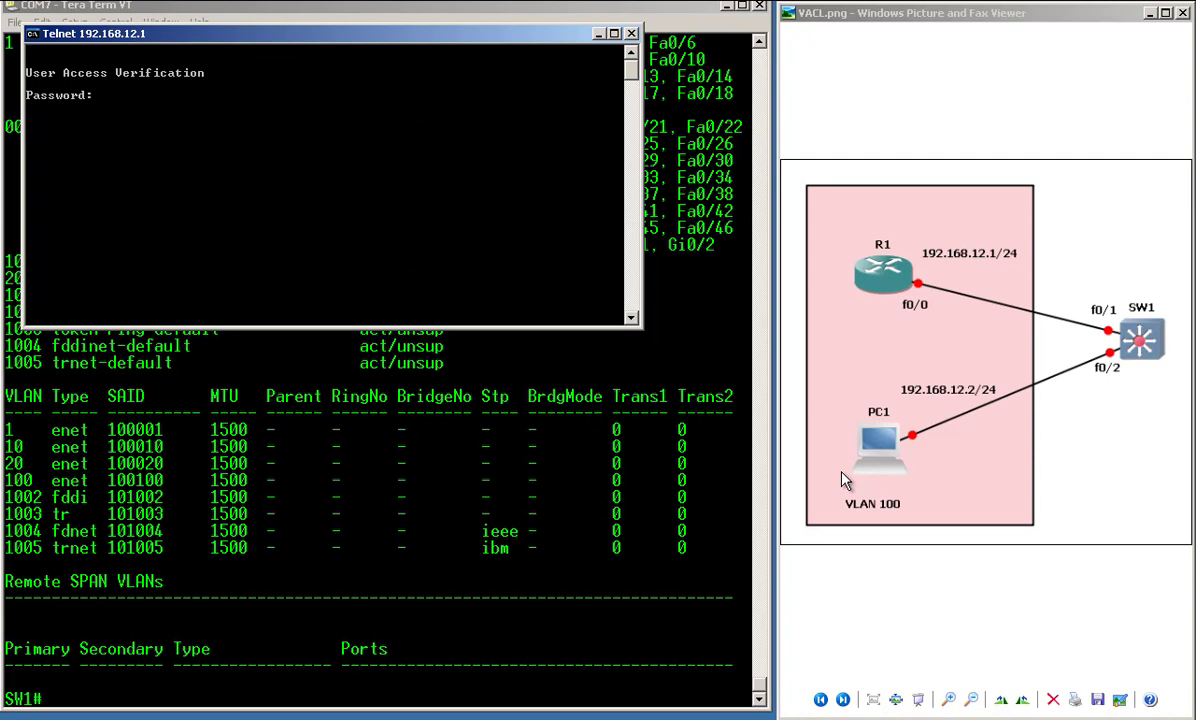
{"action": "type", "text": "ena"}
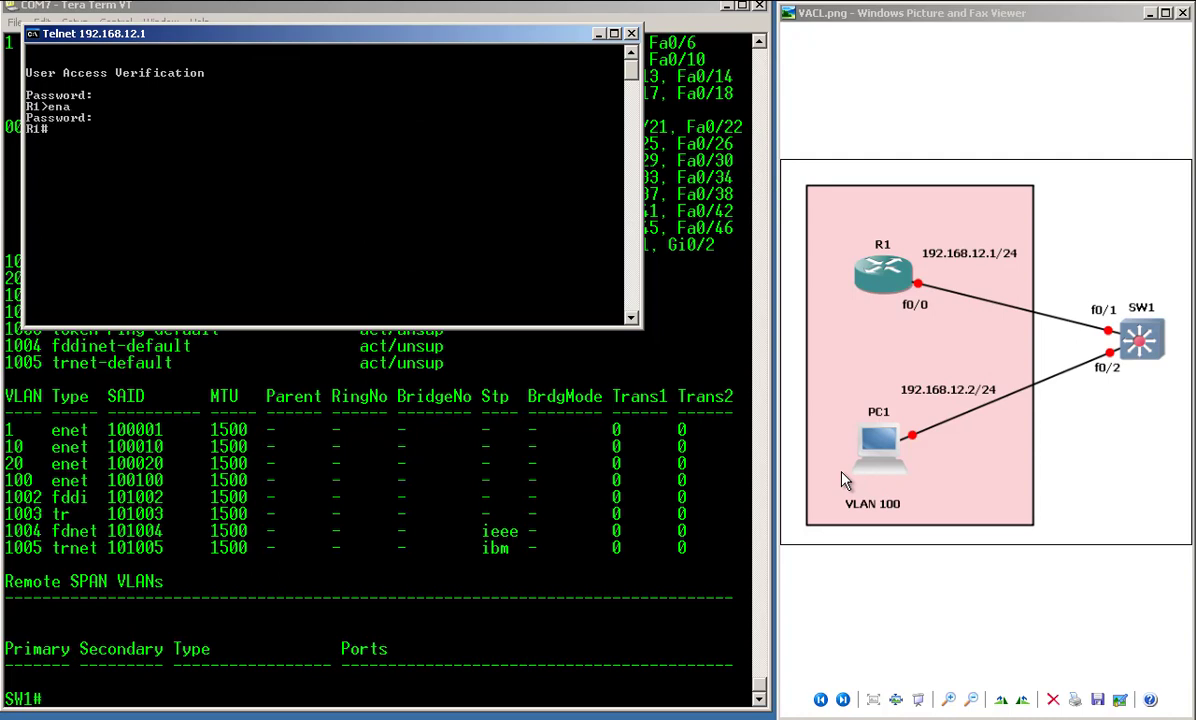
{"action": "type", "text": "exit"}
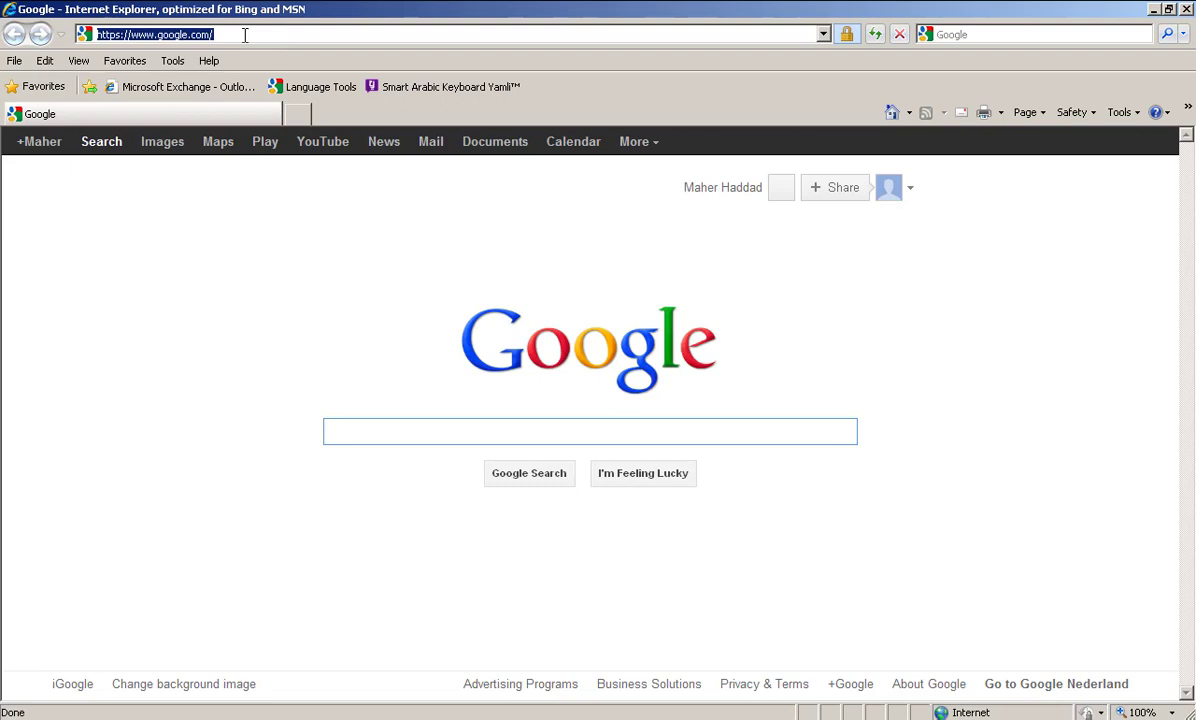
{"action": "type", "text": "192.168.12.1/"}
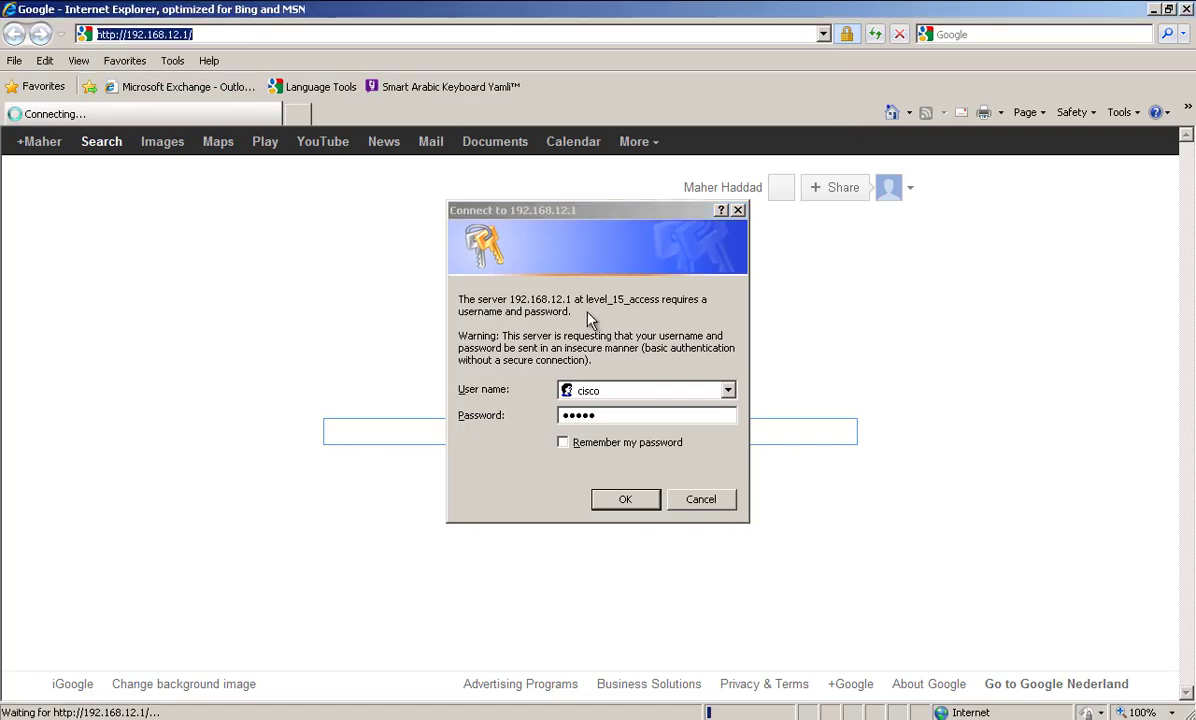
{"action": "left_click", "coordinate": [624, 500]}
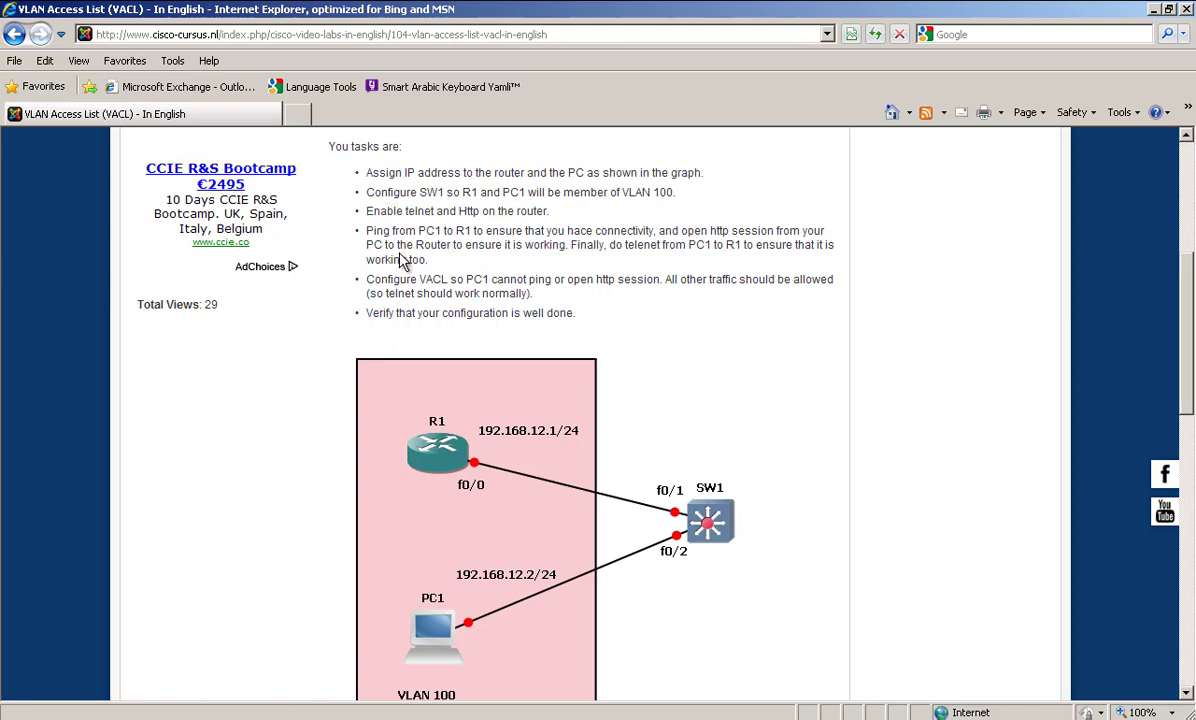
{"action": "mouse_move", "coordinate": [364, 256]}
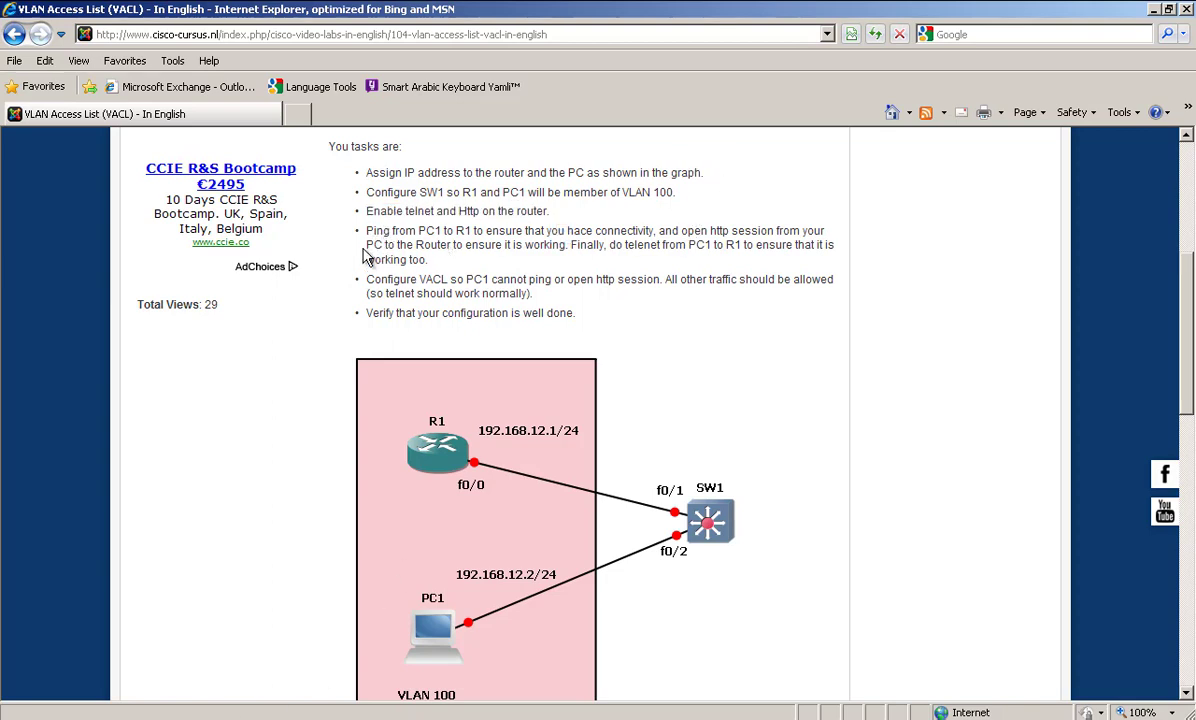
{"action": "left_click_drag", "start_coordinate": [366, 230], "coordinate": [480, 230]}
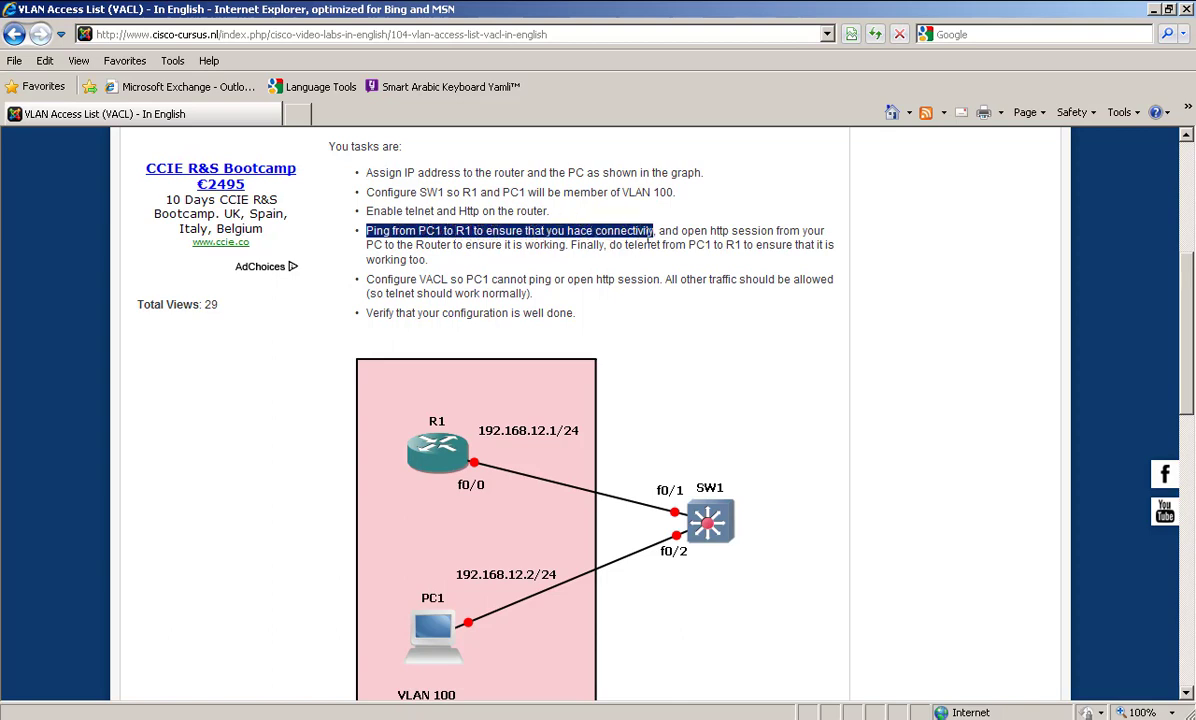
{"action": "left_click_drag", "start_coordinate": [650, 230], "coordinate": [794, 230]}
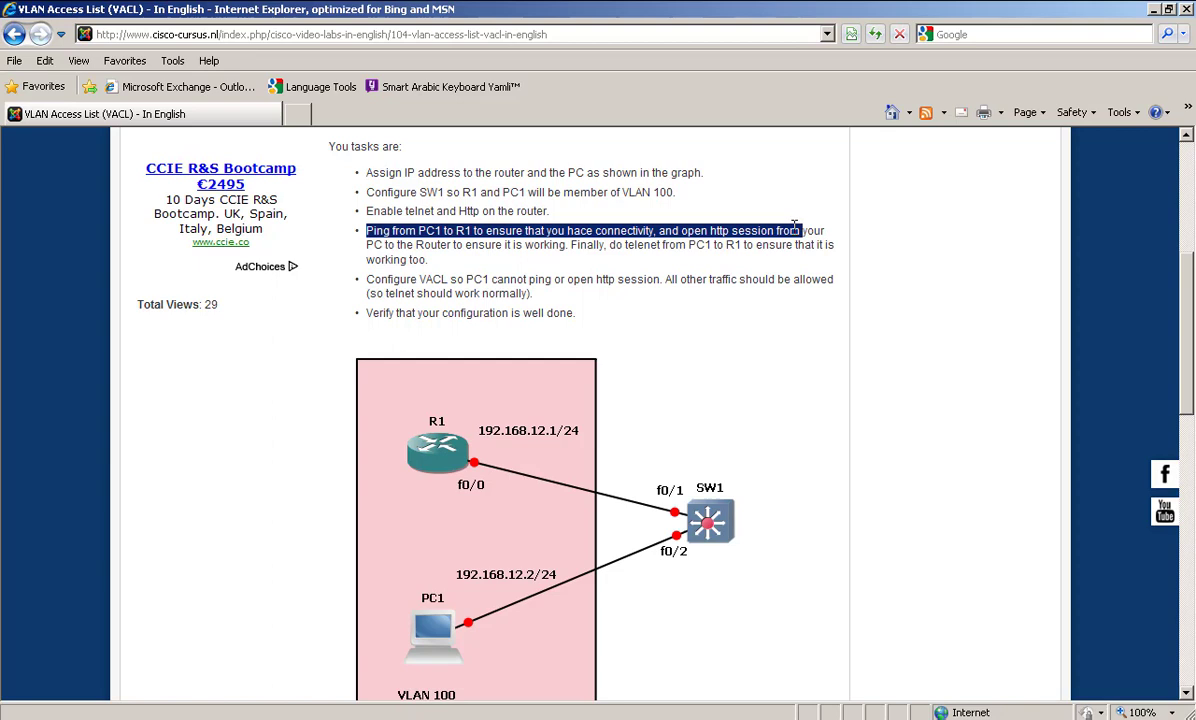
{"action": "left_click_drag", "start_coordinate": [792, 230], "coordinate": [454, 260]}
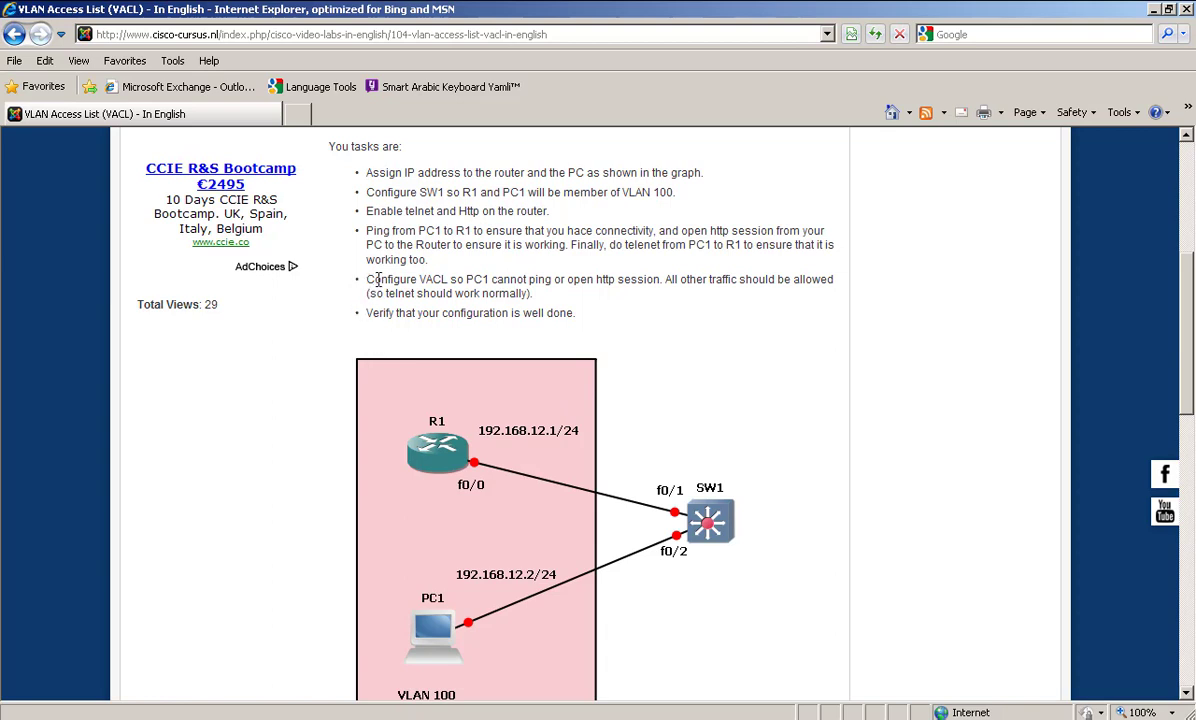
{"action": "double_click", "coordinate": [400, 278]}
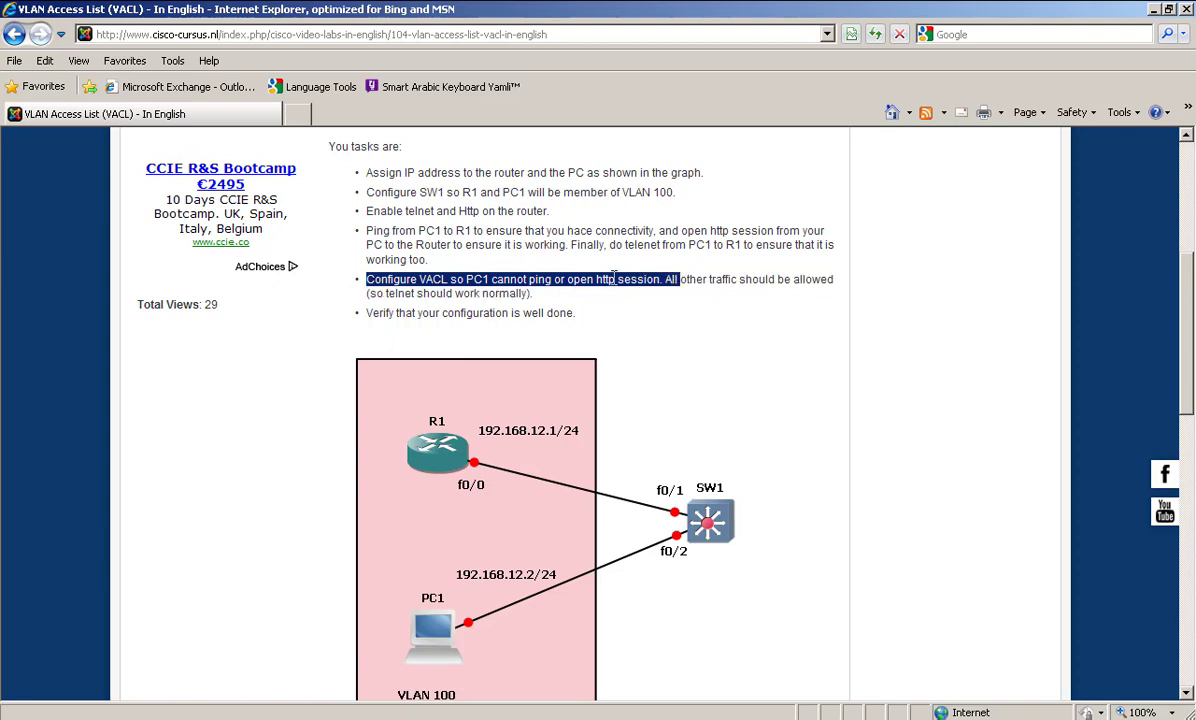
{"action": "left_click_drag", "start_coordinate": [668, 280], "coordinate": [532, 292]}
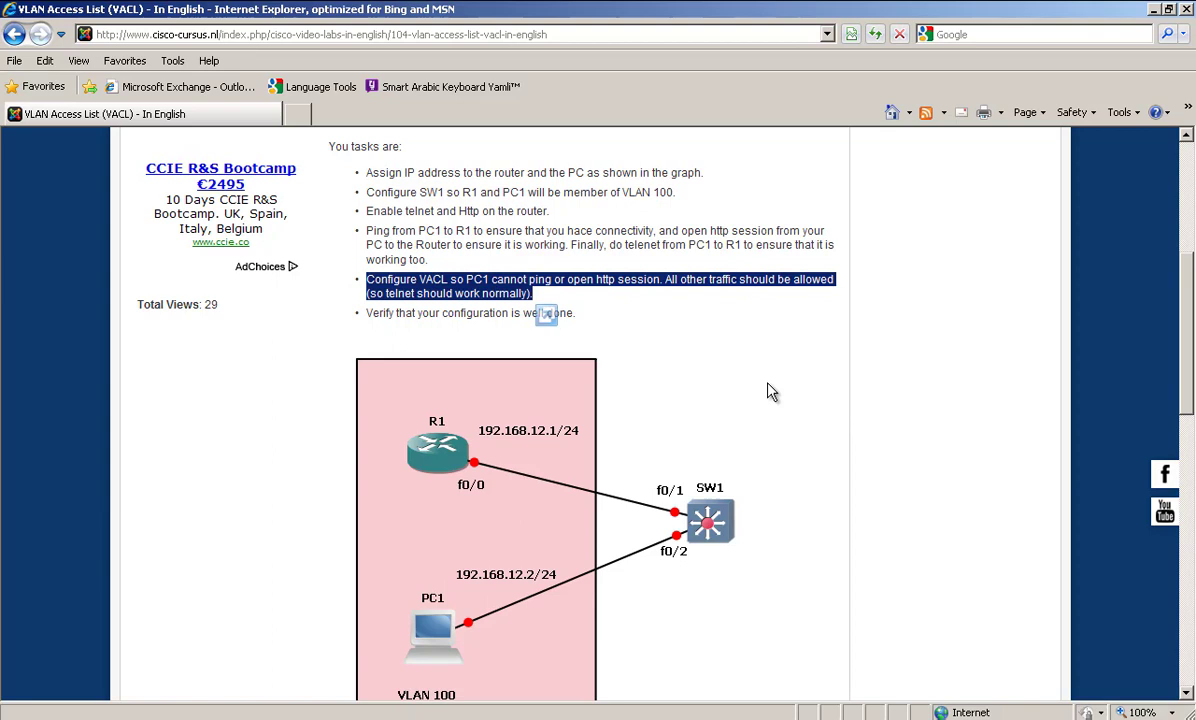
- Scroll the SW1 console output showing VLAN 100 active on Fa0/1 and Fa0/2
{"action": "scroll", "scroll_direction": "down", "scroll_amount": 3}
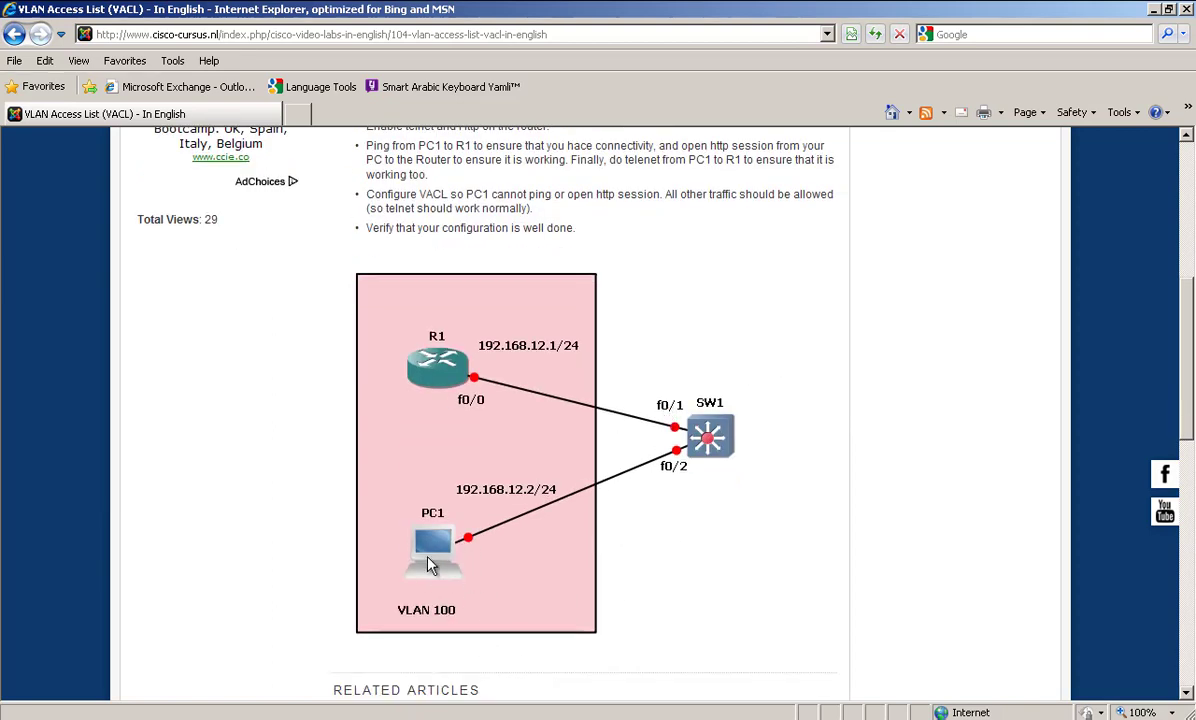
{"action": "mouse_move", "coordinate": [424, 576]}
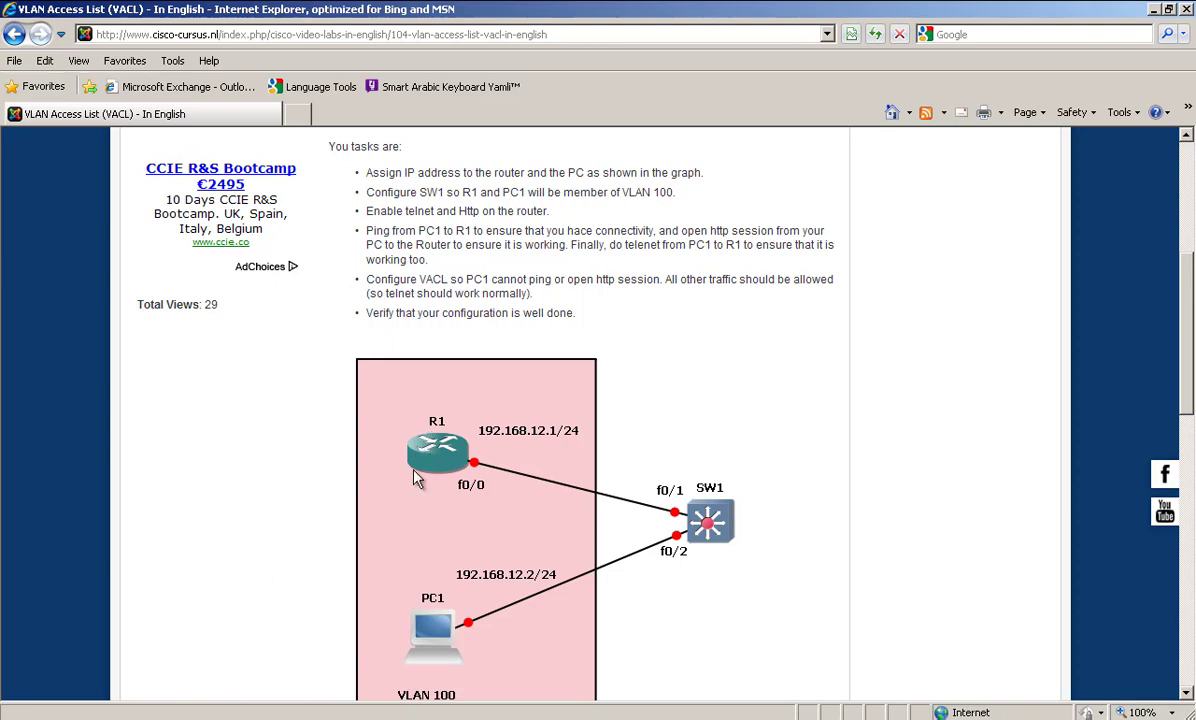
{"action": "mouse_move", "coordinate": [468, 652]}
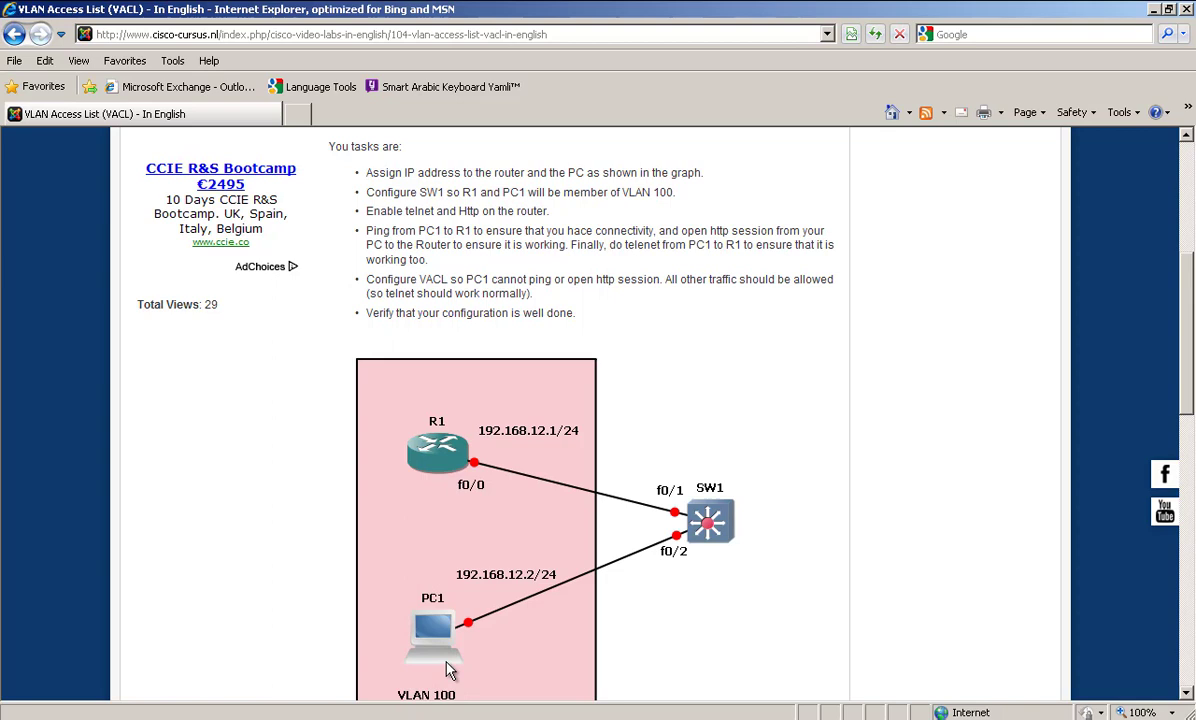
{"action": "mouse_move", "coordinate": [436, 680]}
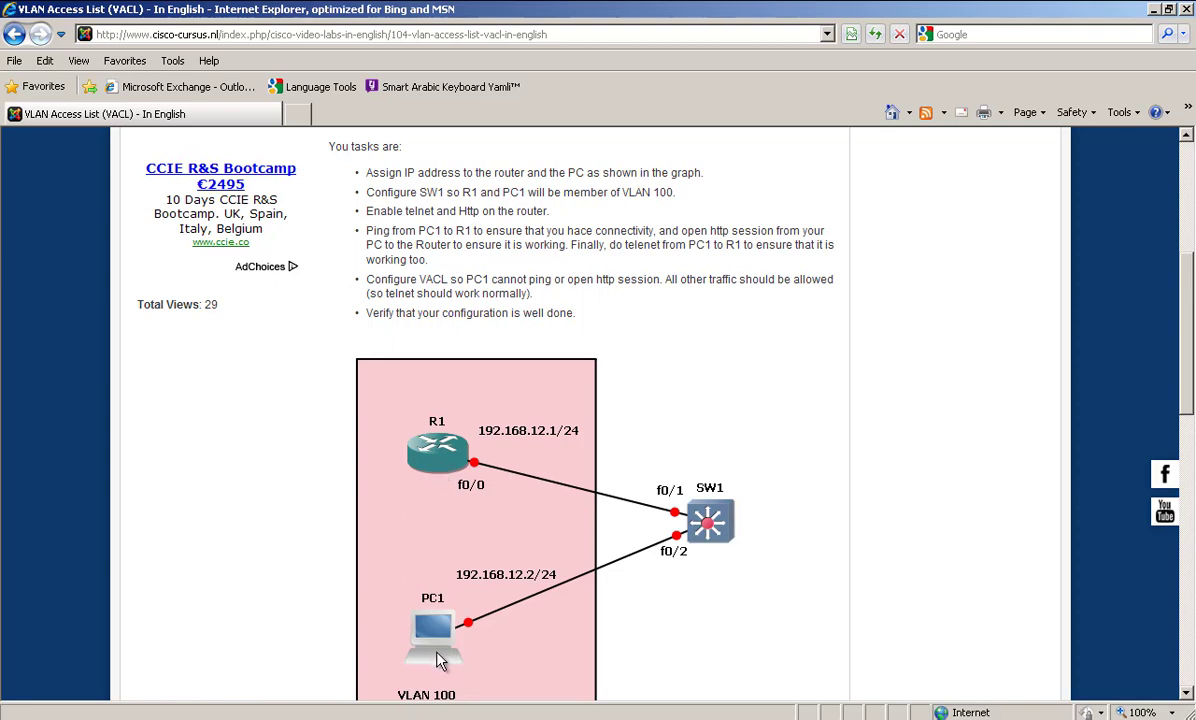
{"action": "mouse_move", "coordinate": [436, 698]}
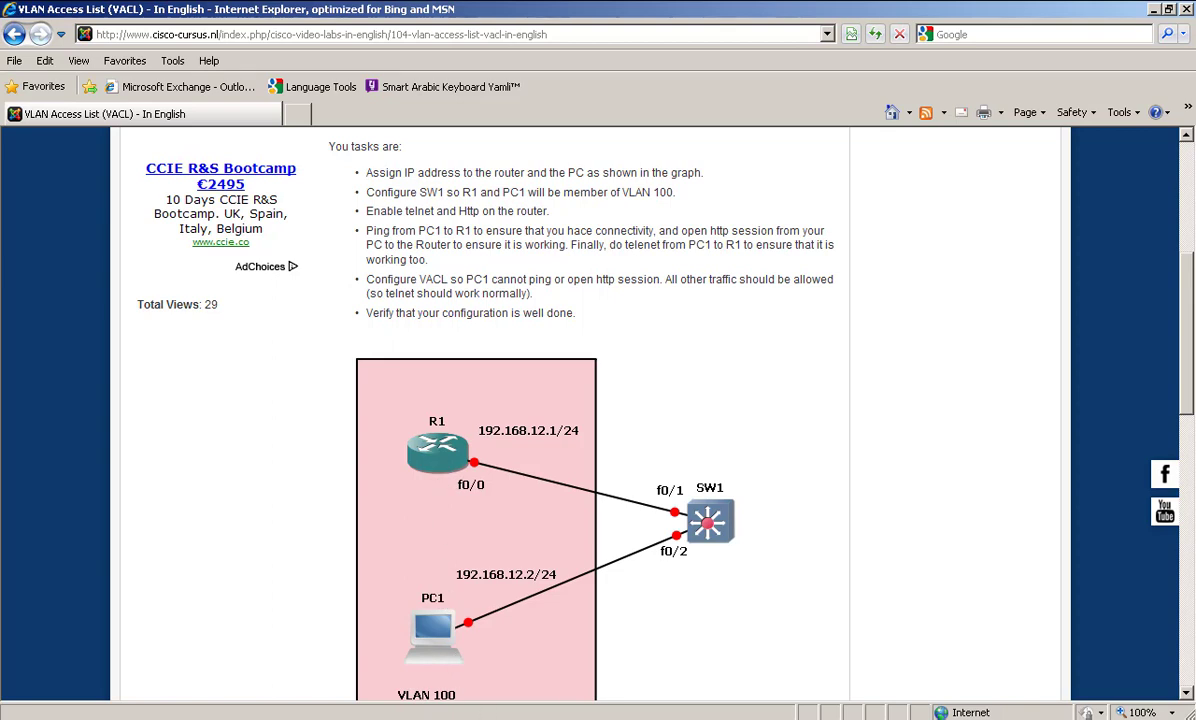
{"action": "scroll", "scroll_direction": "down", "scroll_amount": 3}
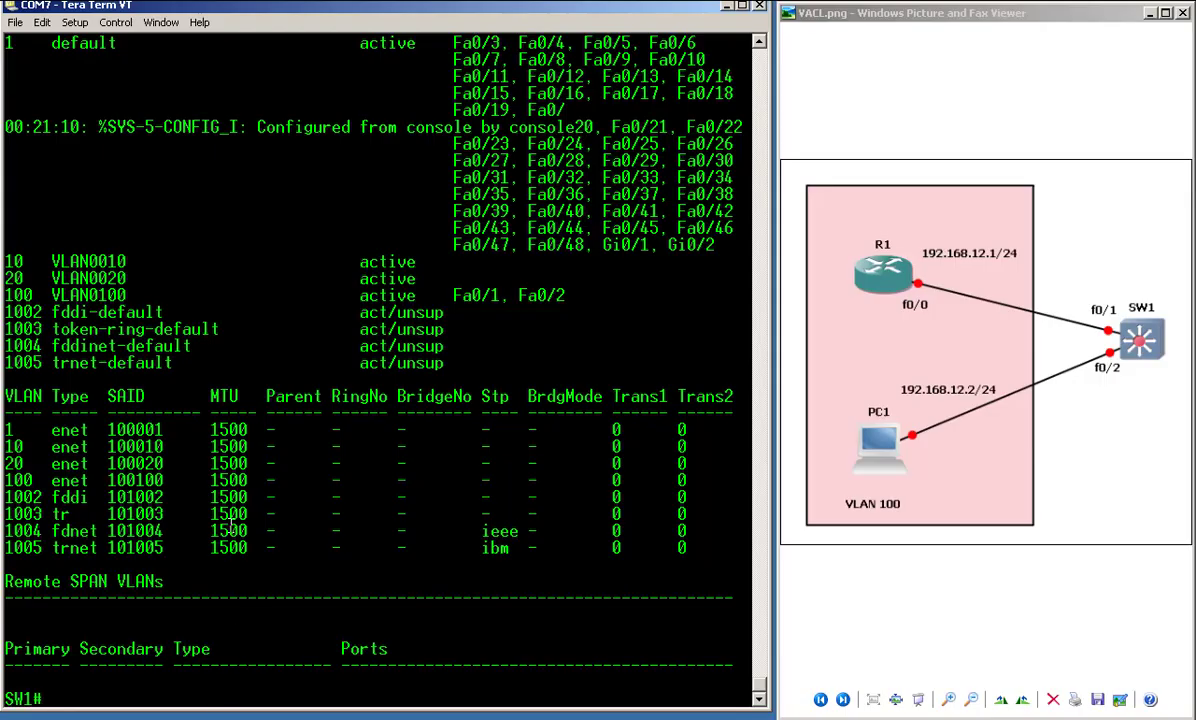
- Create access-list 100 permitting icmp any any and tcp any any eq 80, then begin the vlan access-map command
{"action": "type", "text": "conf t"}
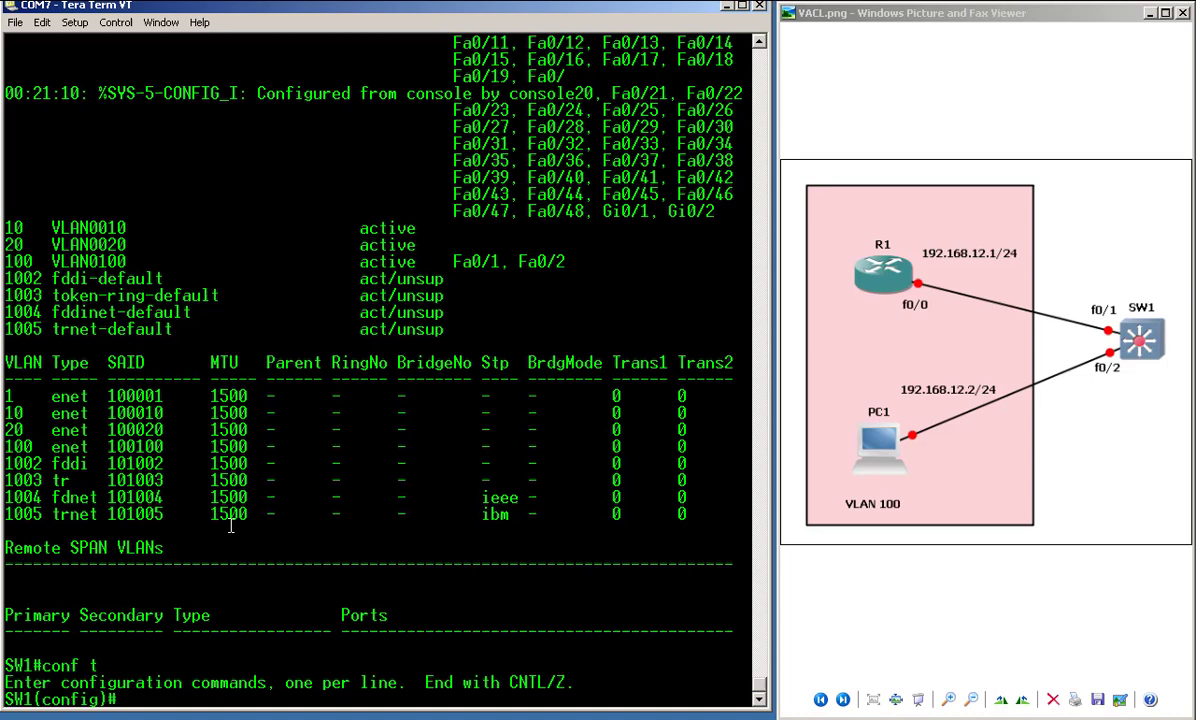
{"action": "type", "text": "access-list 1-"}
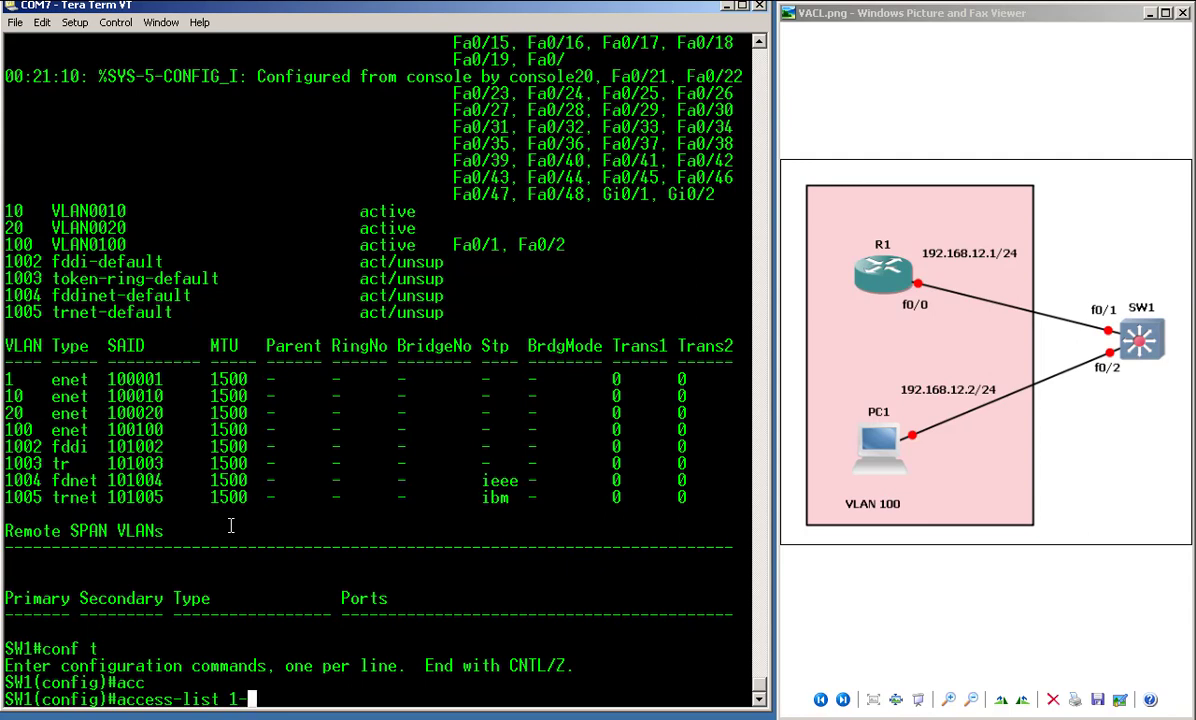
{"action": "type", "text": "100 permit icmp any any"}
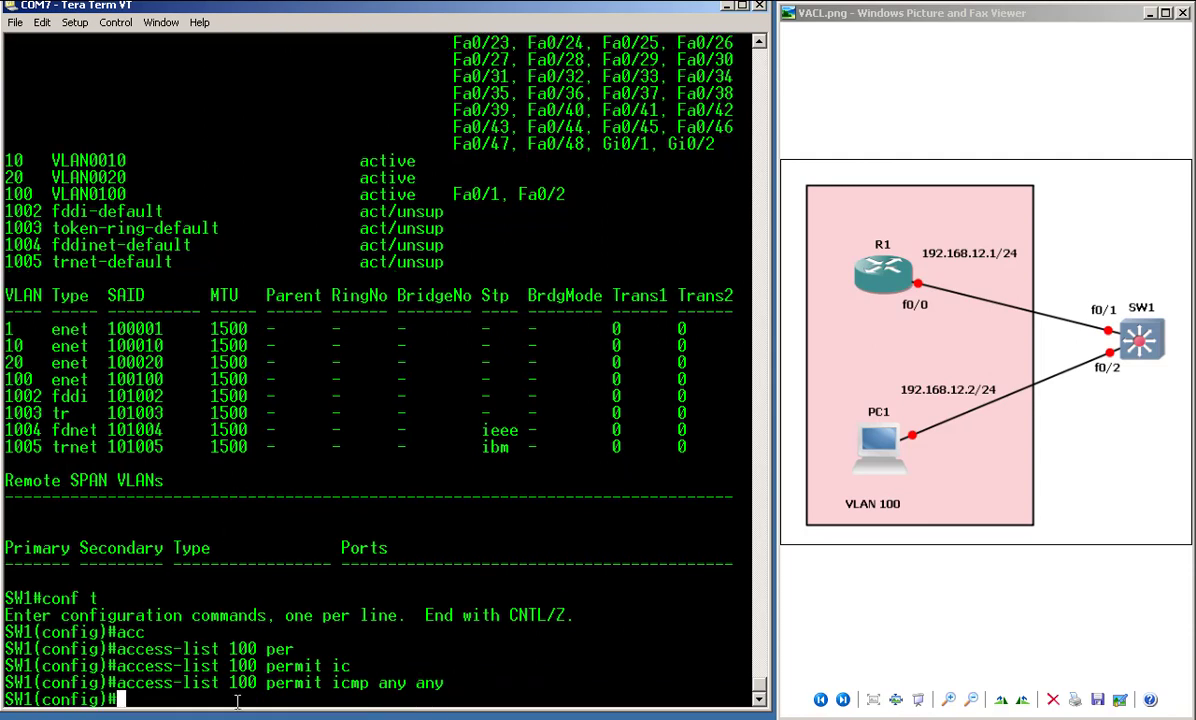
{"action": "mouse_move", "coordinate": [240, 716]}
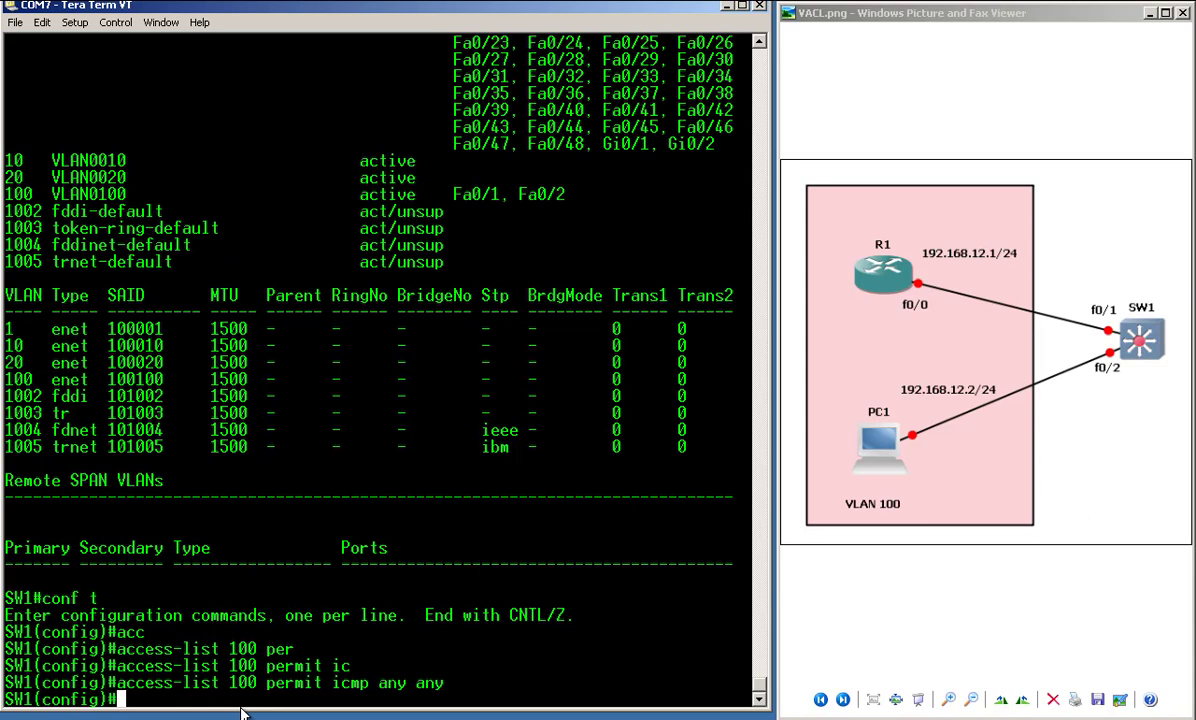
{"action": "mouse_move", "coordinate": [258, 704]}
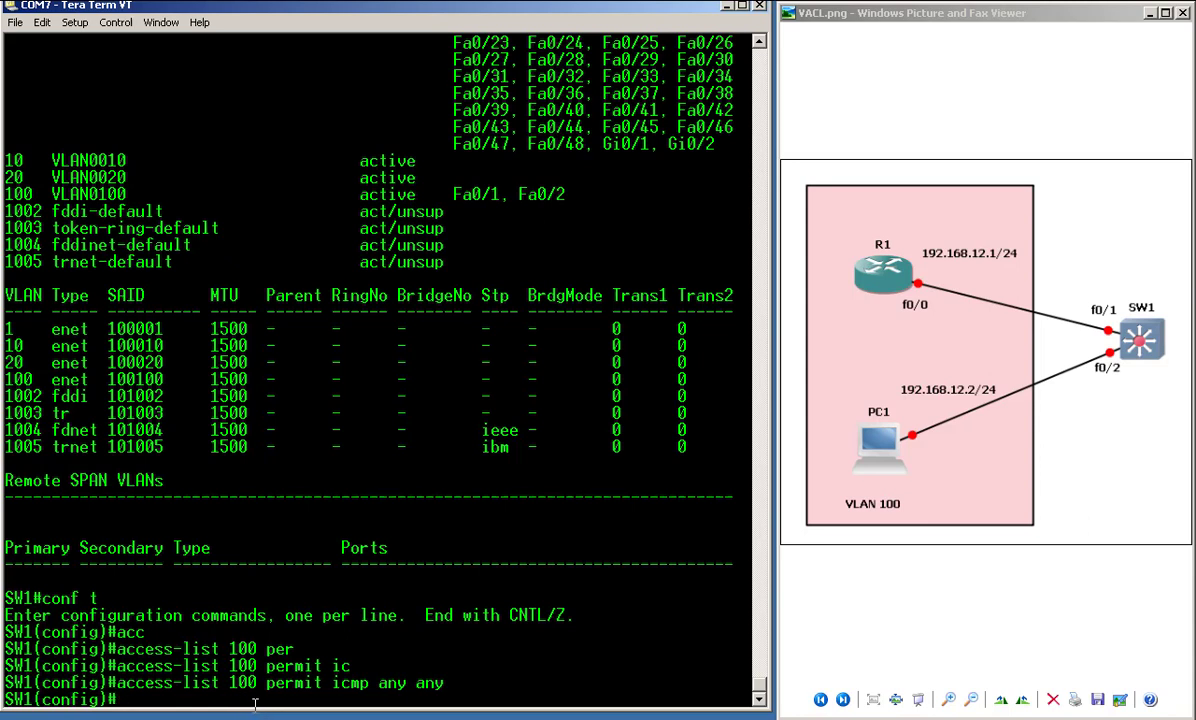
{"action": "mouse_move", "coordinate": [796, 712]}
{"action": "type", "text": "access-list 100 permit i"}
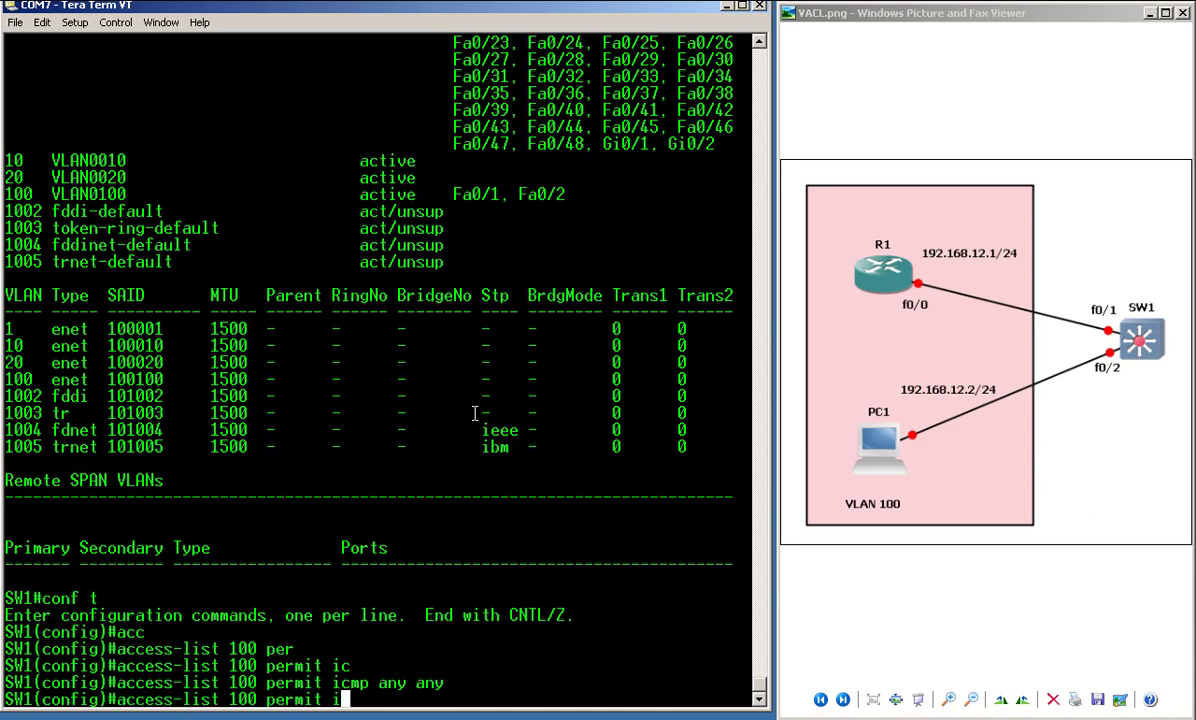
{"action": "type", "text": "cp"}
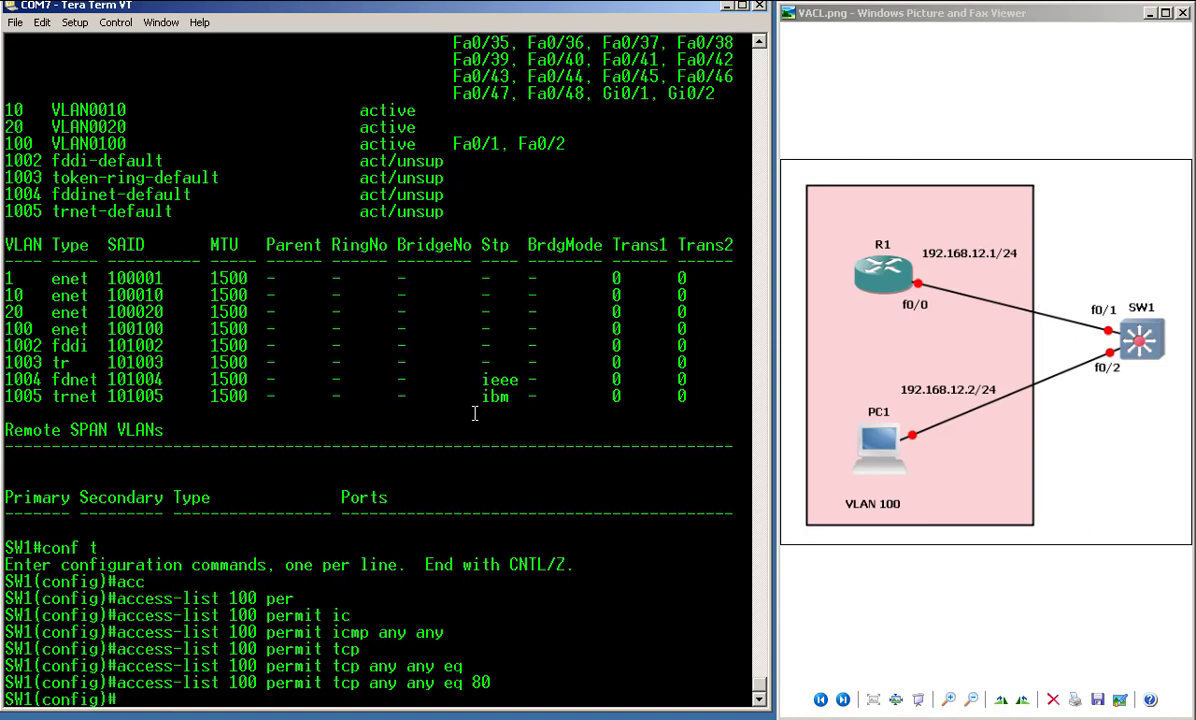
{"action": "type", "text": "vlan access-map"}
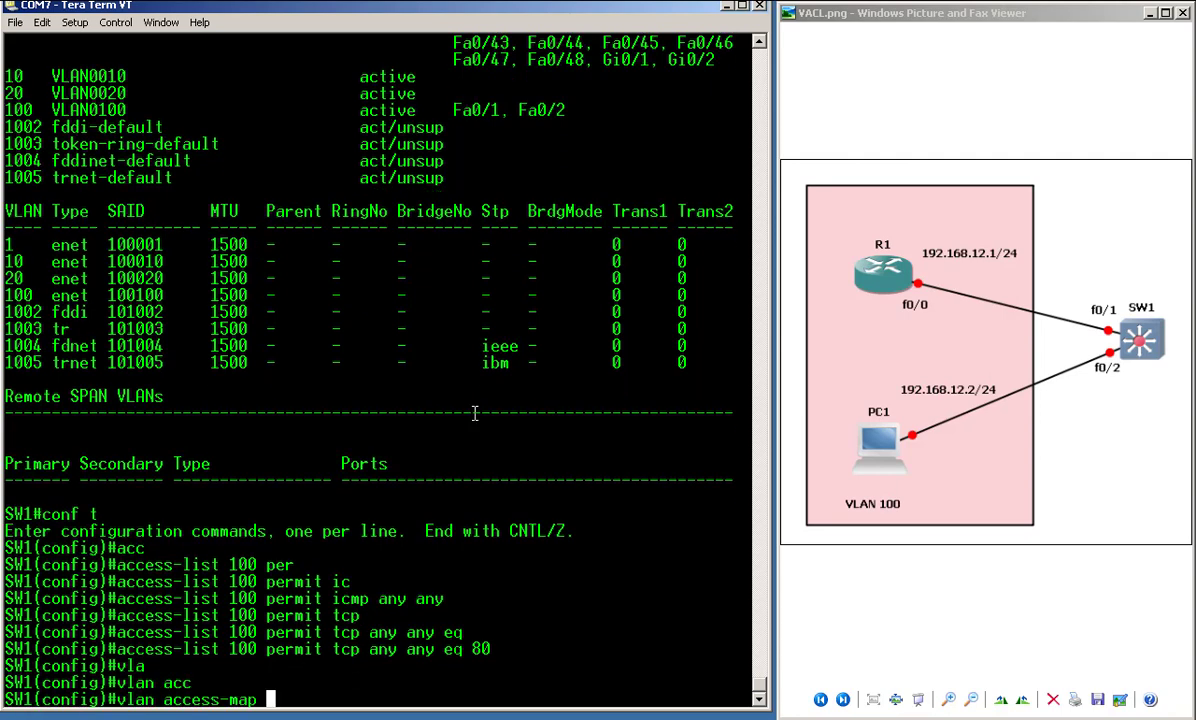
- Add DENY_ICMP_HTTP sequence 10 matching ip address 100 with action drop
{"action": "type", "text": "?"}
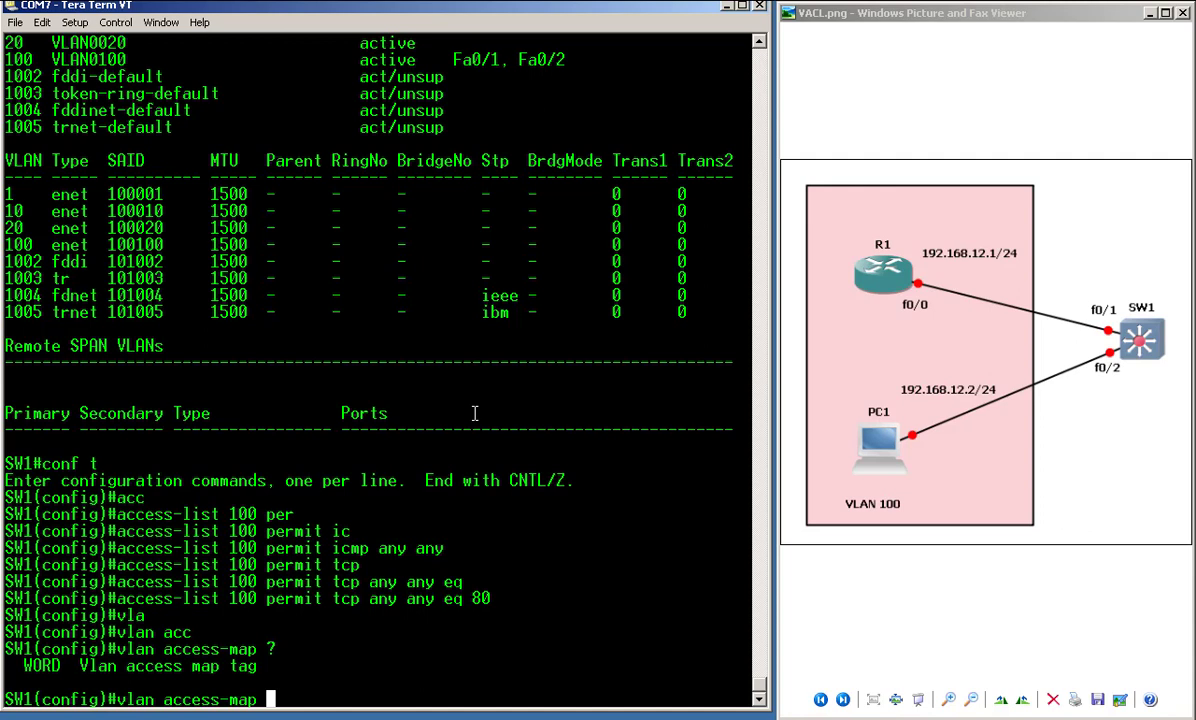
{"action": "type", "text": "DENY"}
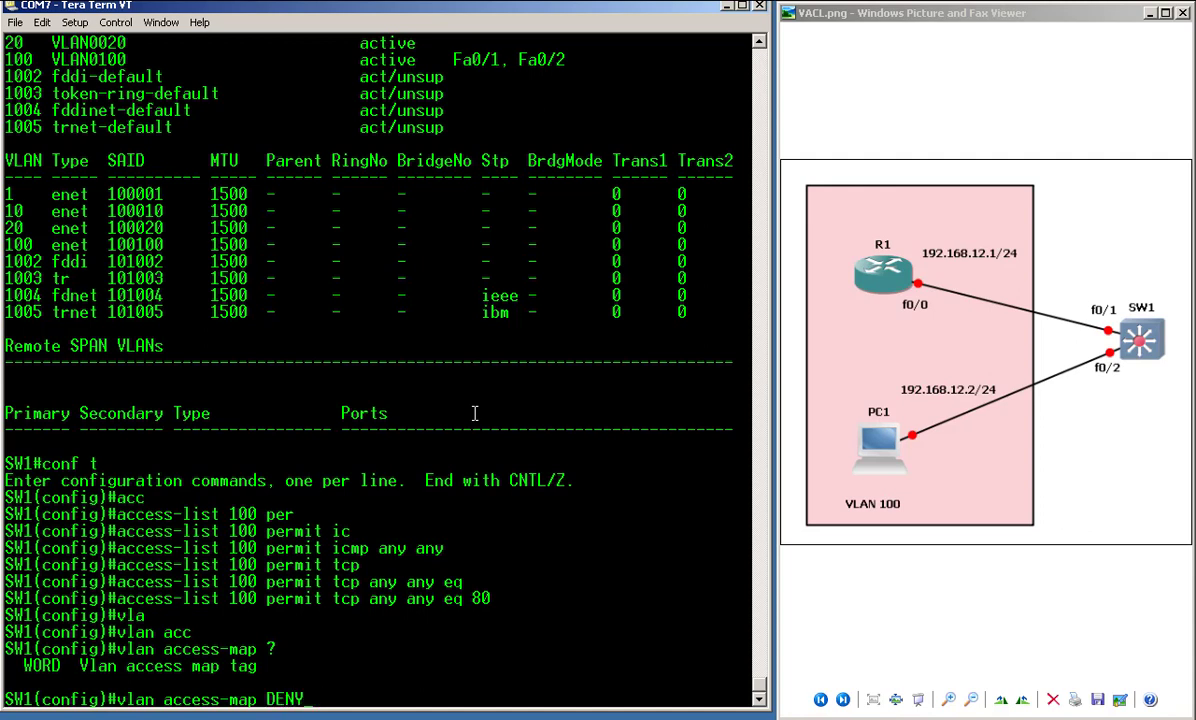
{"action": "type", "text": "_ICMP_HTTP"}
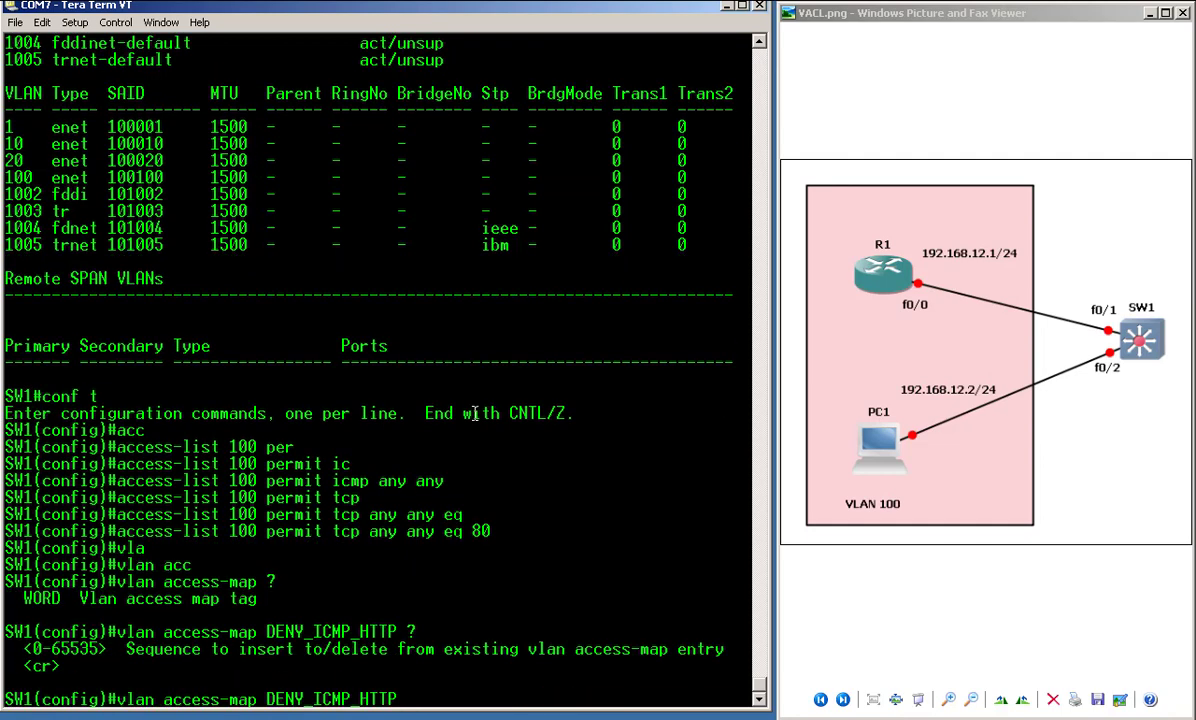
{"action": "type", "text": "10"}
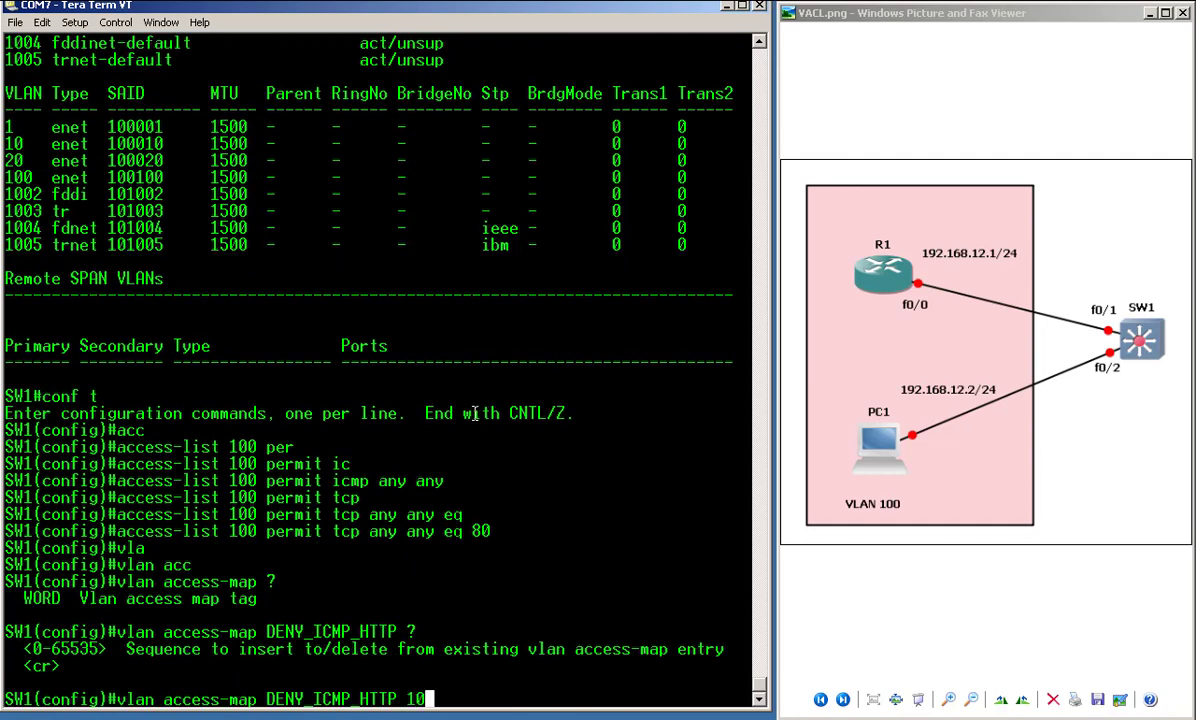
{"action": "key", "text": "enter"}
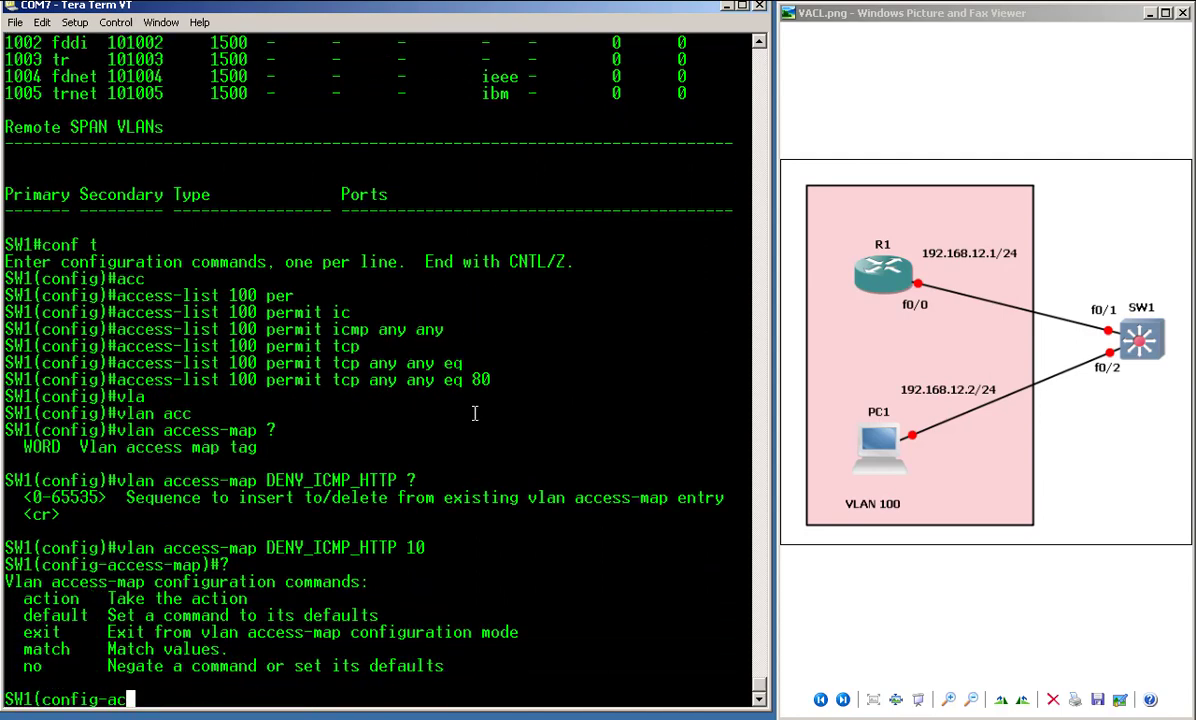
{"action": "type", "text": "match"}
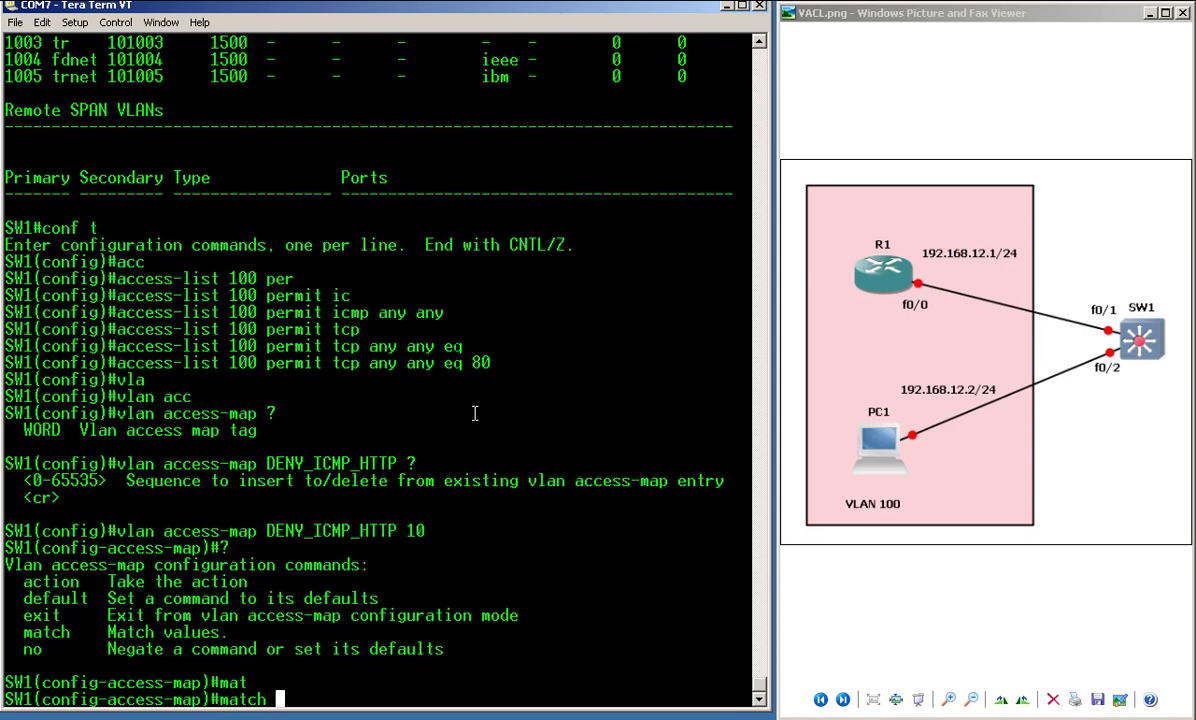
{"action": "type", "text": "ip add"}
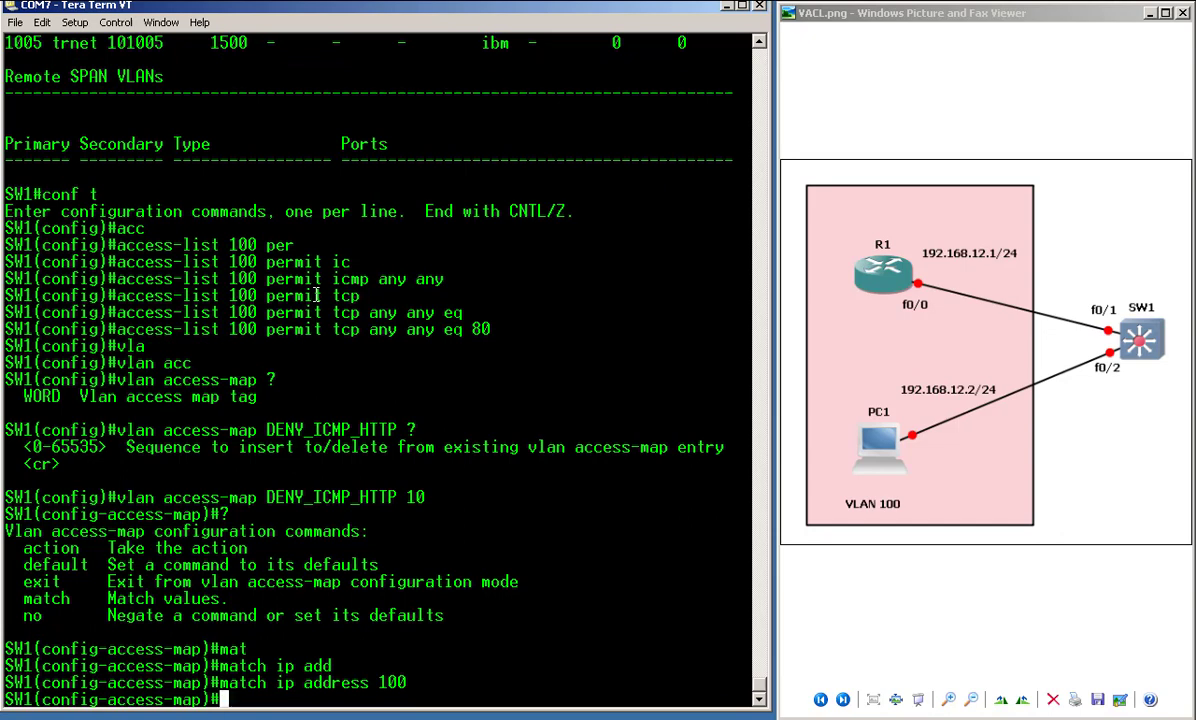
{"action": "type", "text": "action drop"}
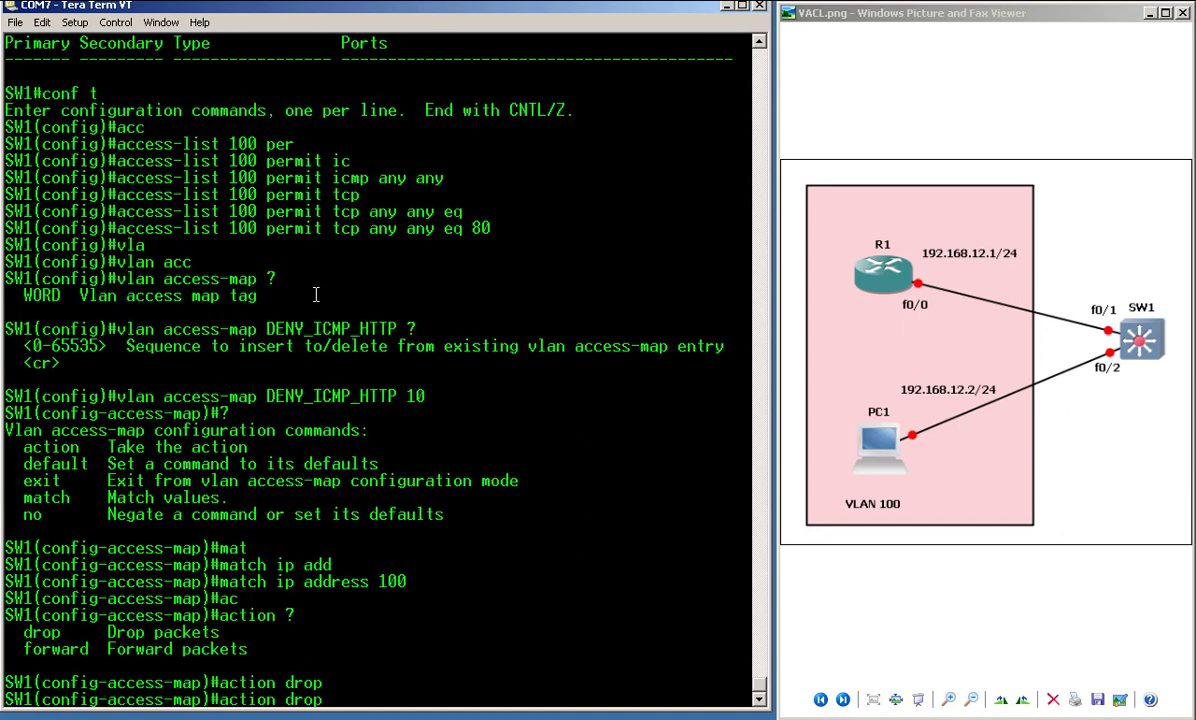
{"action": "key", "text": "Return"}
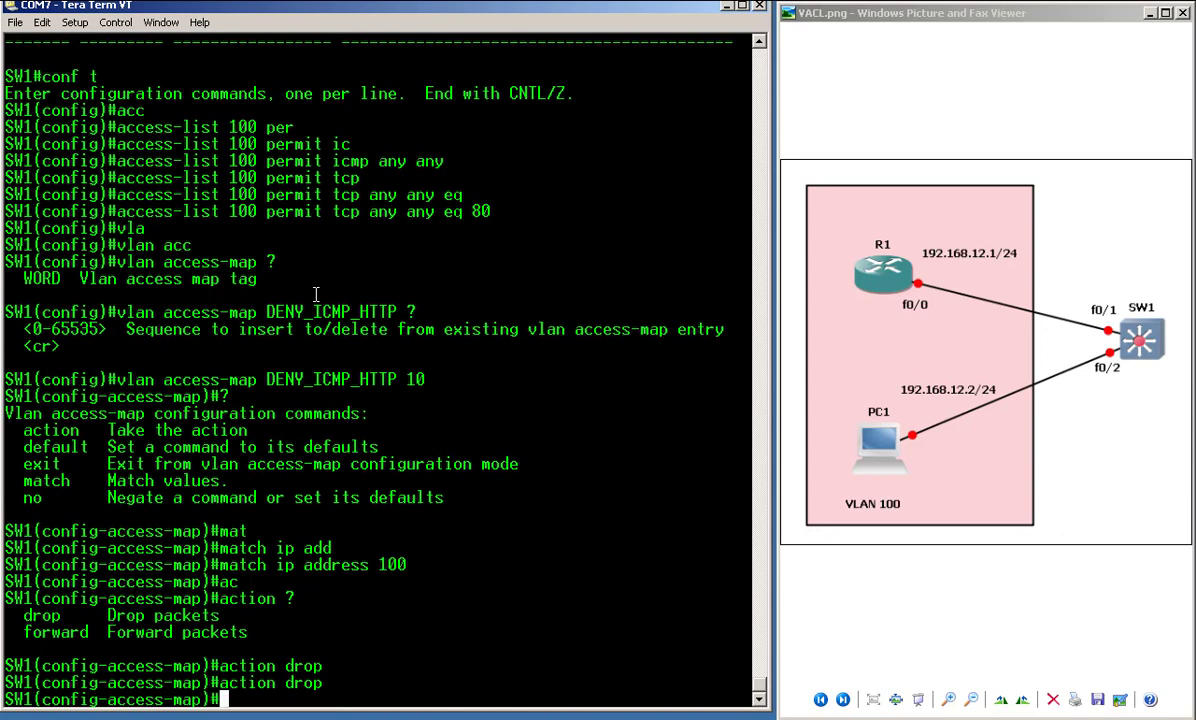
{"action": "mouse_move", "coordinate": [408, 400]}
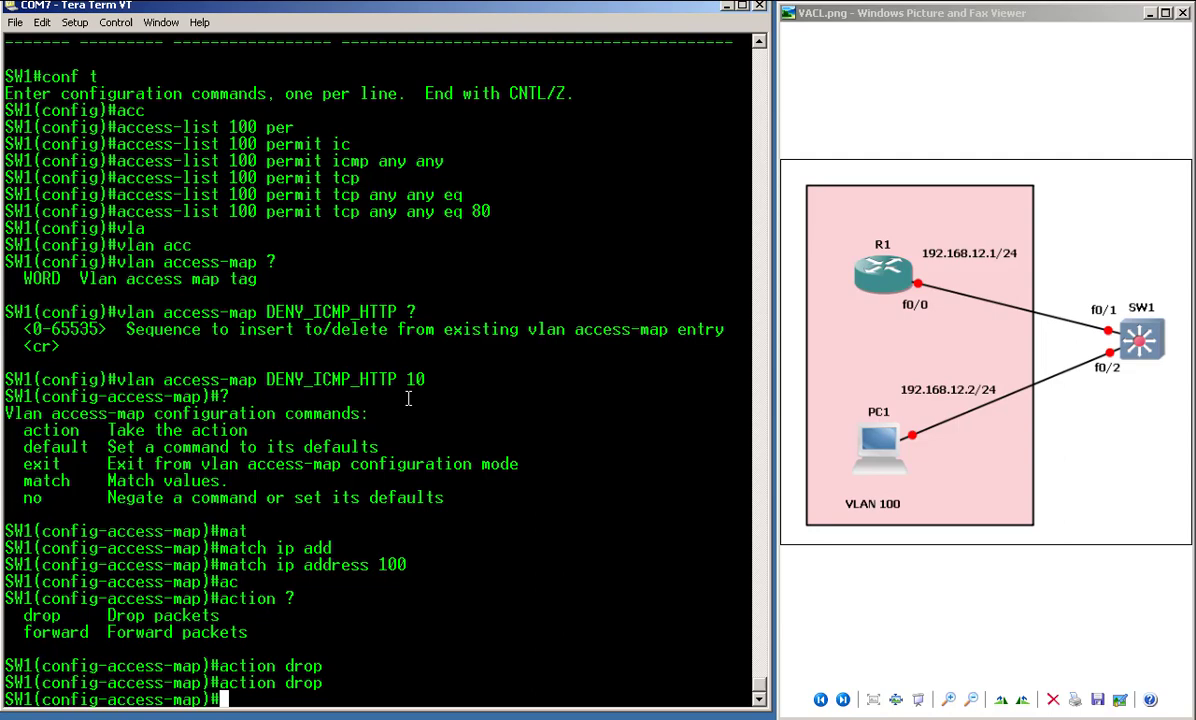
- Add DENY_ICMP_HTTP sequence 20 with action forward for all remaining traffic
{"action": "left_click_drag", "start_coordinate": [116, 380], "coordinate": [396, 380]}
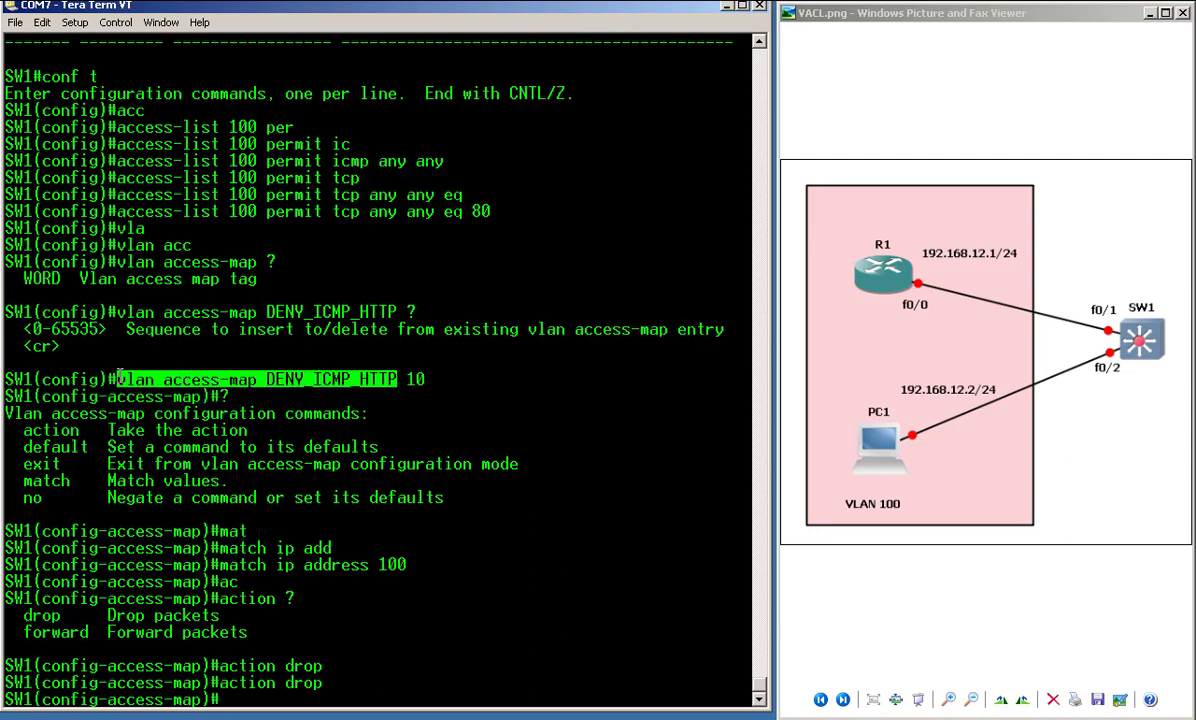
{"action": "type", "text": "ex"}
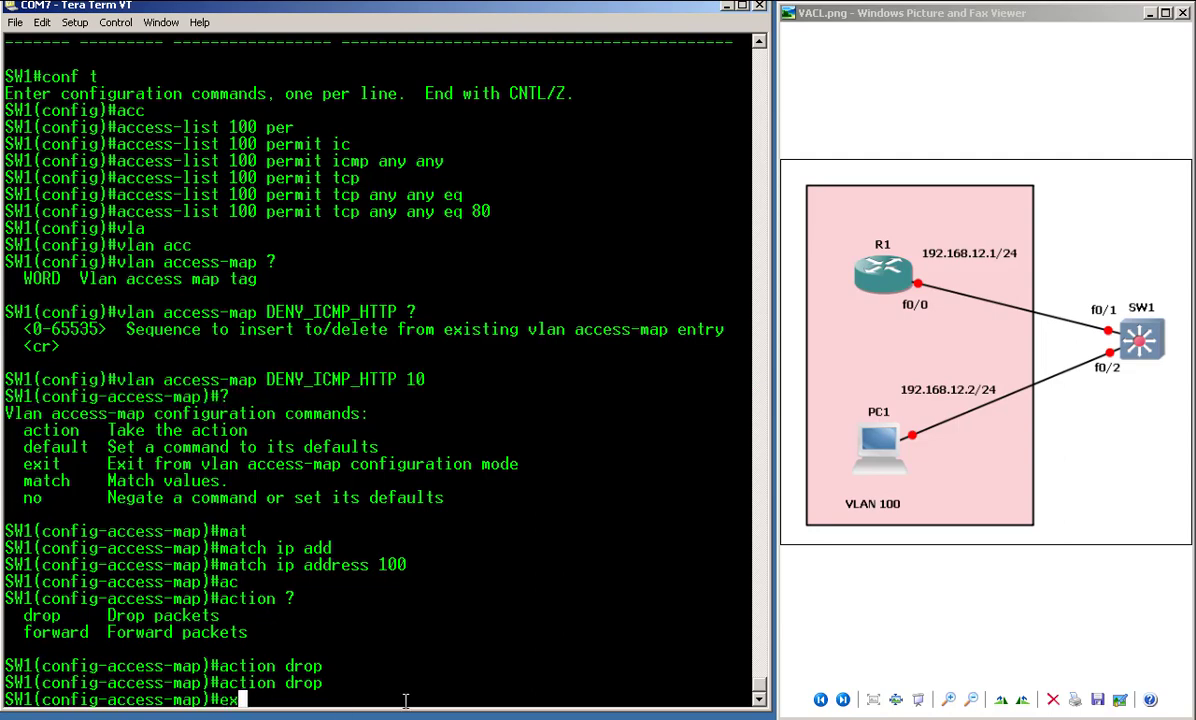
{"action": "type", "text": "exit"}
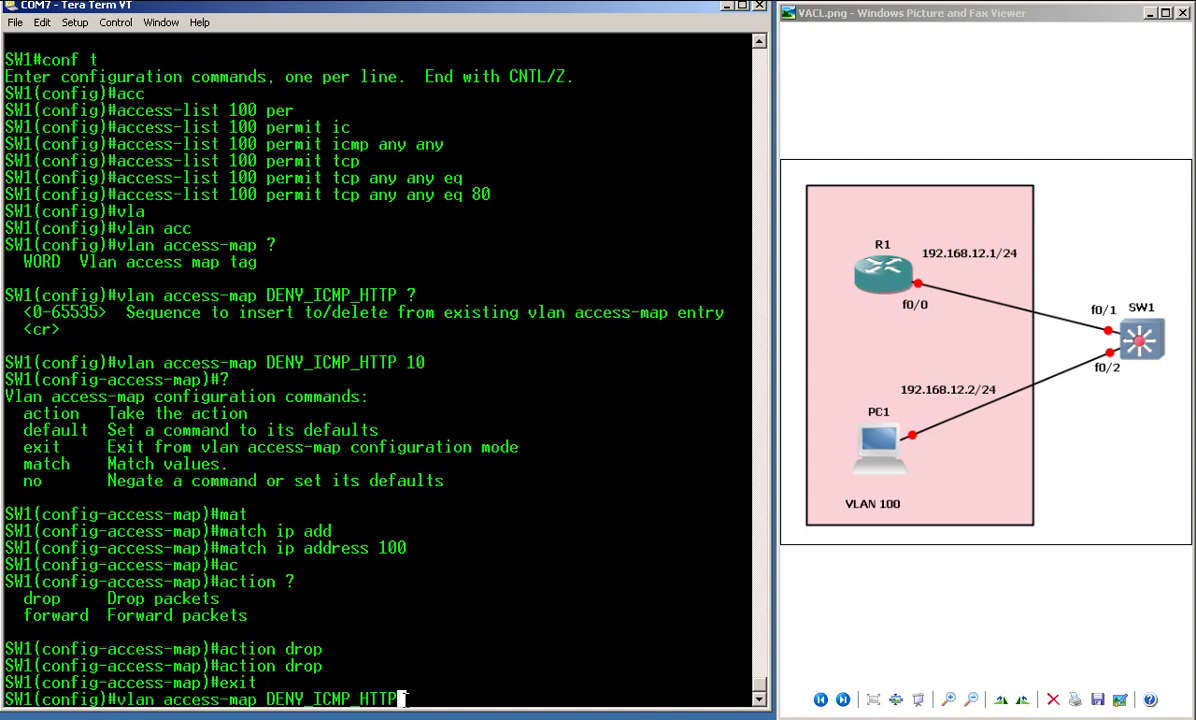
{"action": "type", "text": "20"}
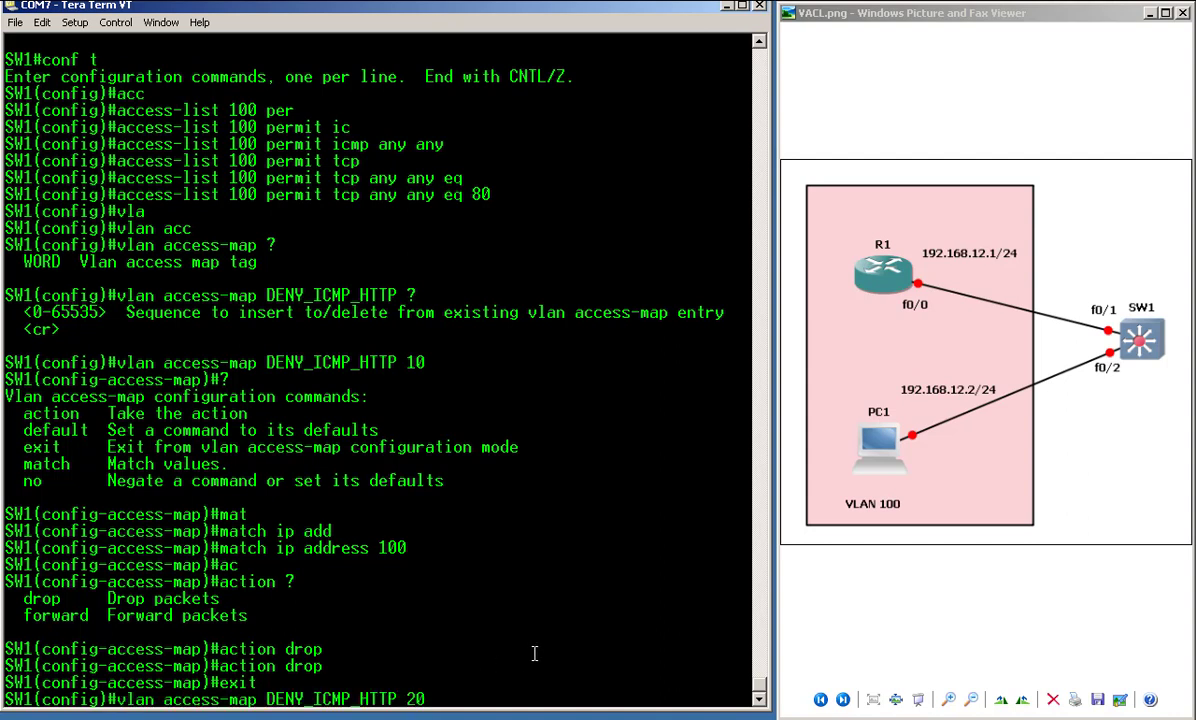
{"action": "key", "text": "Return"}
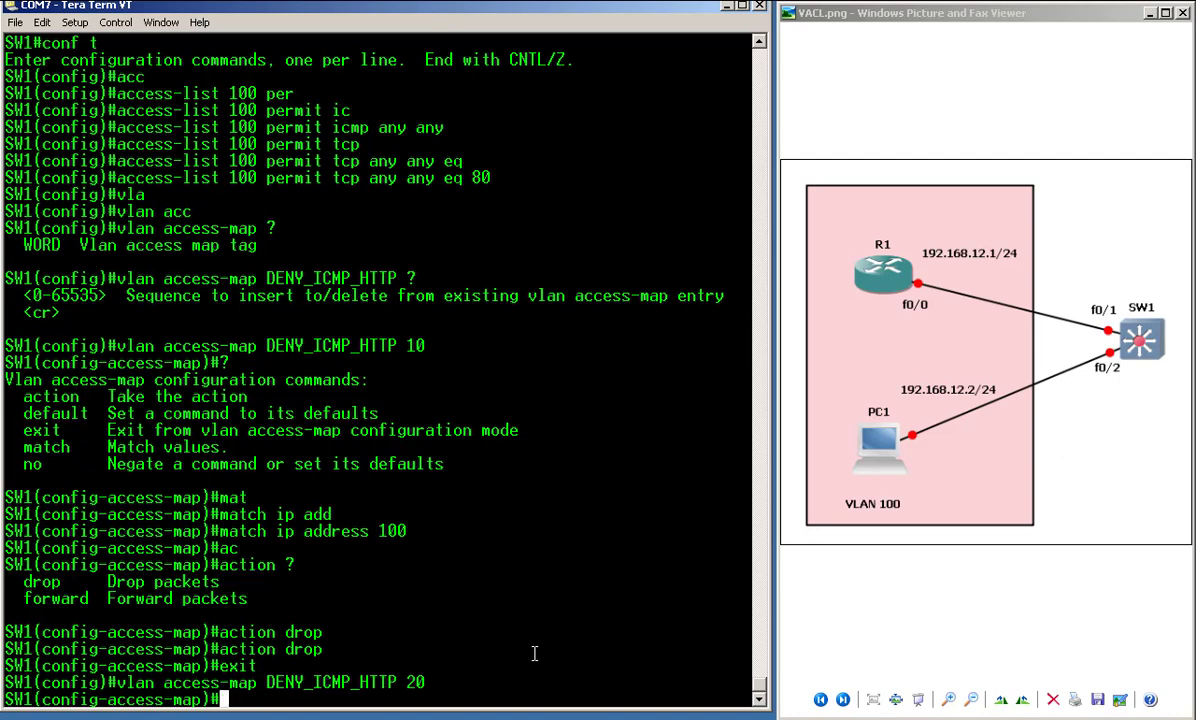
{"action": "type", "text": "action forward"}
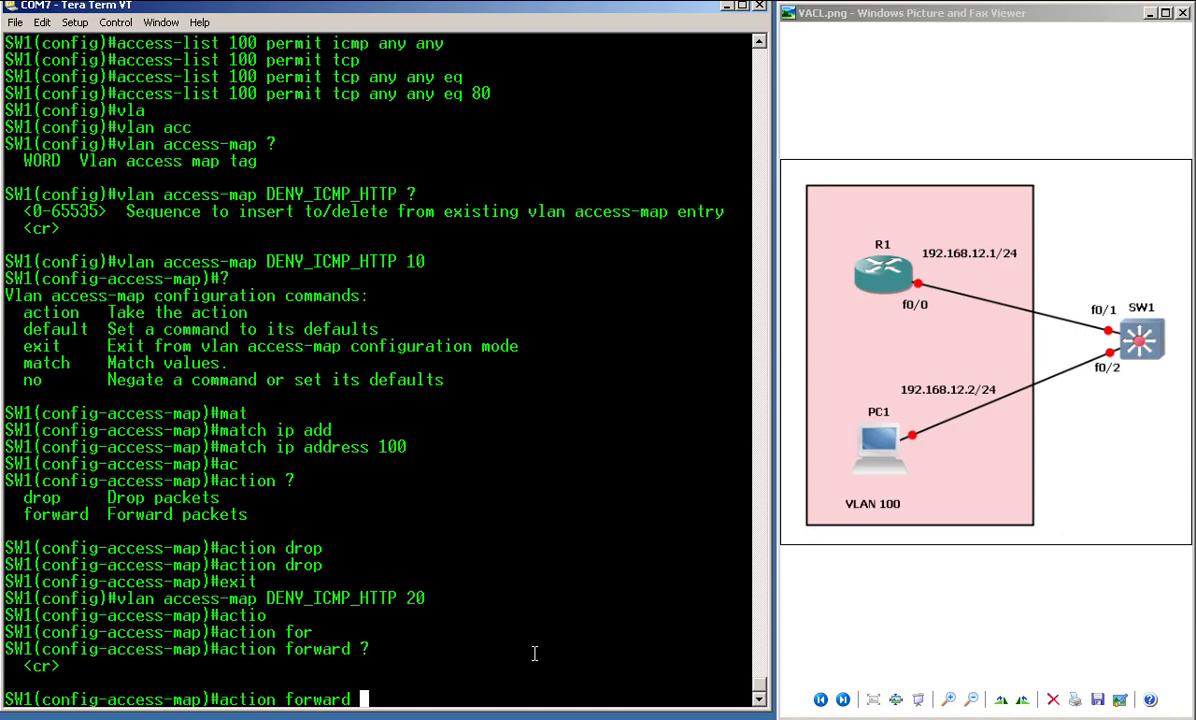
{"action": "key", "text": "Return"}
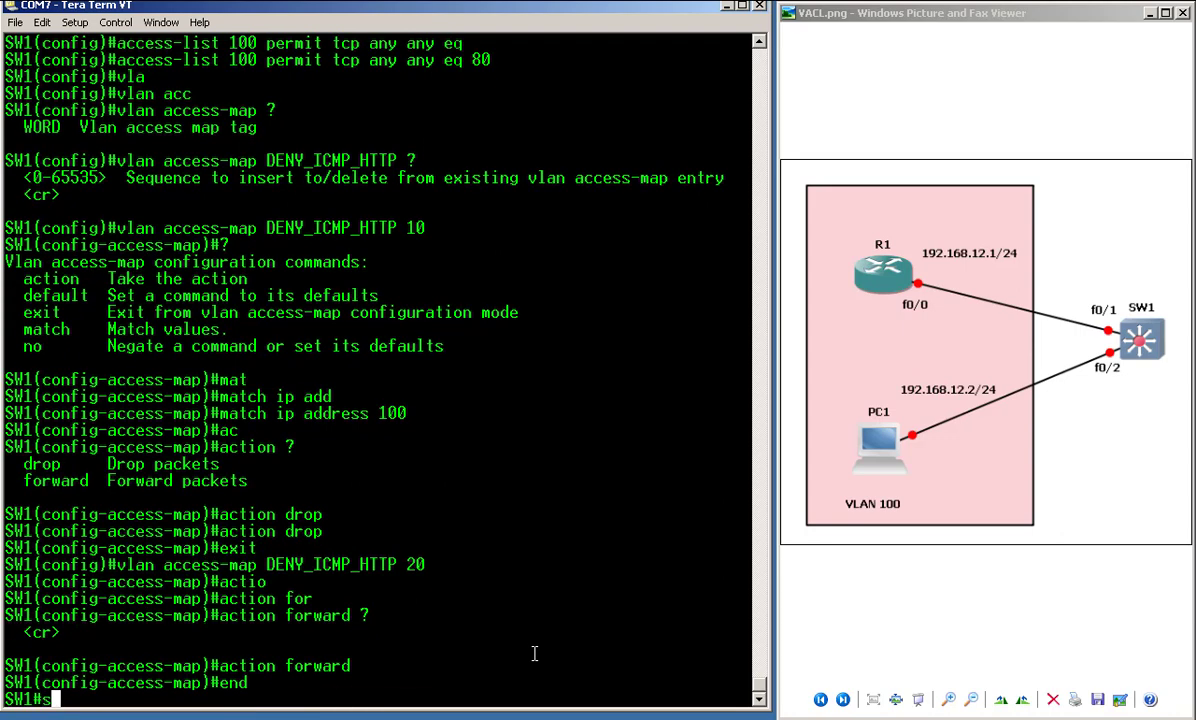
- Show vlan access-map confirming sequence 10 drops ACL 100 and sequence 20 forwards, then enter conf t
{"action": "type", "text": "show vlan acc"}
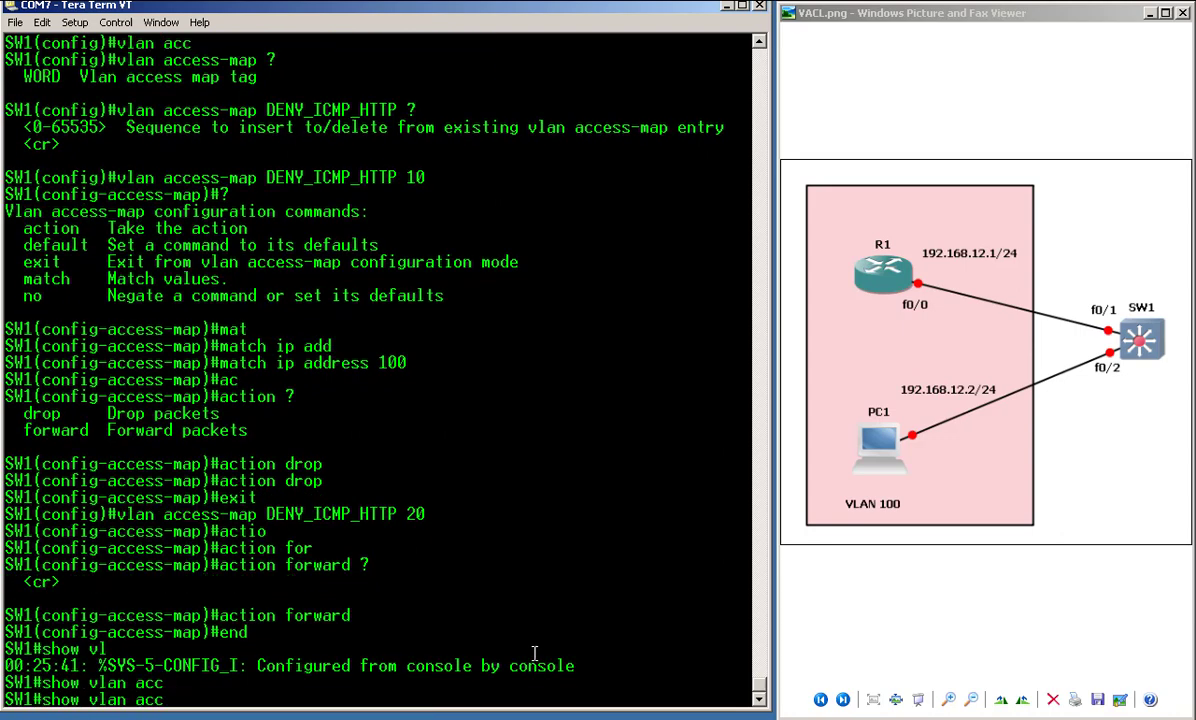
{"action": "type", "text": "show vlan access-map ?"}
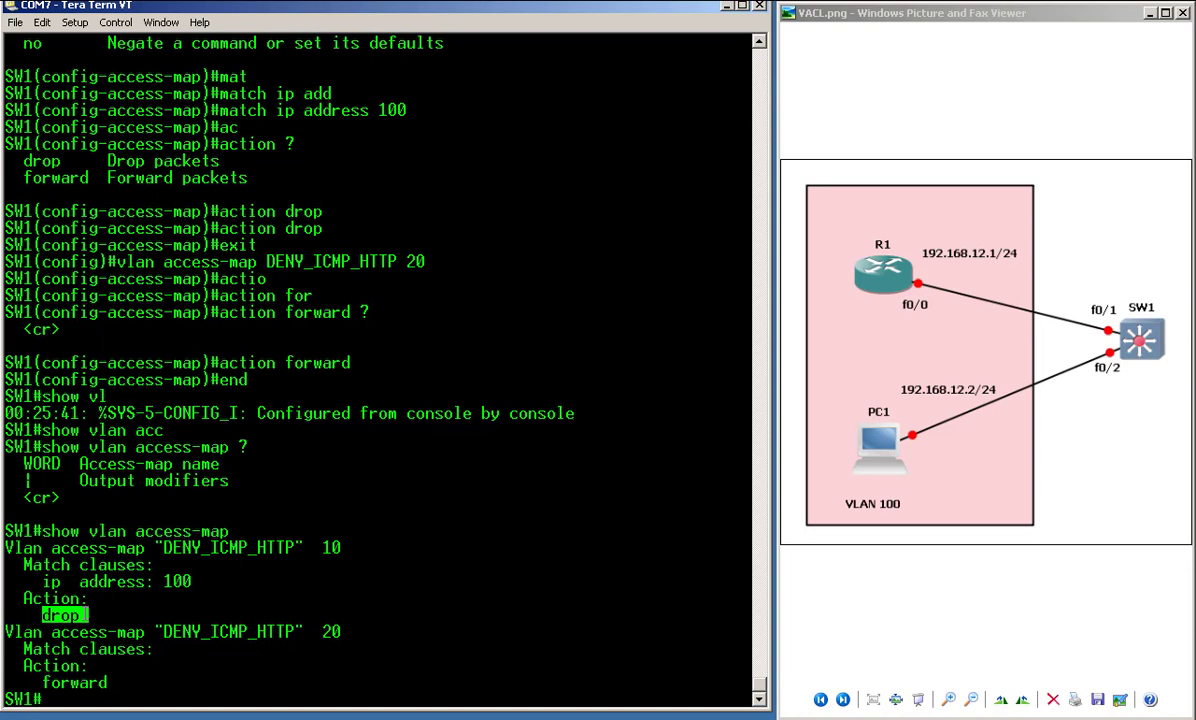
{"action": "double_click", "coordinate": [76, 648]}
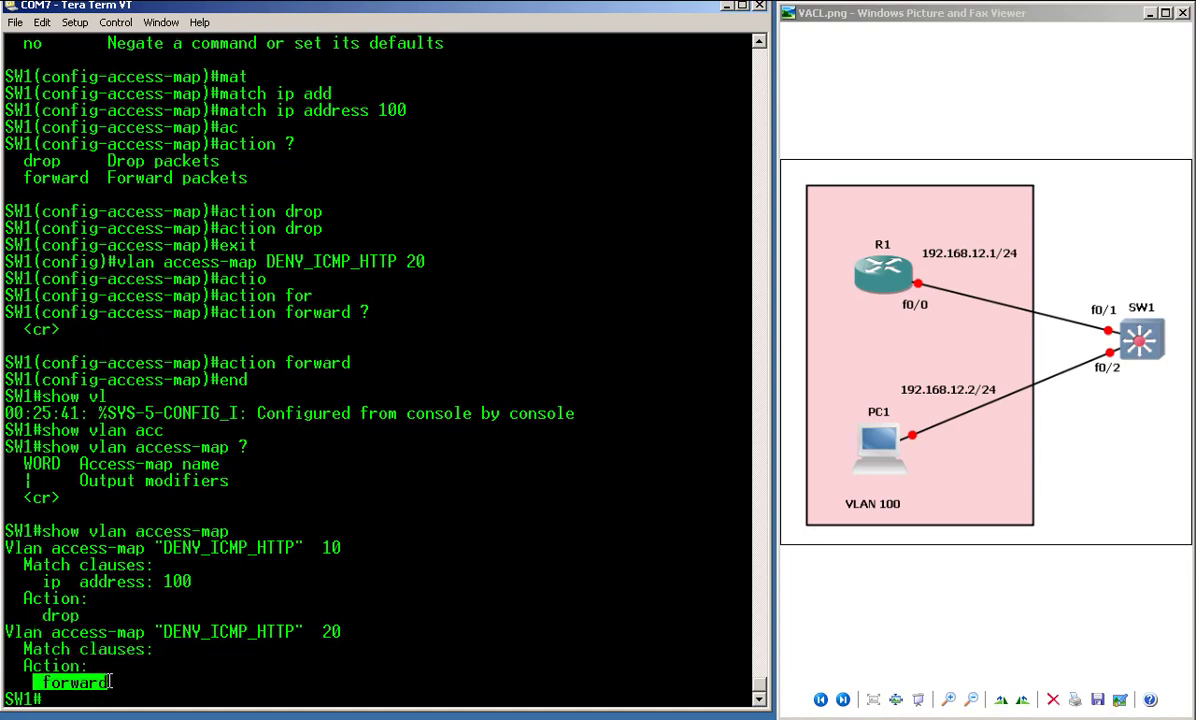
{"action": "type", "text": "conf t"}
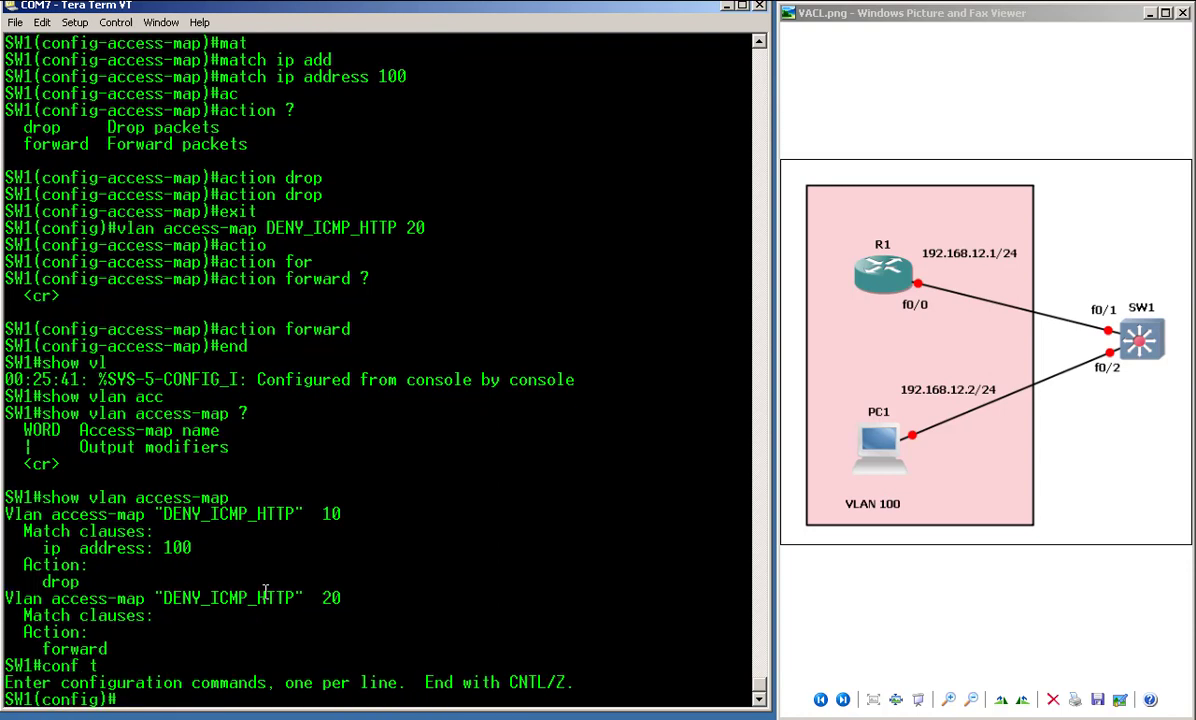
- Enter vlan filter DENY_ICMP_HTTP vlan-list 100 on SW1 after checking the vlan options
{"action": "type", "text": "v"}
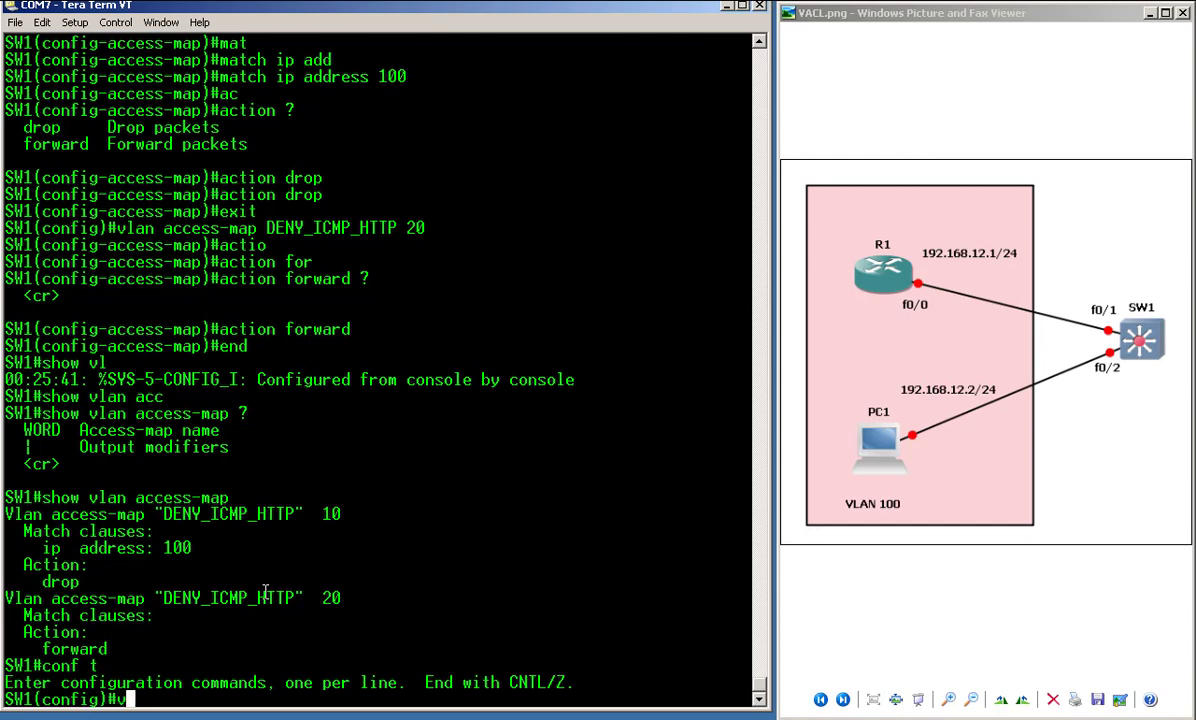
{"action": "type", "text": "vlan acces"}
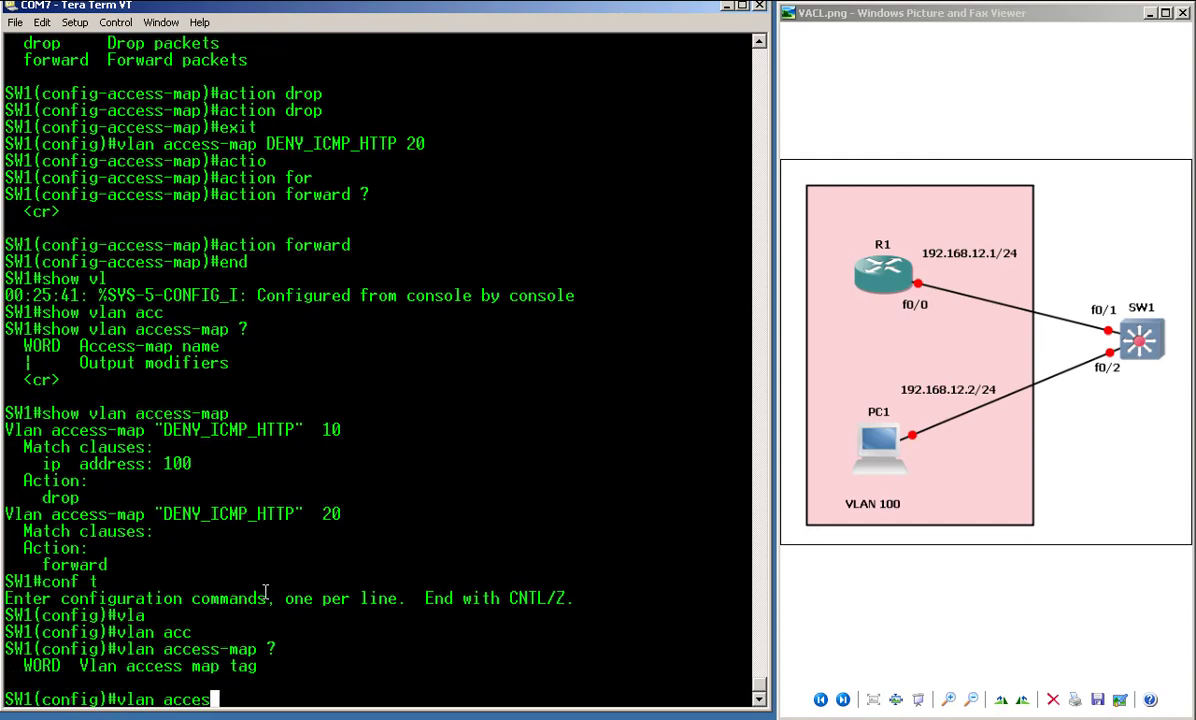
{"action": "type", "text": "vlan ?"}
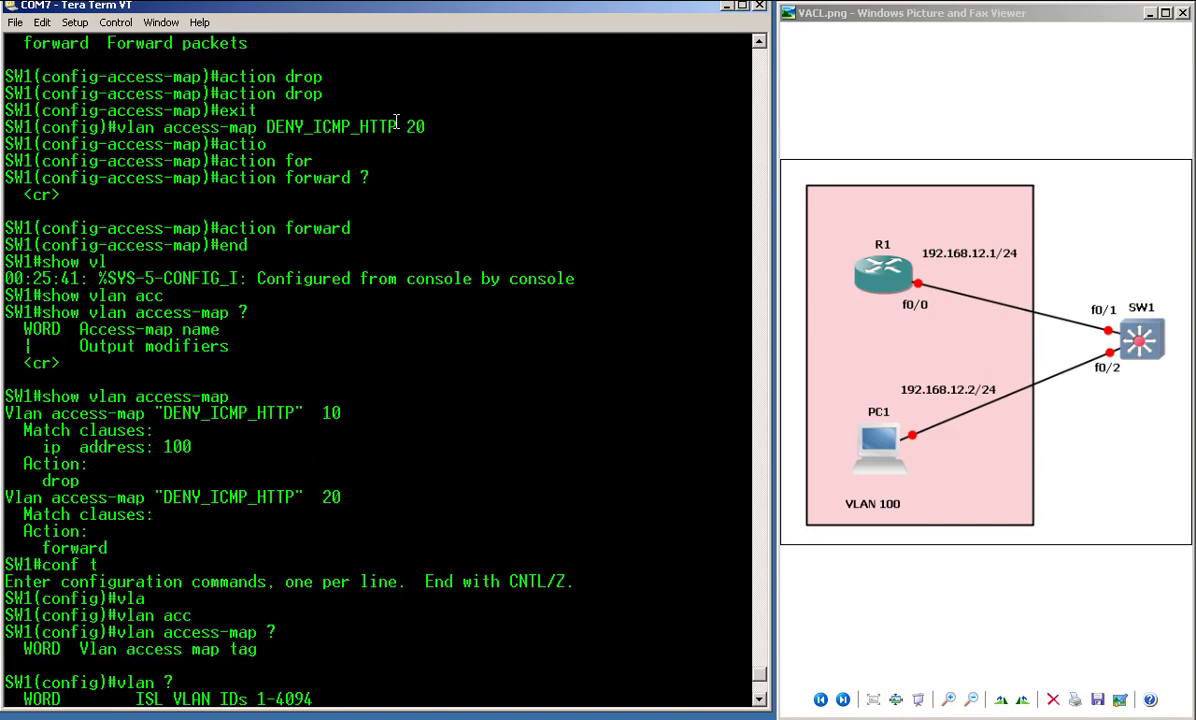
{"action": "type", "text": "vlan filter DENY_ICMP_HTTP vlan-list"}
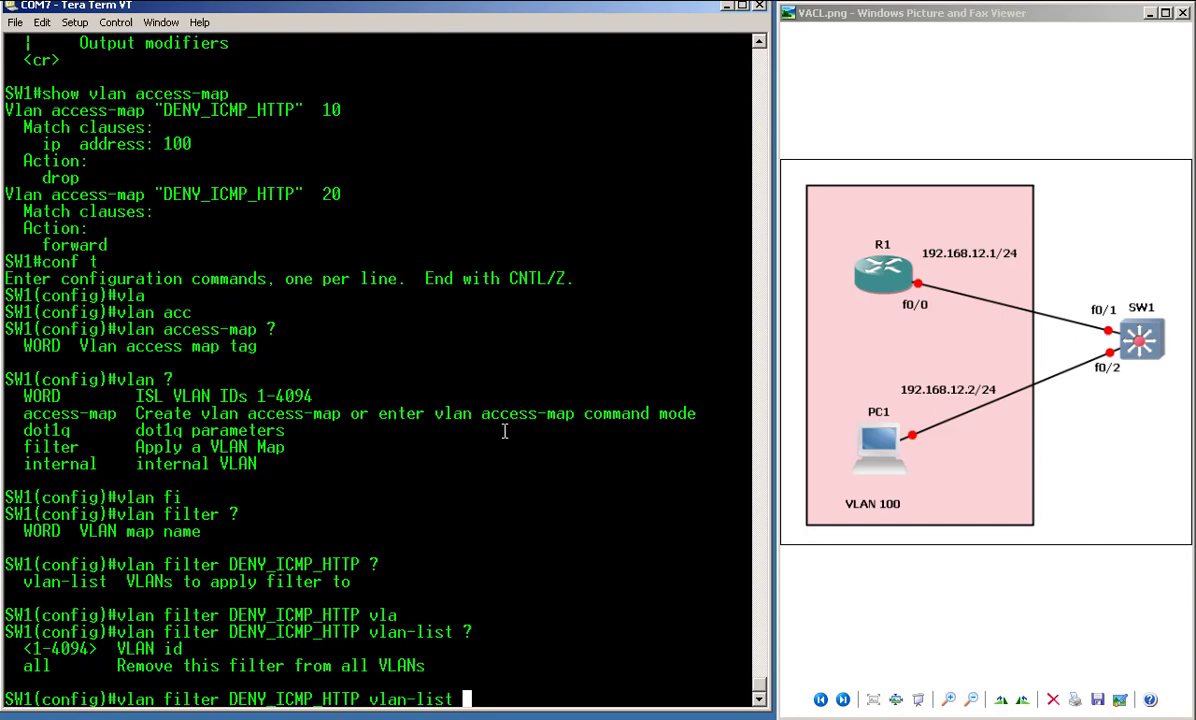
{"action": "type", "text": "100"}
{"action": "type", "text": "end"}
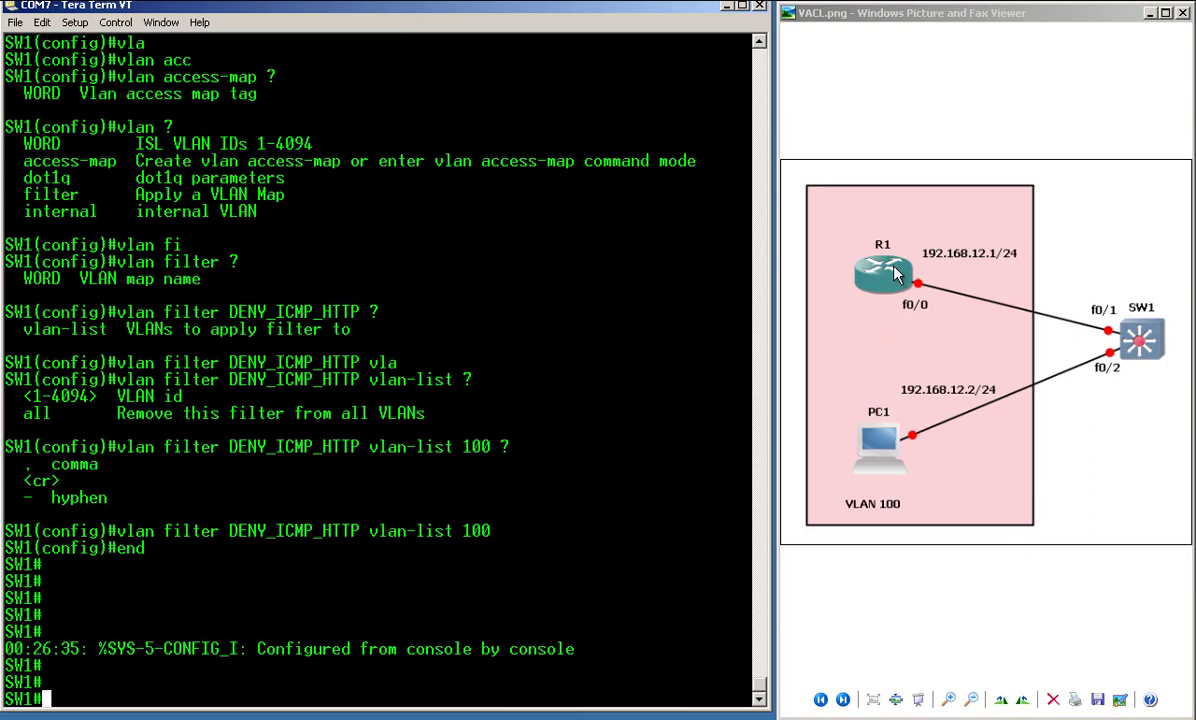
{"action": "mouse_move", "coordinate": [896, 324]}
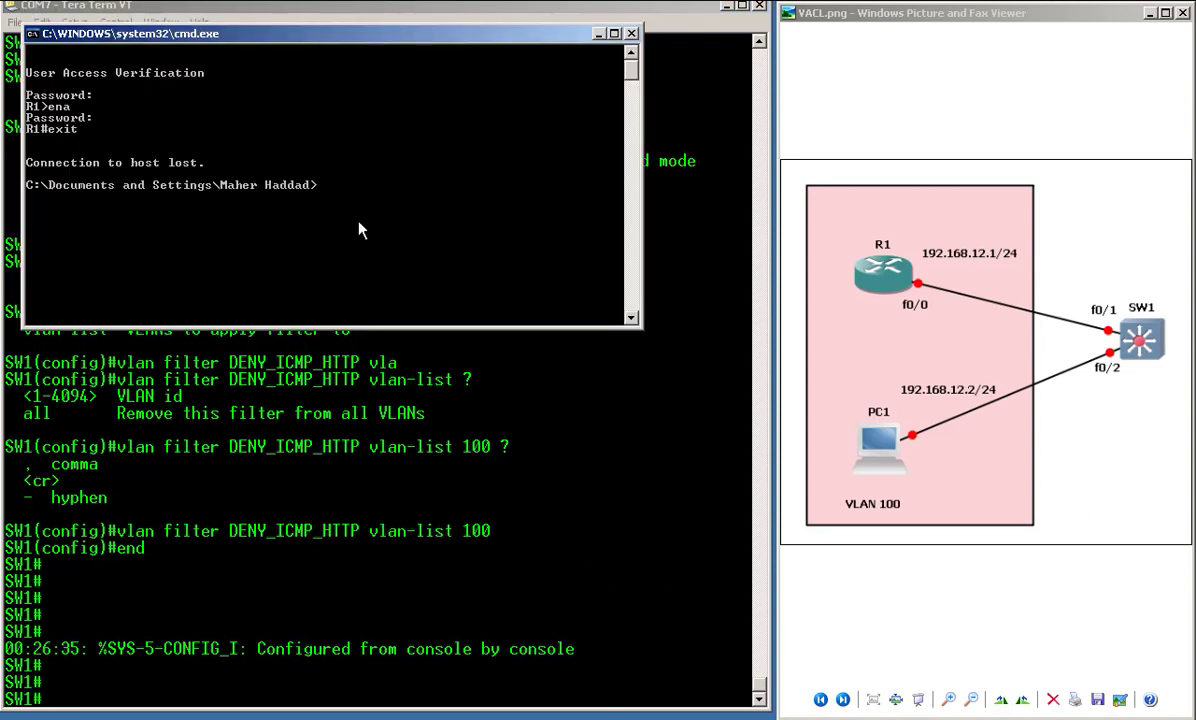
{"action": "mouse_move", "coordinate": [752, 272]}
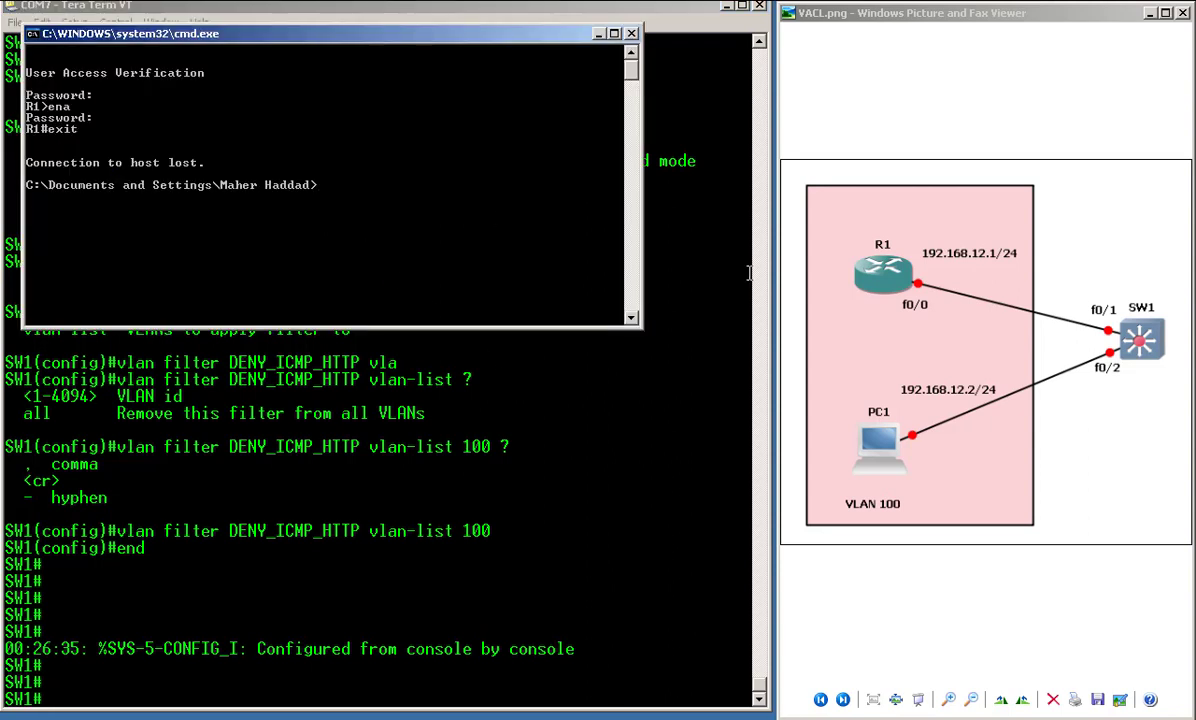
- From PC1, telnet and ping R1 at 192.168.12.1 to test connectivity through the filter
{"action": "type", "text": "telnet 192.168.12.1"}
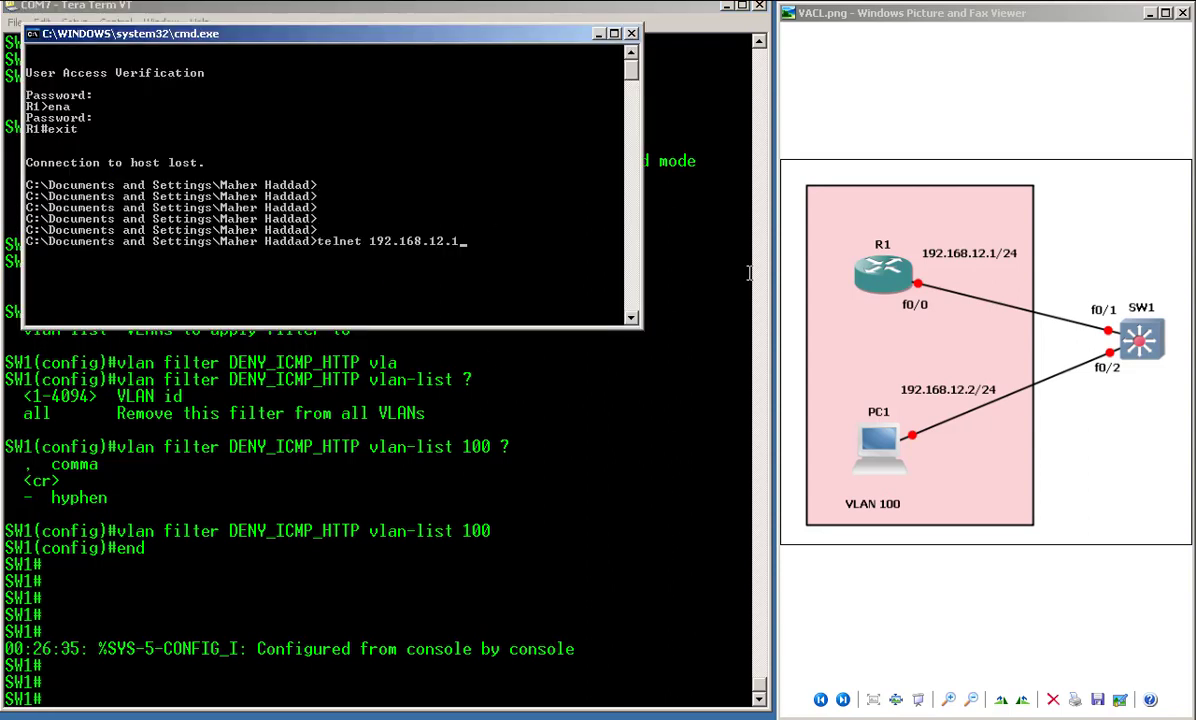
{"action": "type", "text": "ping 192.168.12.1"}
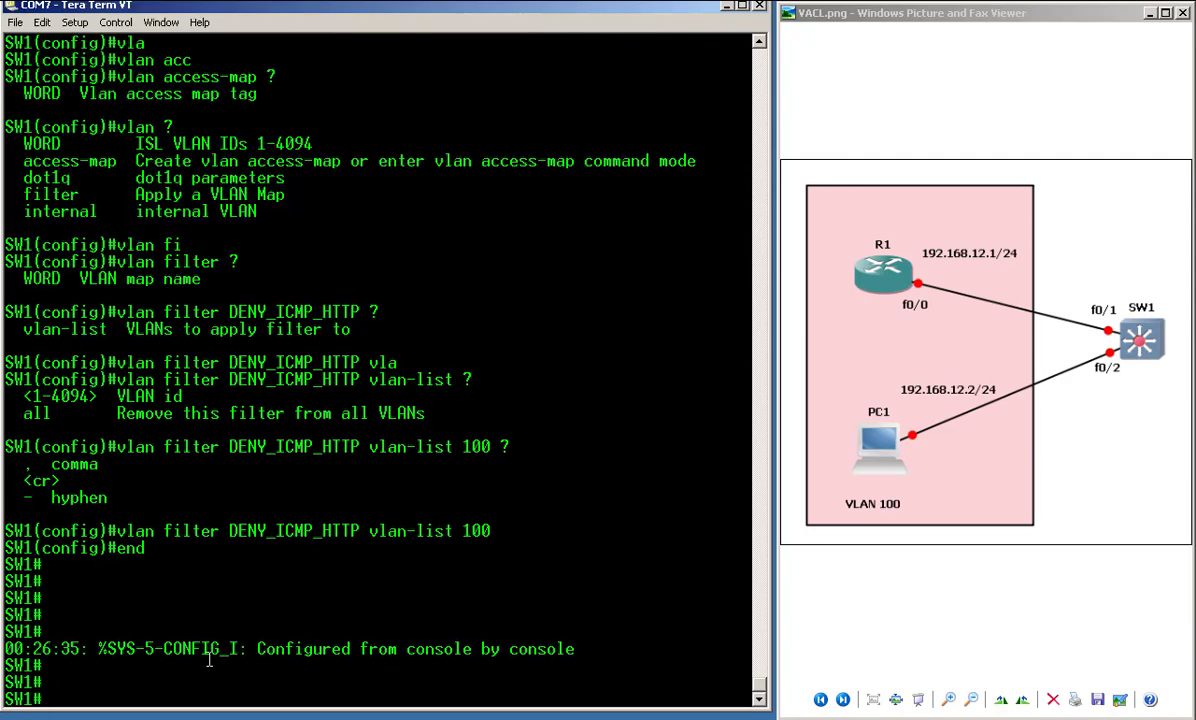
- List debug options, then display the DENY_ICMP_HTTP access map and access list 100 again
{"action": "type", "text": "debug vla"}
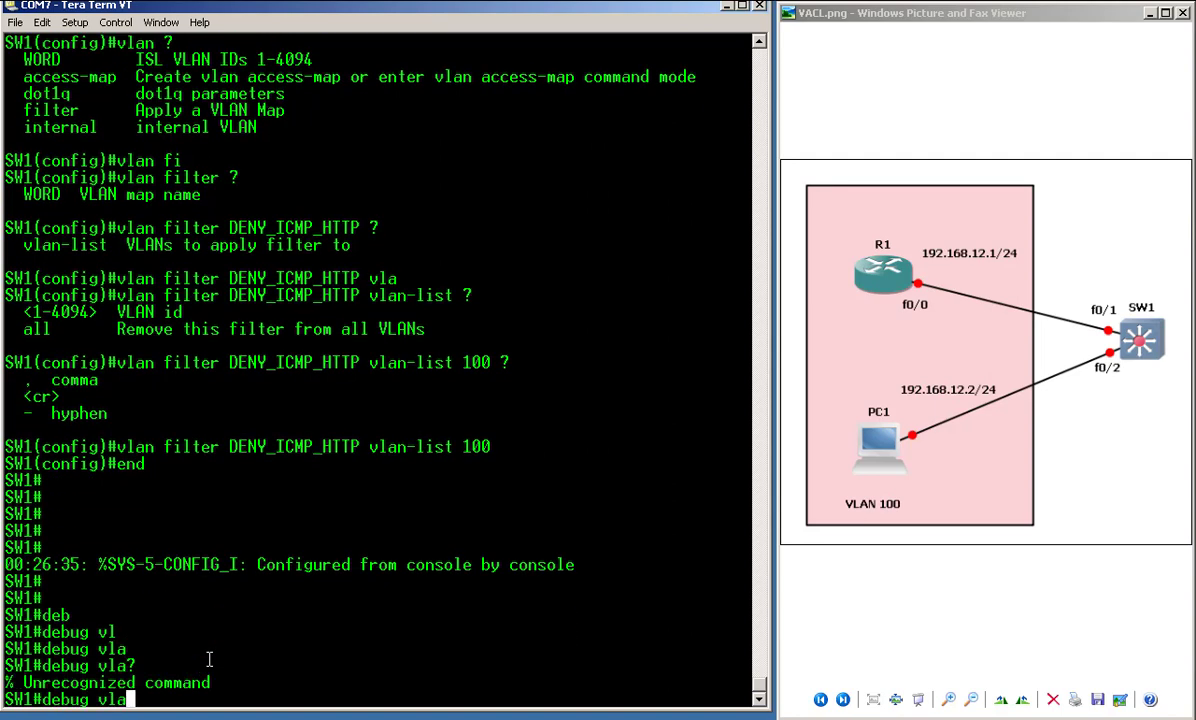
{"action": "type", "text": "debug ?"}
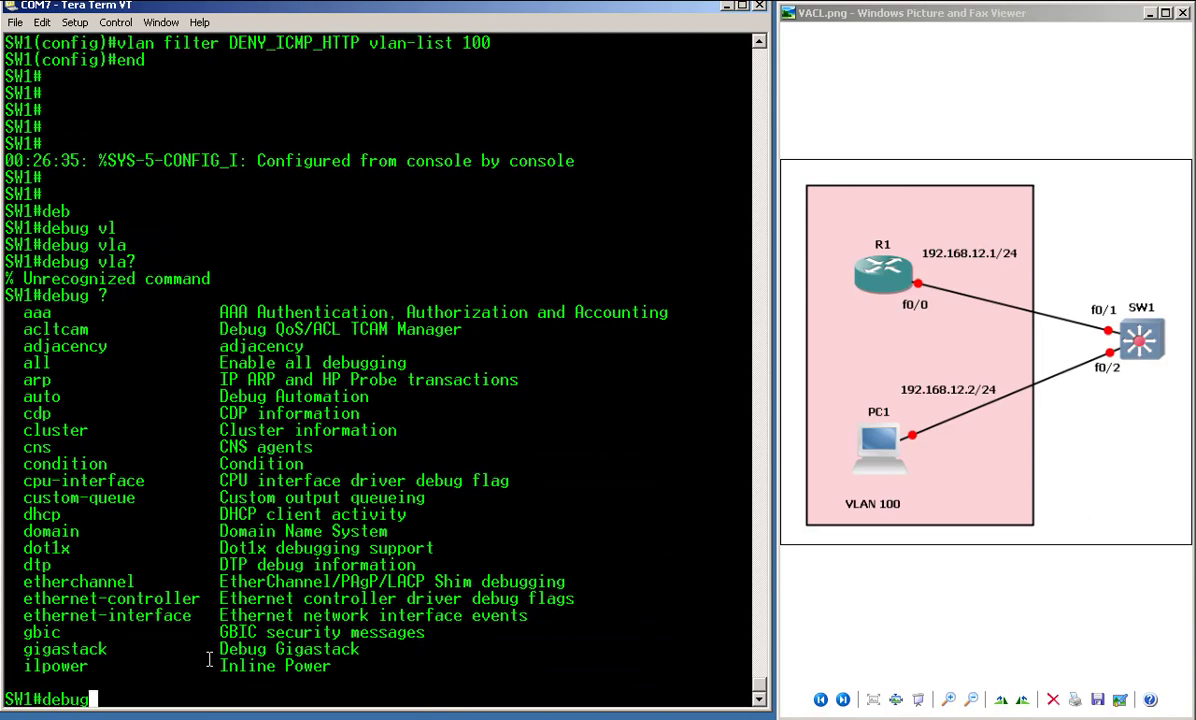
{"action": "type", "text": "show"}
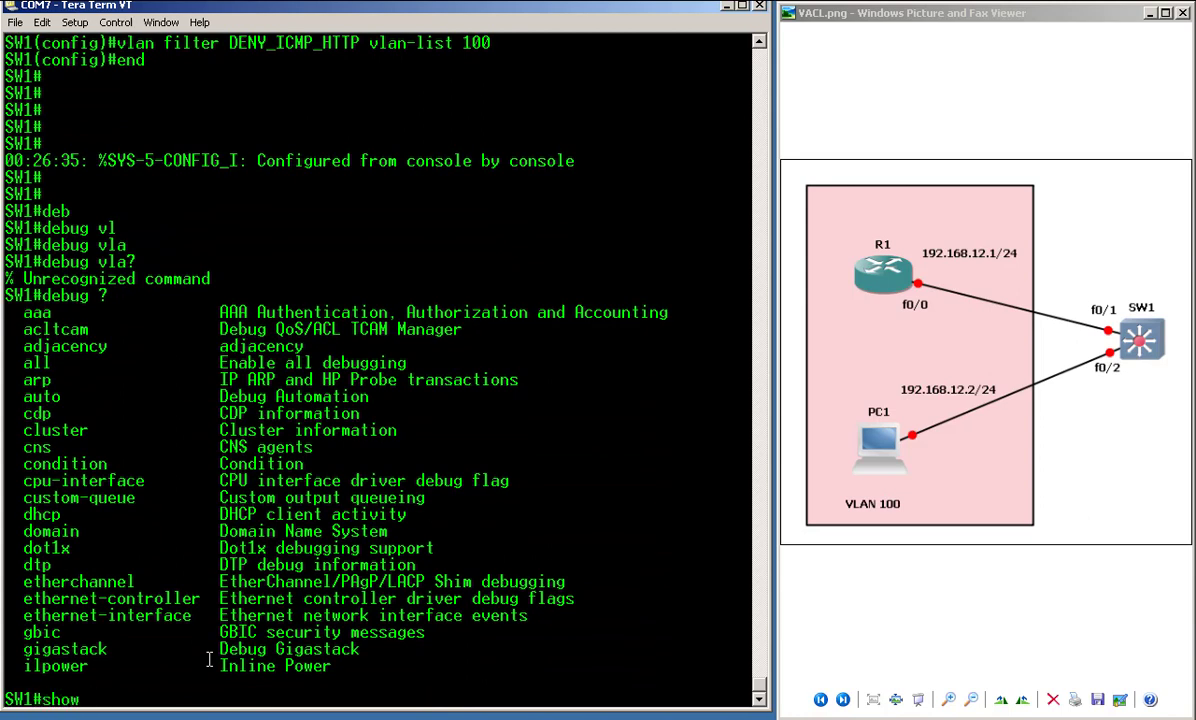
{"action": "type", "text": "show vlan access-map"}
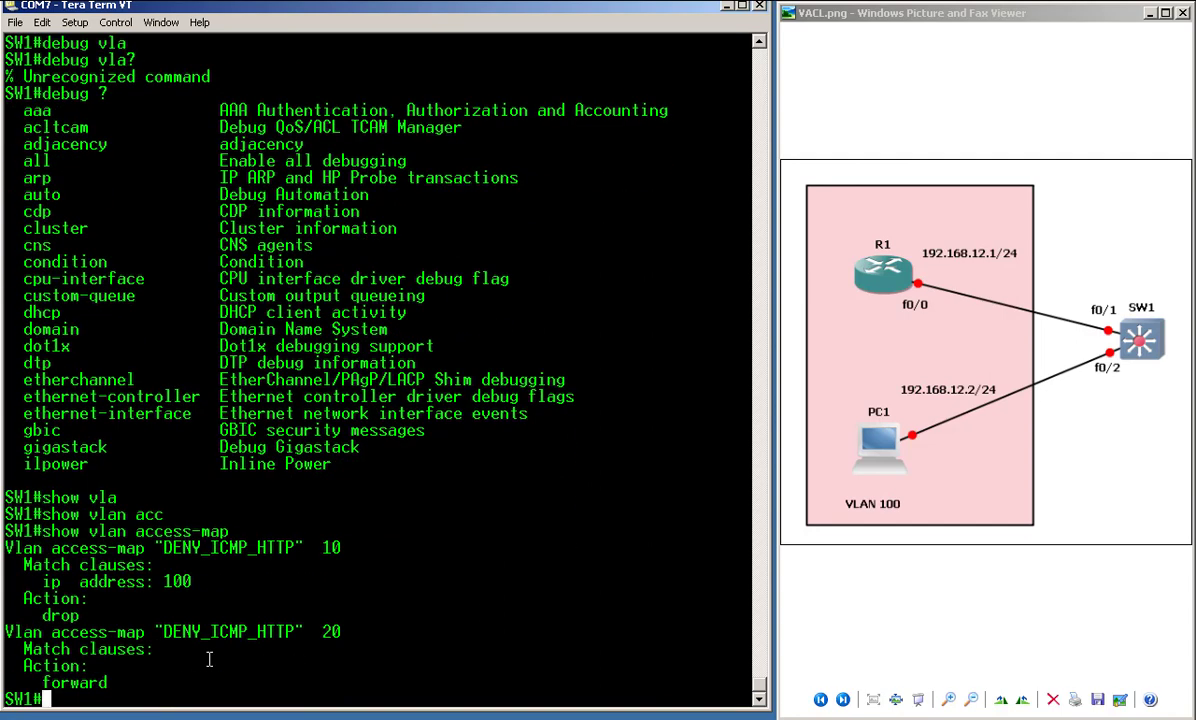
{"action": "key", "text": "Enter"}
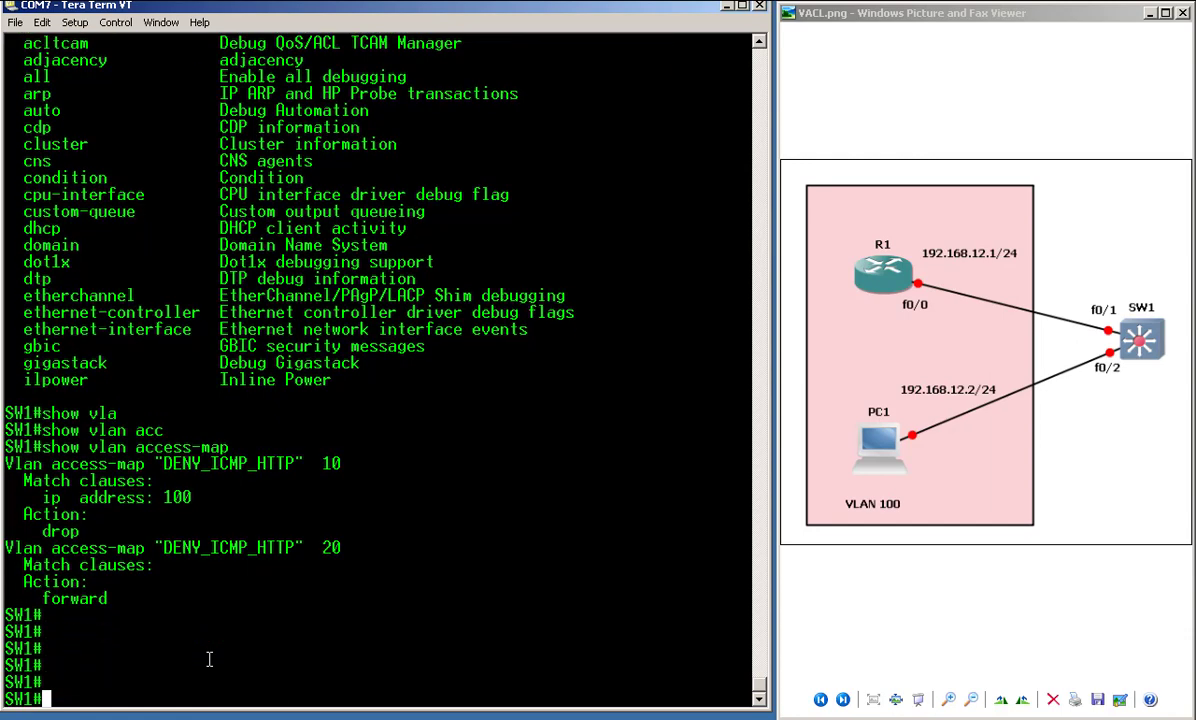
{"action": "type", "text": "show acc"}
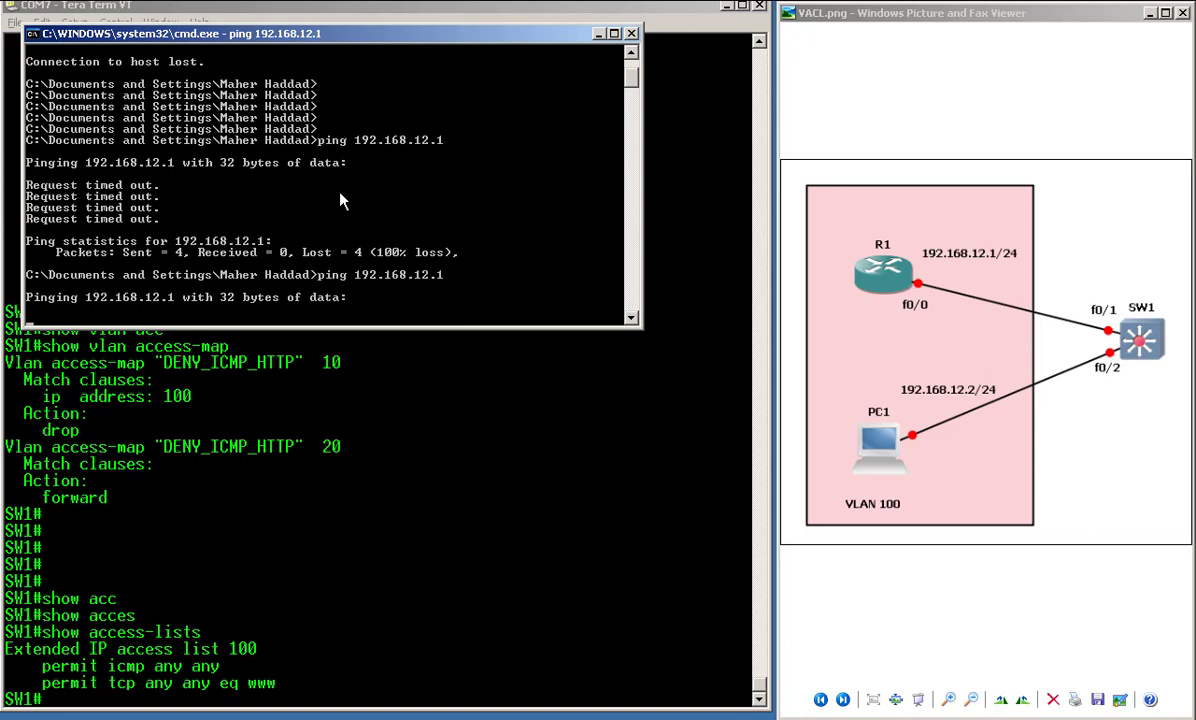
- Stop the failing ping to 192.168.12.1 with Ctrl+C after seeing 100% loss
{"action": "key", "text": "ctrl+c"}
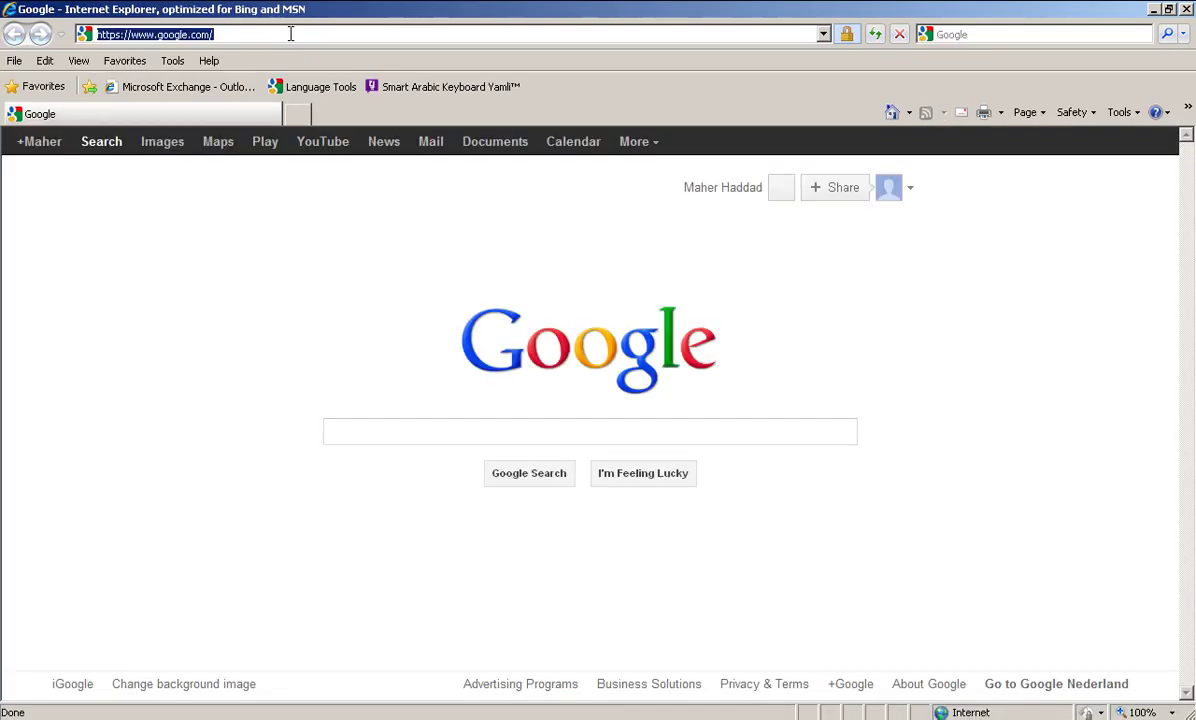
- Enter R1's address 192.168.12.1 in Internet Explorer to check HTTP is blocked
{"action": "type", "text": "192.168.12.1/"}
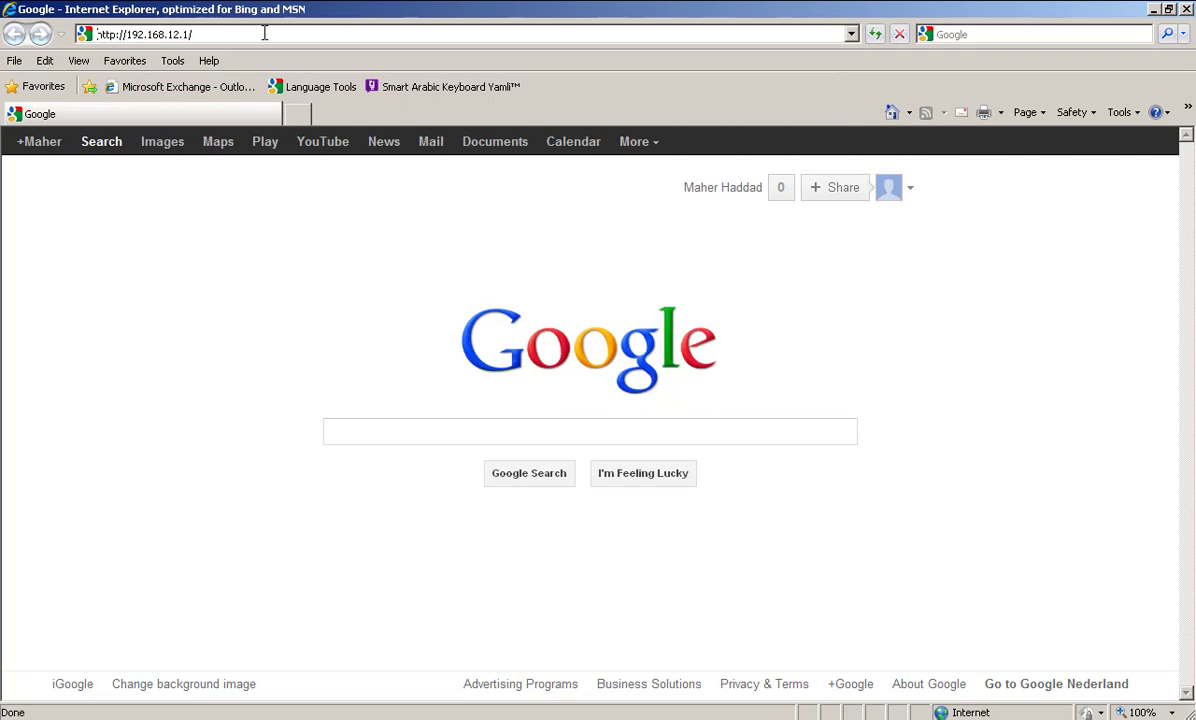
{"action": "mouse_move", "coordinate": [256, 36]}
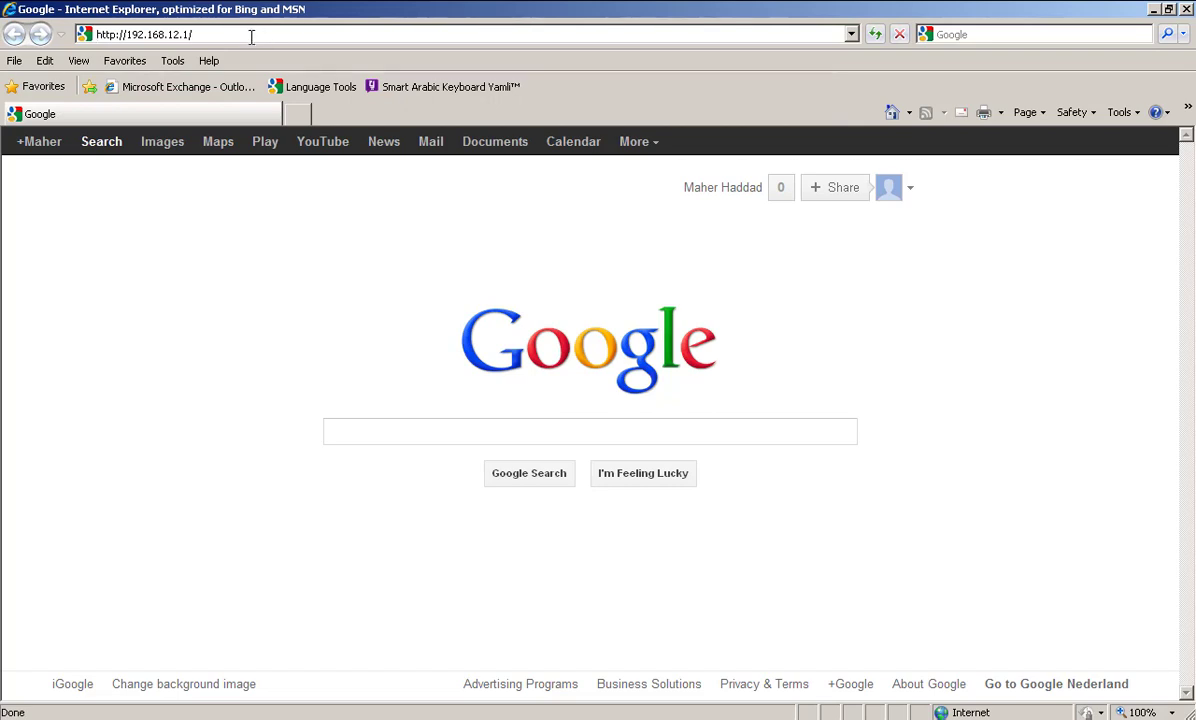
{"action": "mouse_move", "coordinate": [808, 700]}
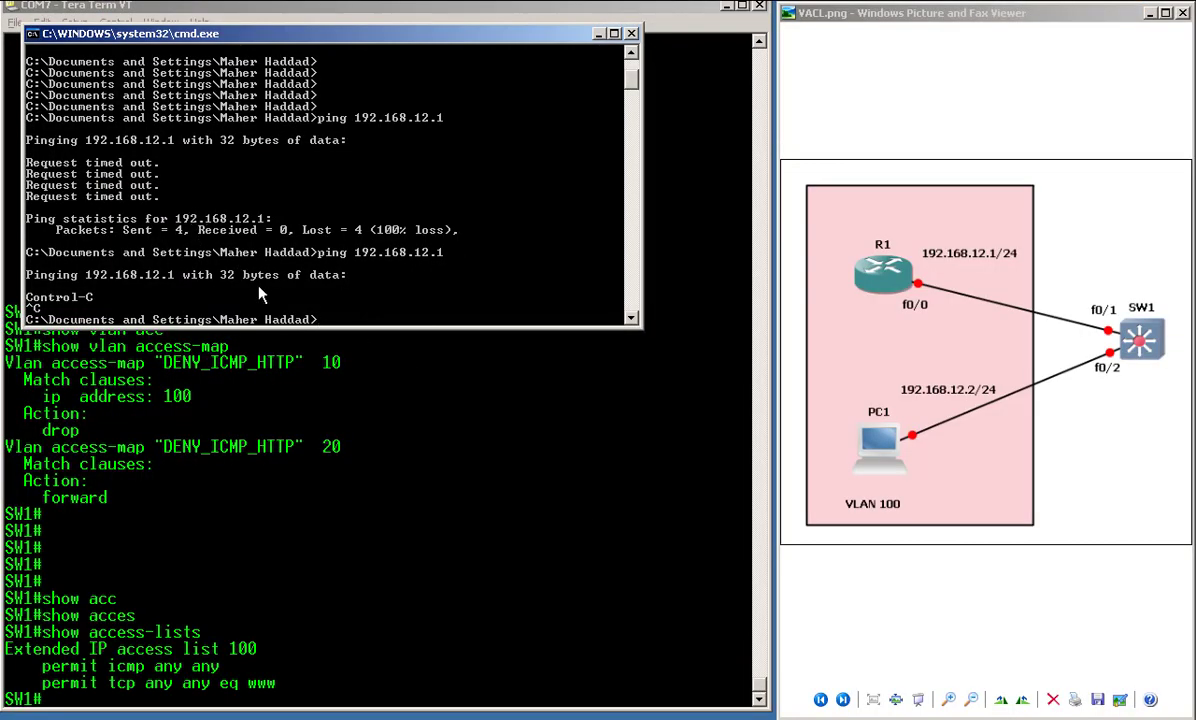
{"action": "mouse_move", "coordinate": [390, 252]}
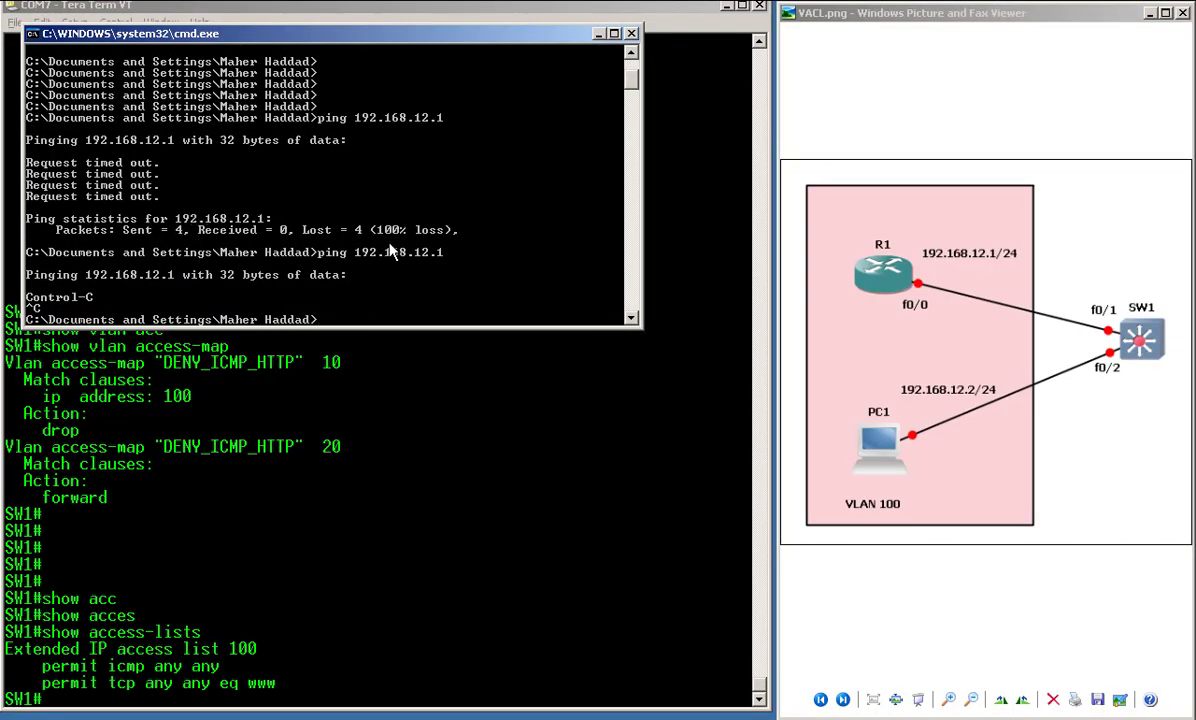
- Start a telnet connection from PC1 to R1 at 192.168.12.1
{"action": "type", "text": "telnet 192."}
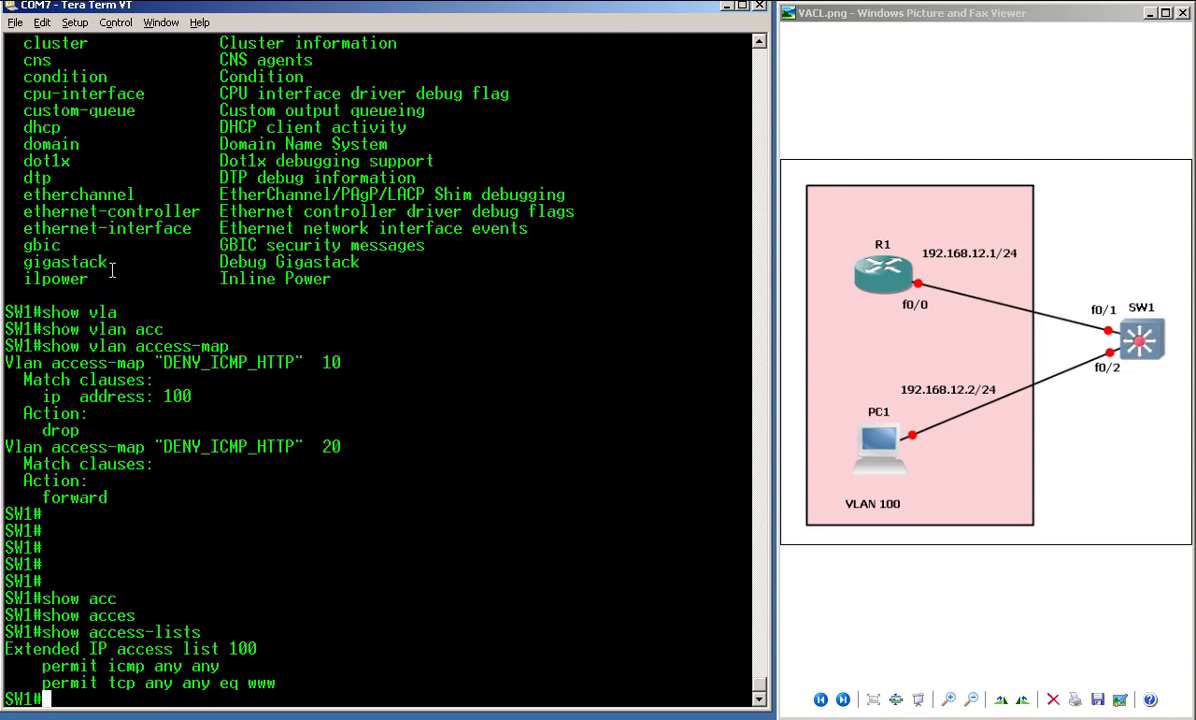
{"action": "mouse_move", "coordinate": [36, 338]}
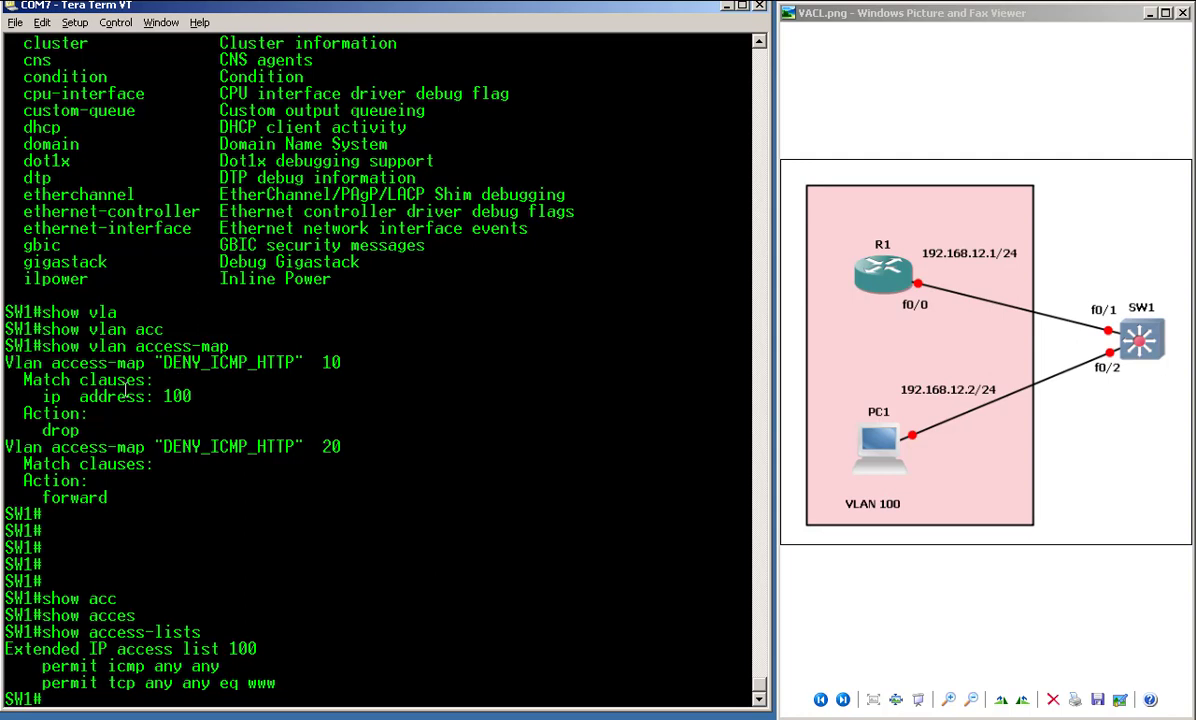
- Highlight ACL 100 in the access-map output, then exit the telnet session that reached R1's prompt
{"action": "double_click", "coordinate": [178, 396]}
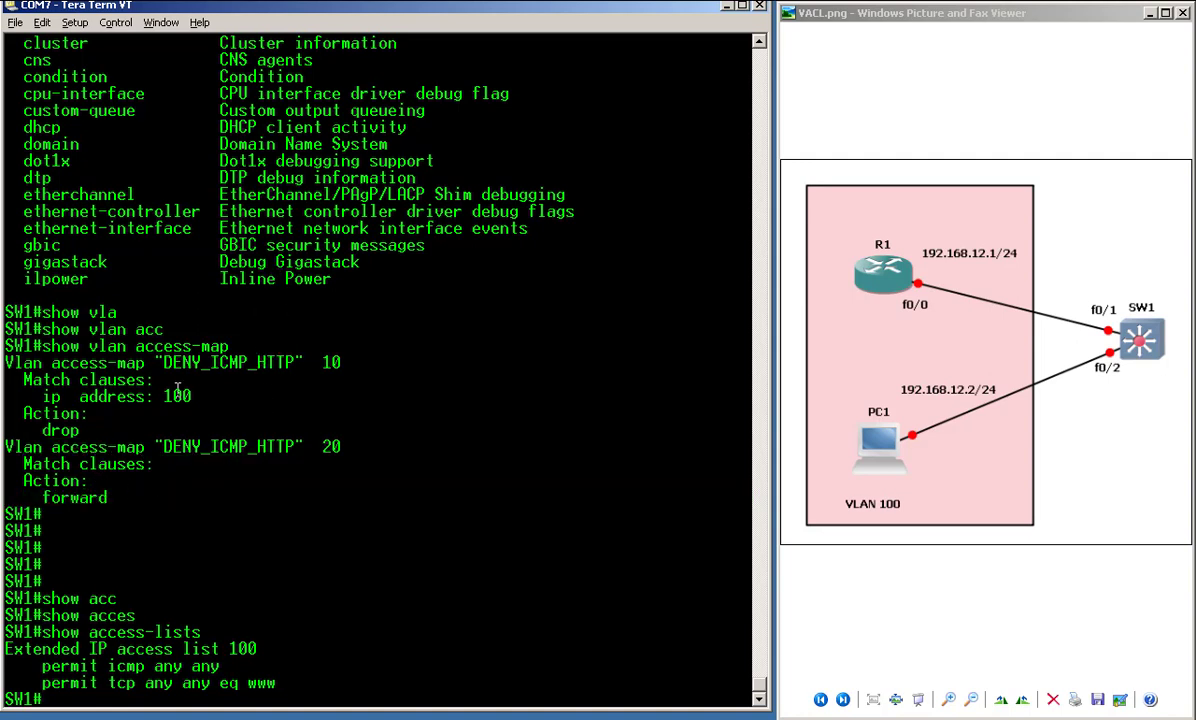
{"action": "left_click_drag", "start_coordinate": [30, 362], "coordinate": [324, 362]}
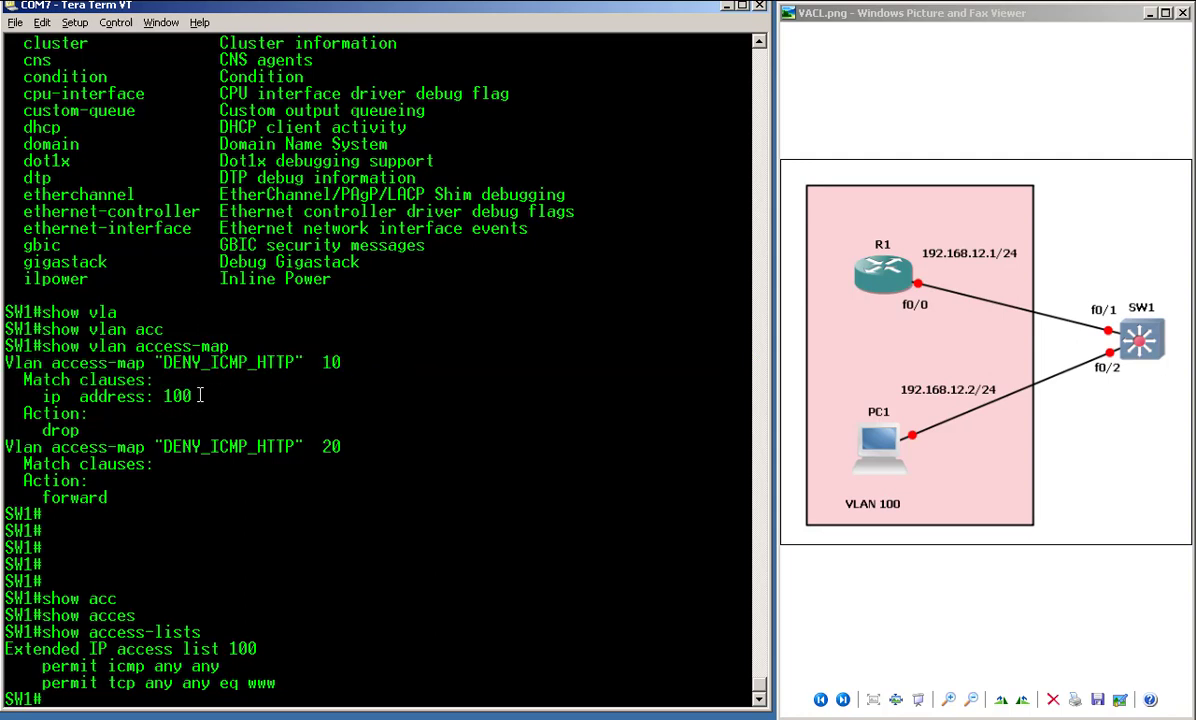
{"action": "double_click", "coordinate": [178, 396]}
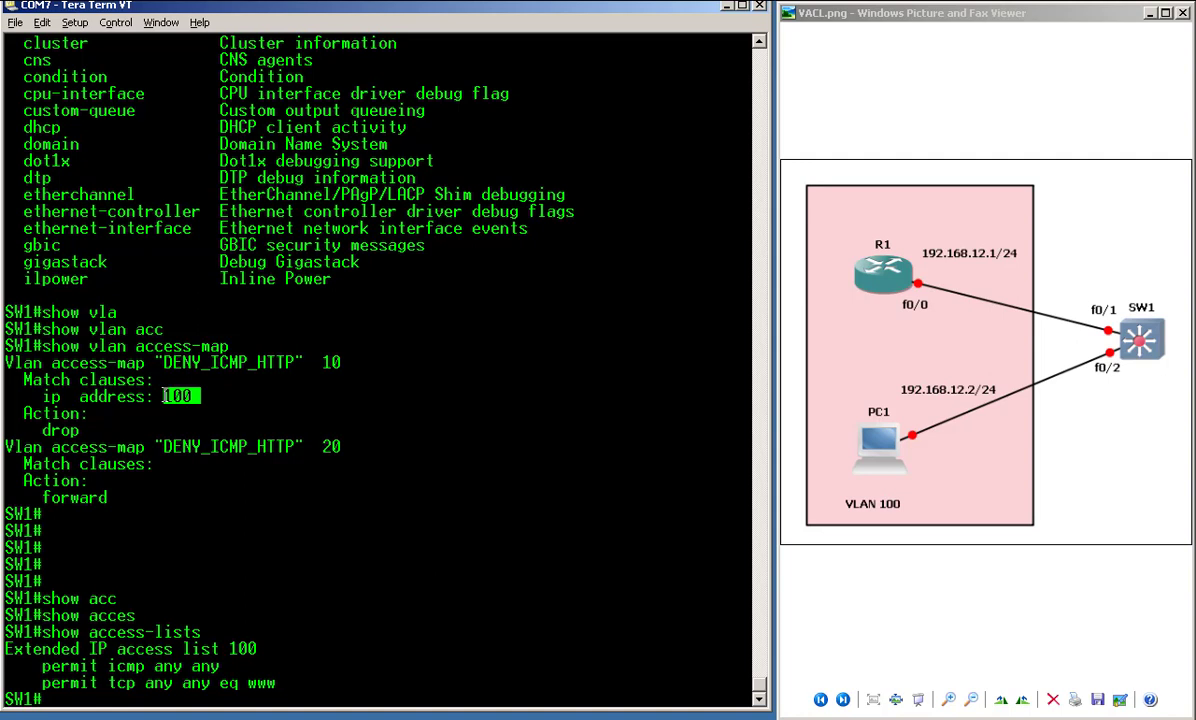
{"action": "double_click", "coordinate": [122, 666]}
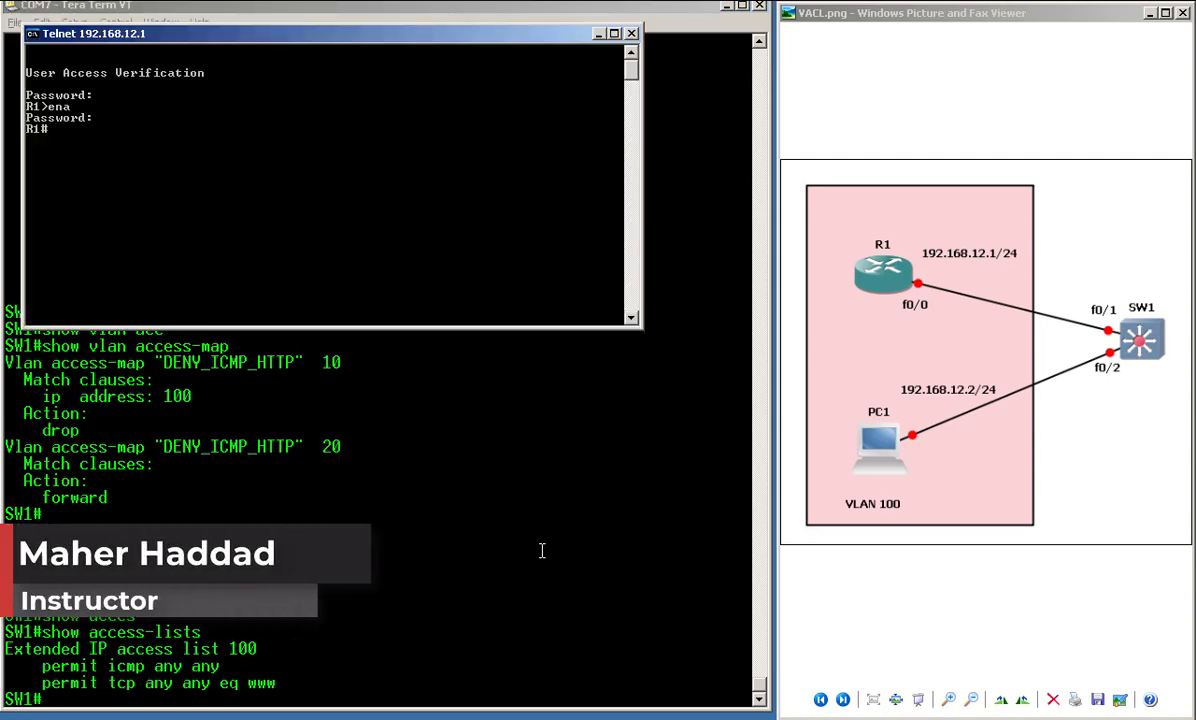
{"action": "type", "text": "exit"}
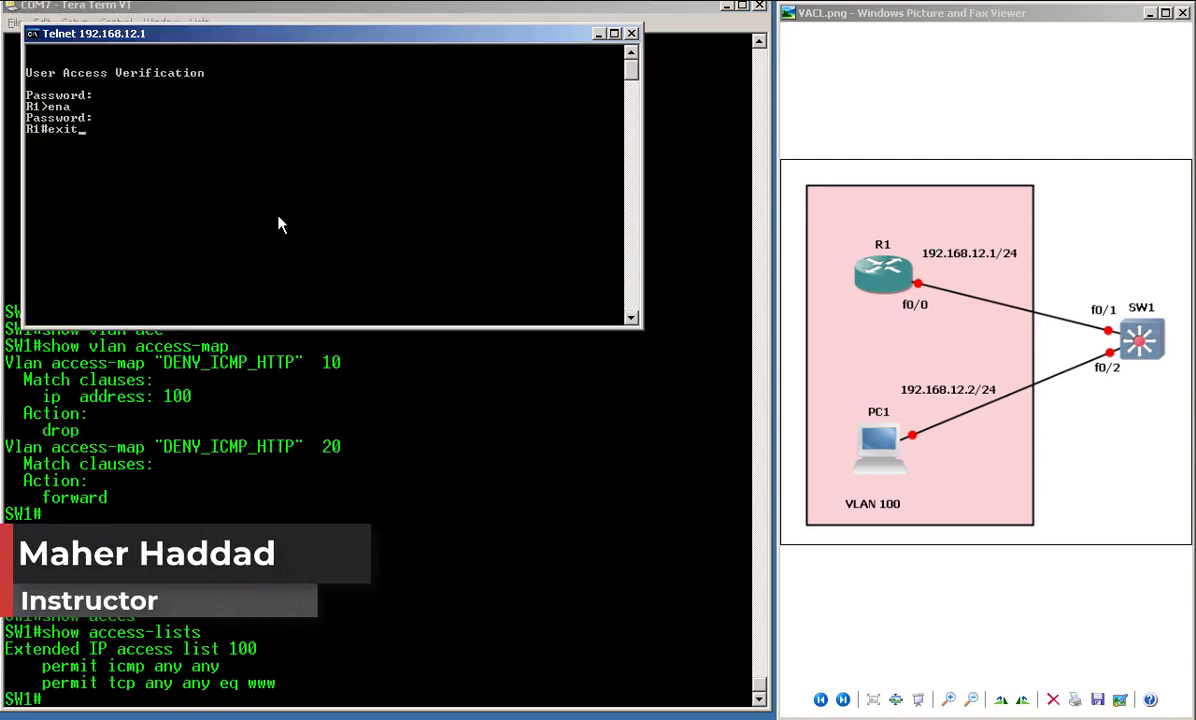